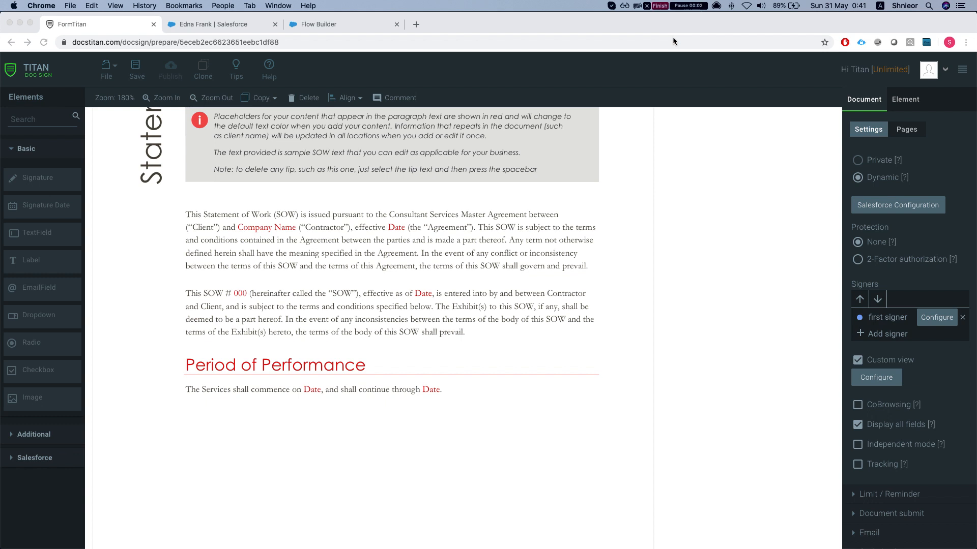
Step: Review the Custom view permissions in FormTitan Doc Sign via Configure
scroll(up, 3)
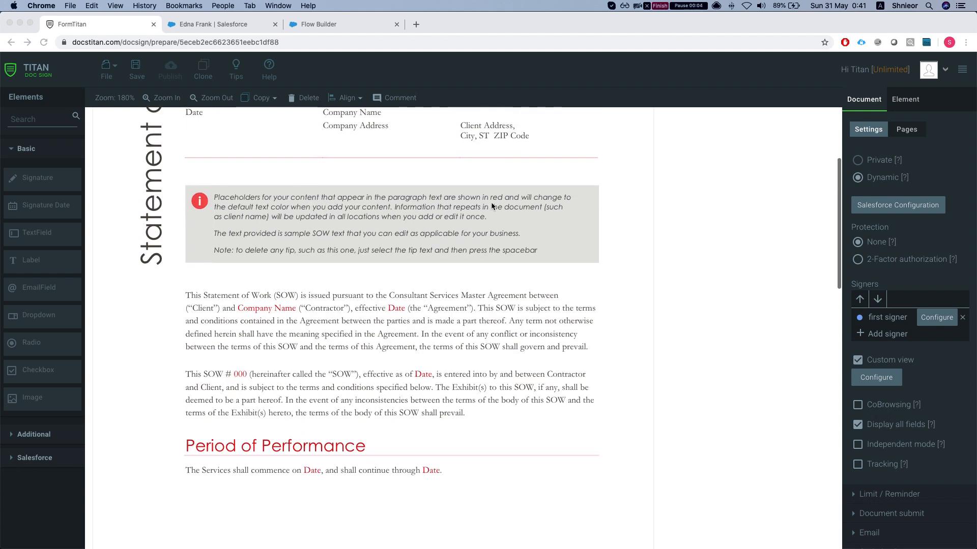
scroll(up, 3)
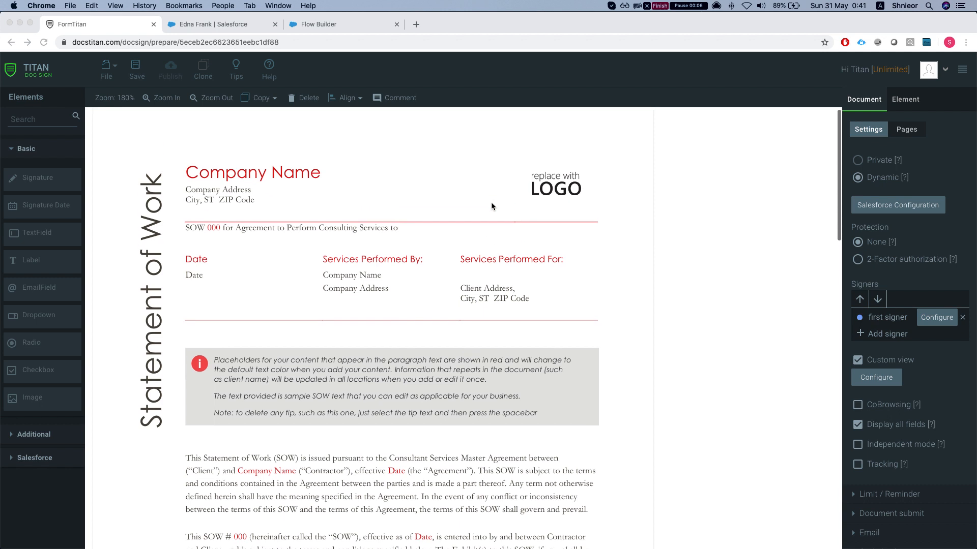
mouse_move(479, 213)
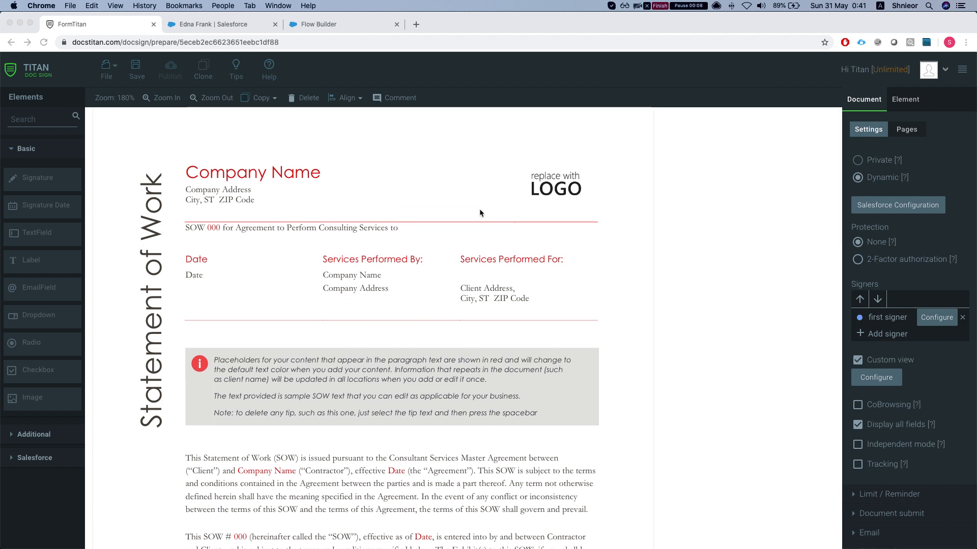
scroll(down, 3)
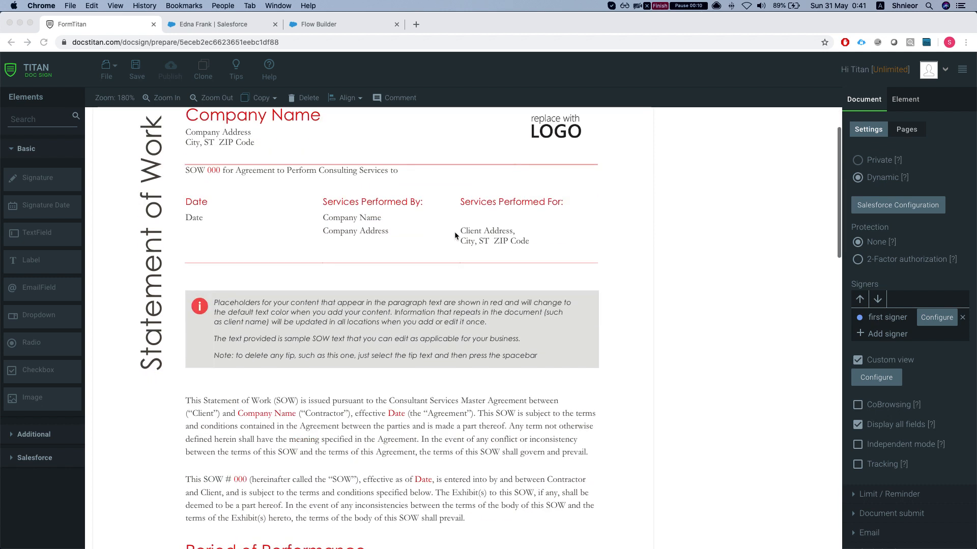
scroll(down, 3)
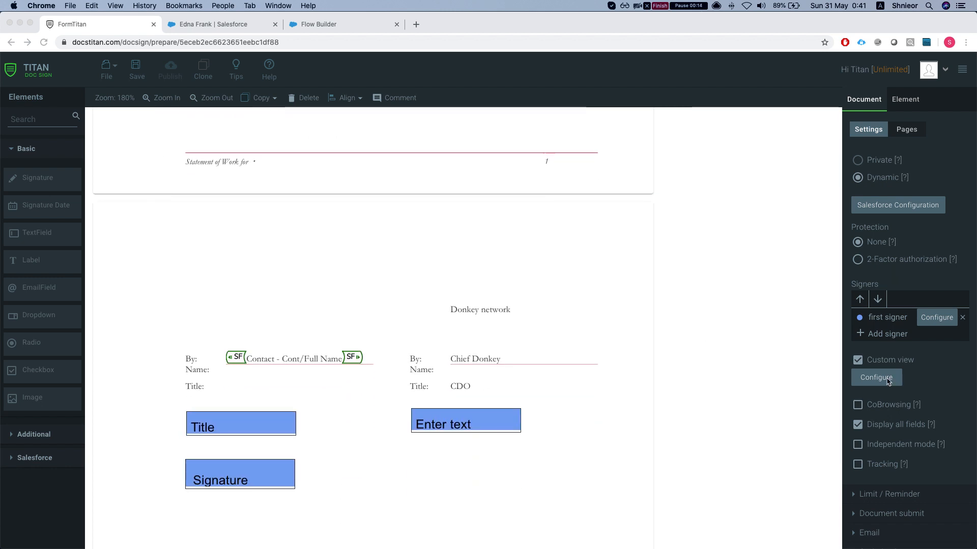
click(876, 378)
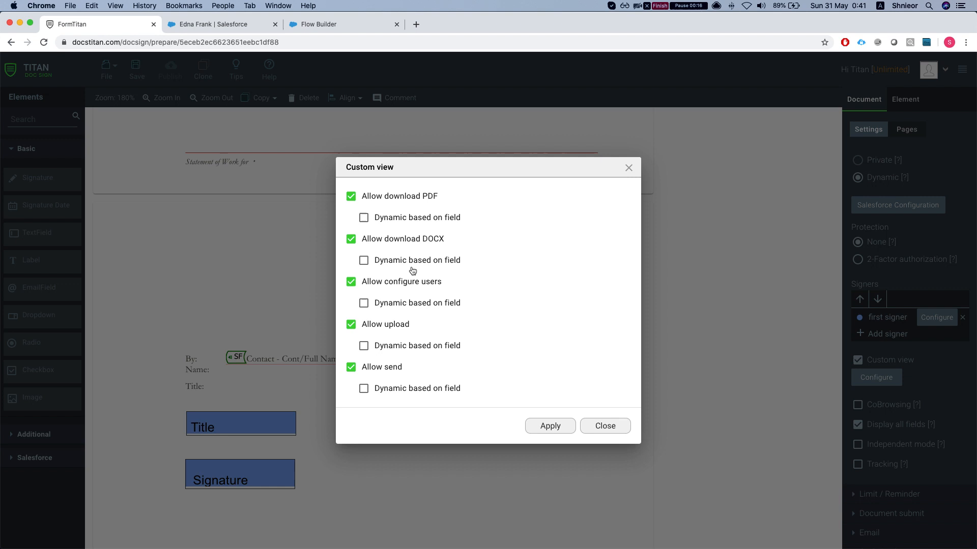
mouse_move(462, 282)
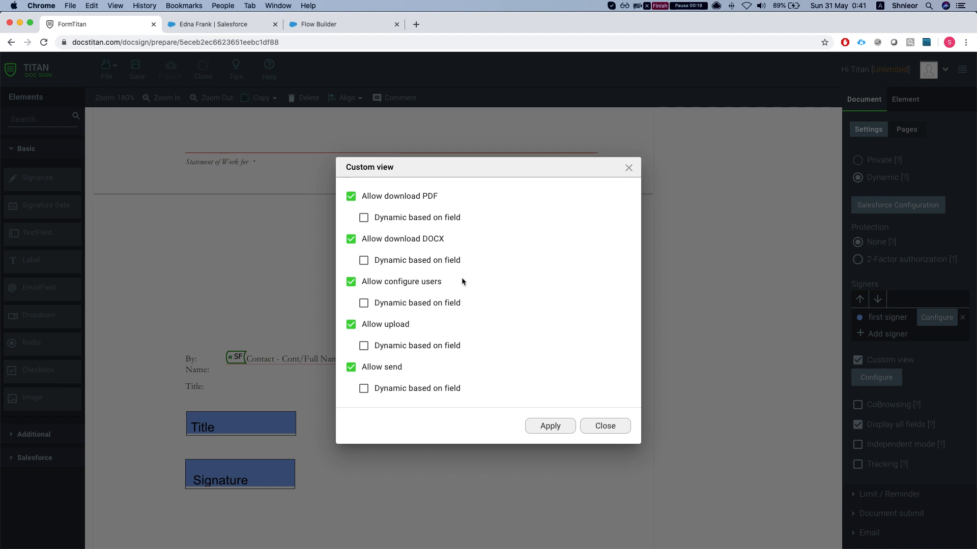
Step: From the Salesforce contact, start FT Generate Document and view The Donkey Network.docx
click(218, 23)
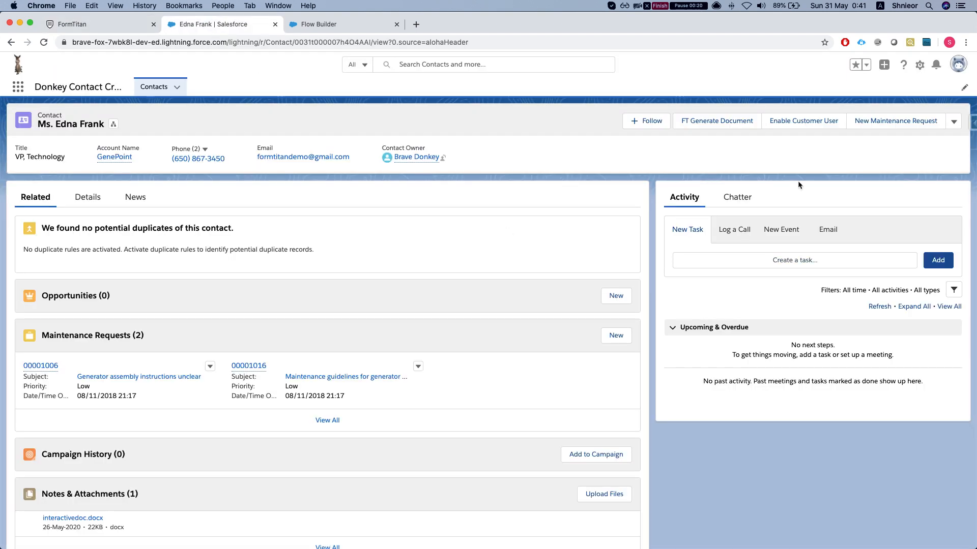
click(717, 122)
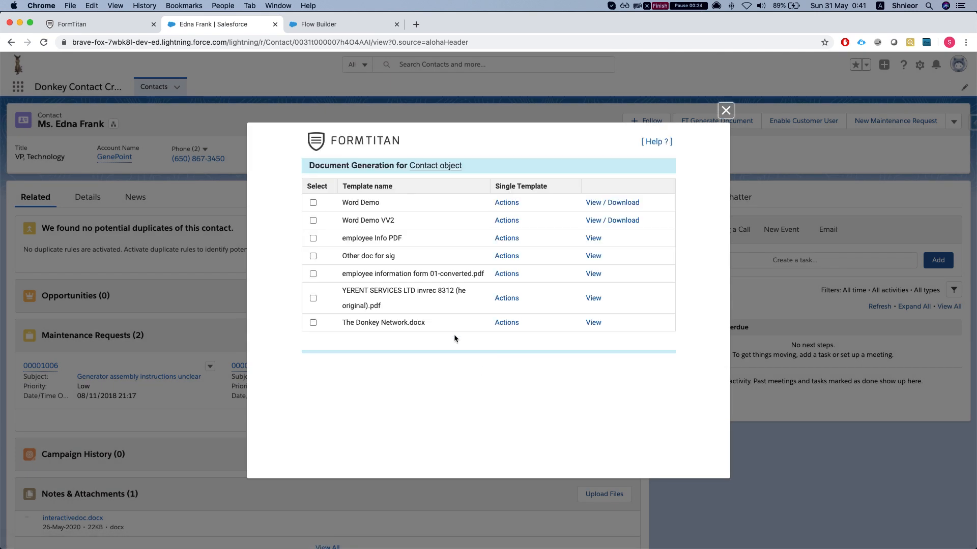
click(592, 322)
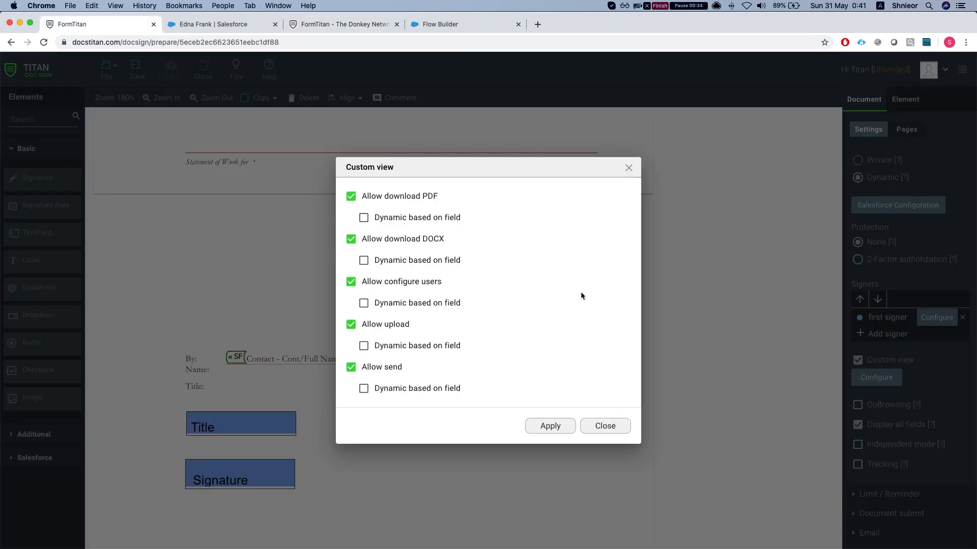
mouse_move(673, 190)
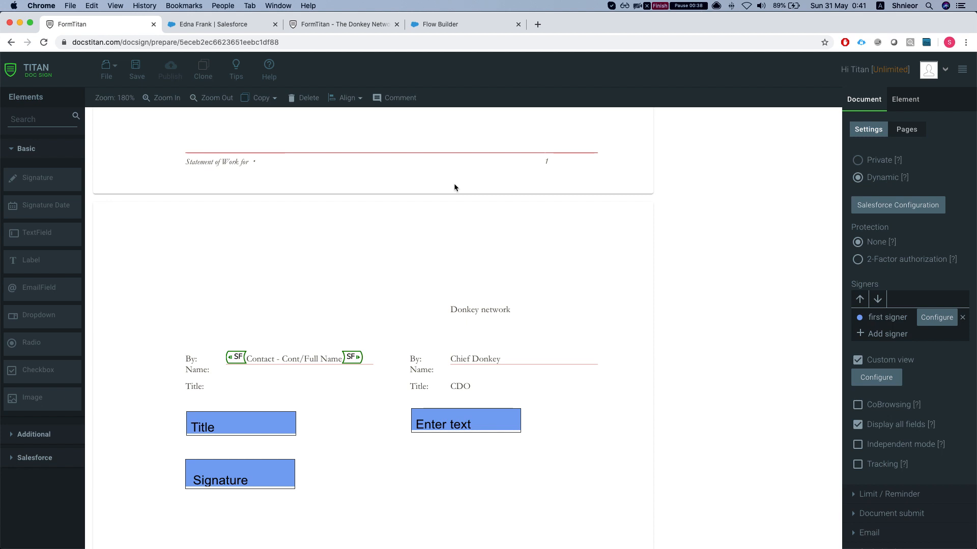
mouse_move(317, 57)
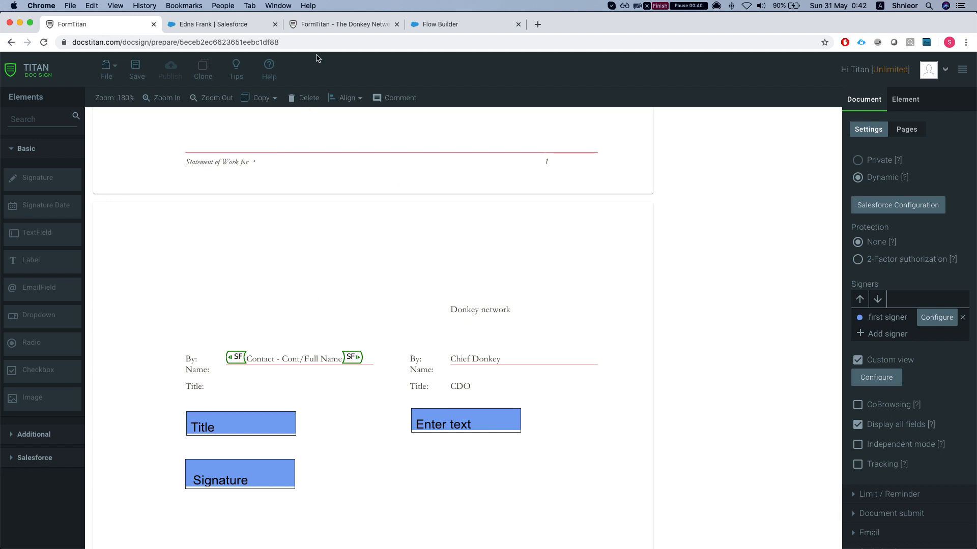
mouse_move(342, 25)
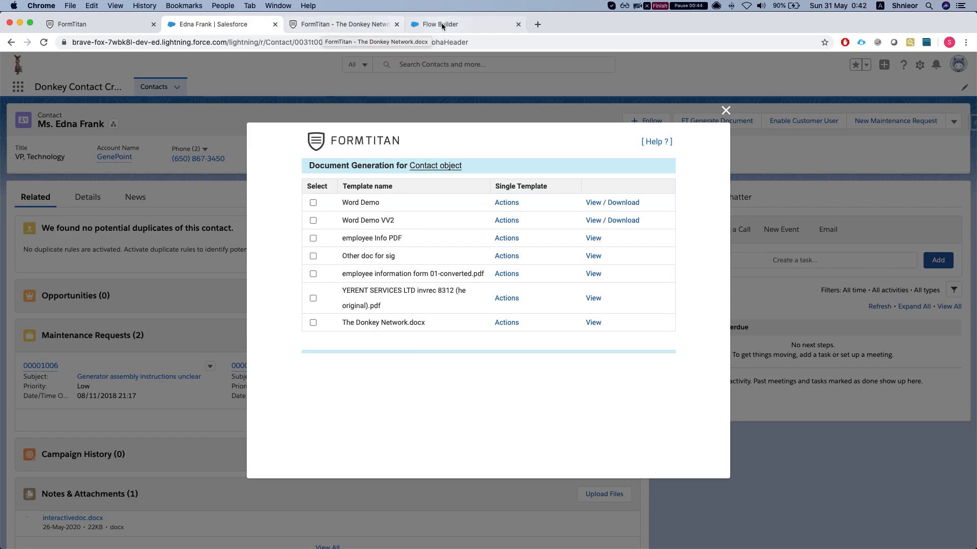
Step: Switch to the DocsignCustomView flow and inspect the GetAllContacts Get Records element
click(440, 24)
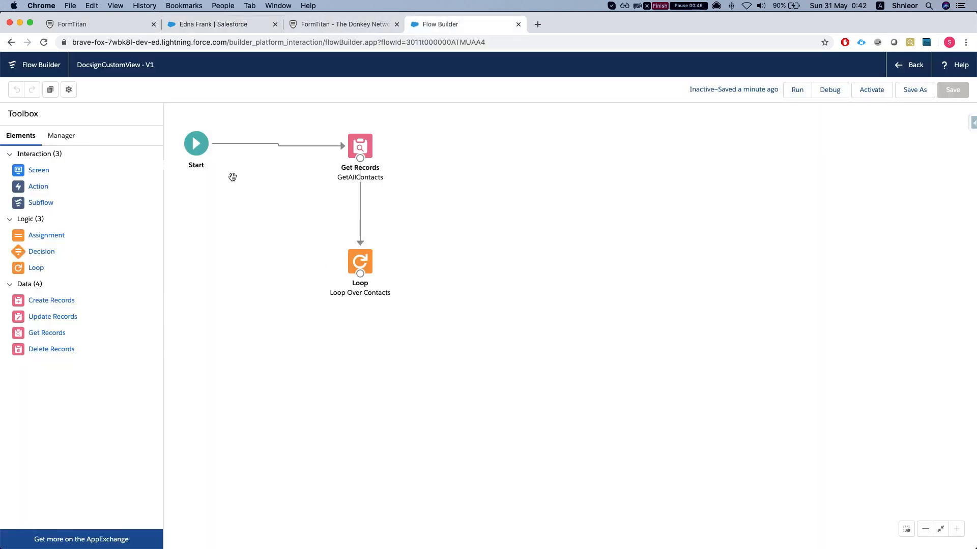
mouse_move(292, 161)
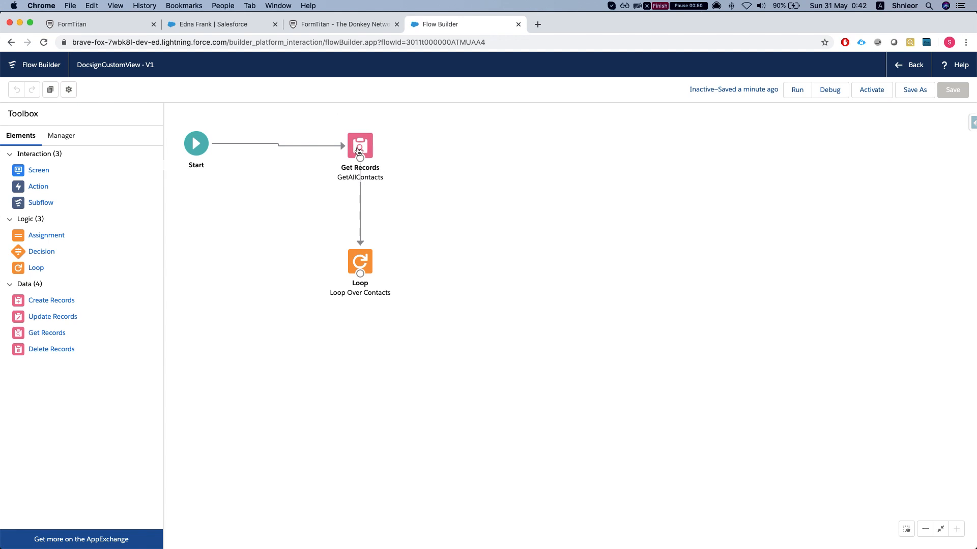
click(359, 143)
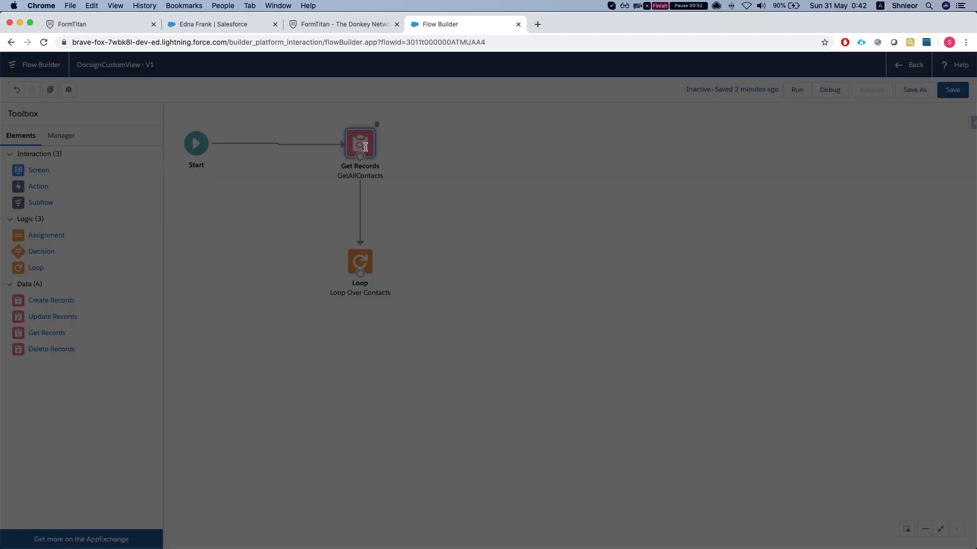
double_click(359, 142)
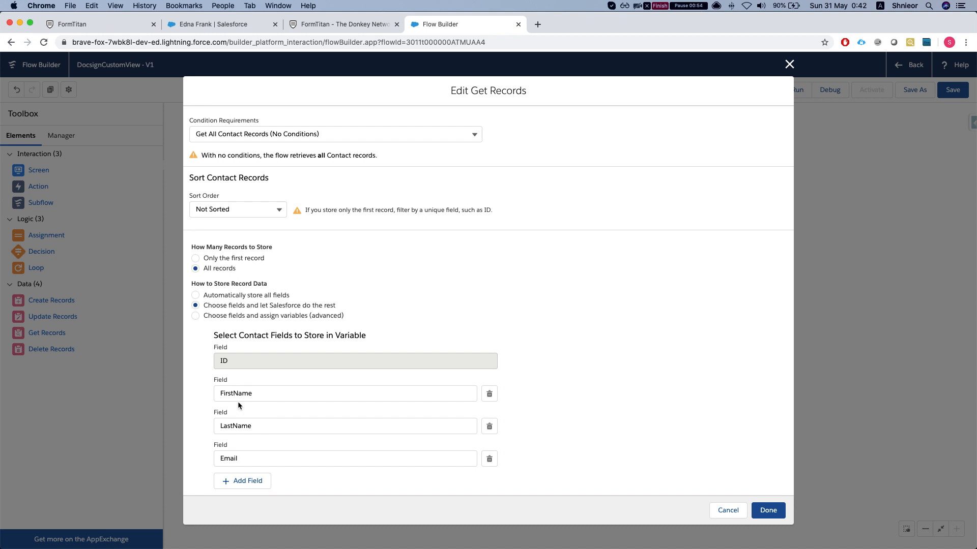
click(767, 510)
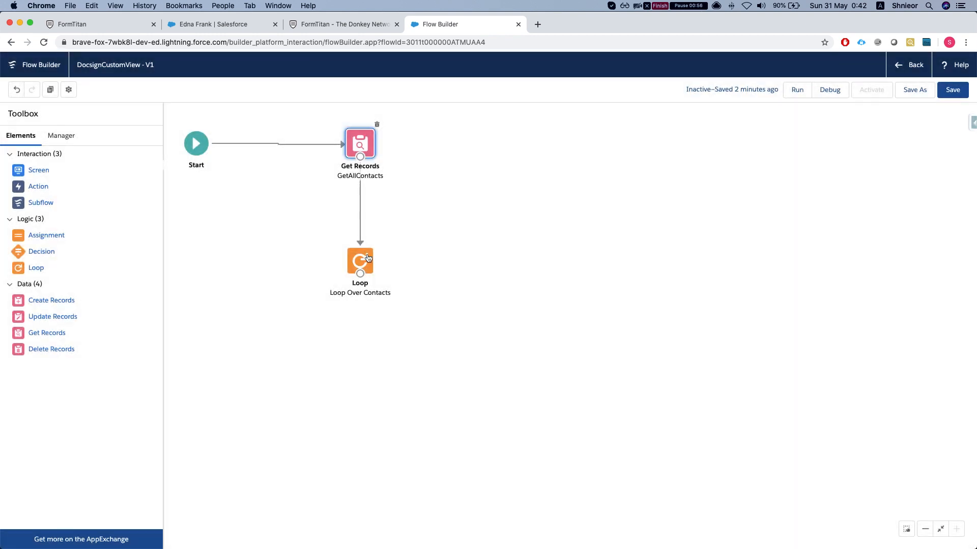
Step: Inspect the Loop Over Contacts element and dismiss it unchanged
double_click(360, 262)
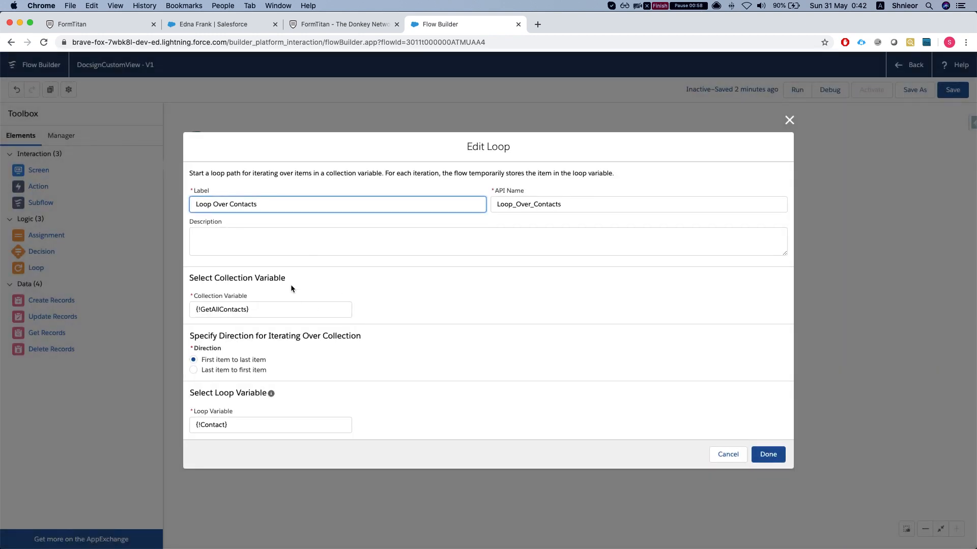
mouse_move(261, 349)
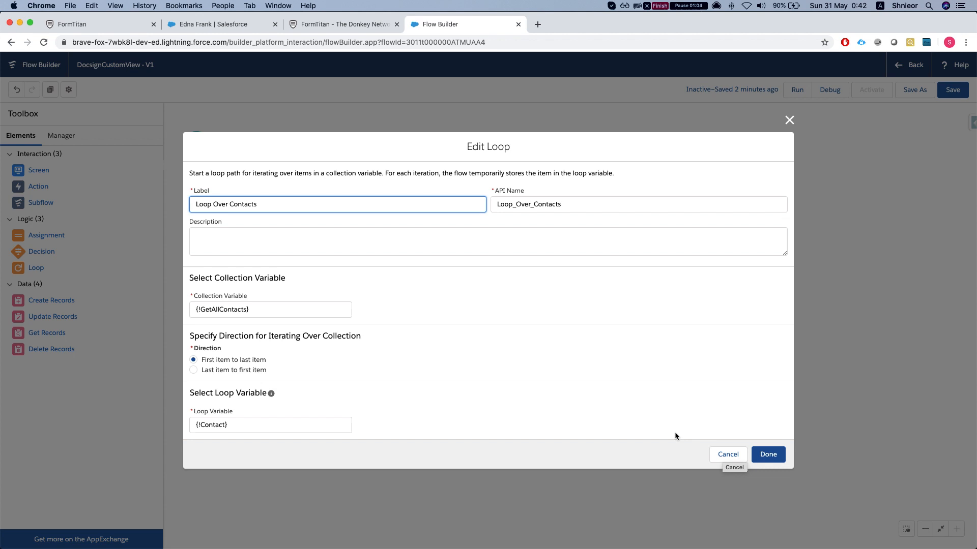
click(767, 454)
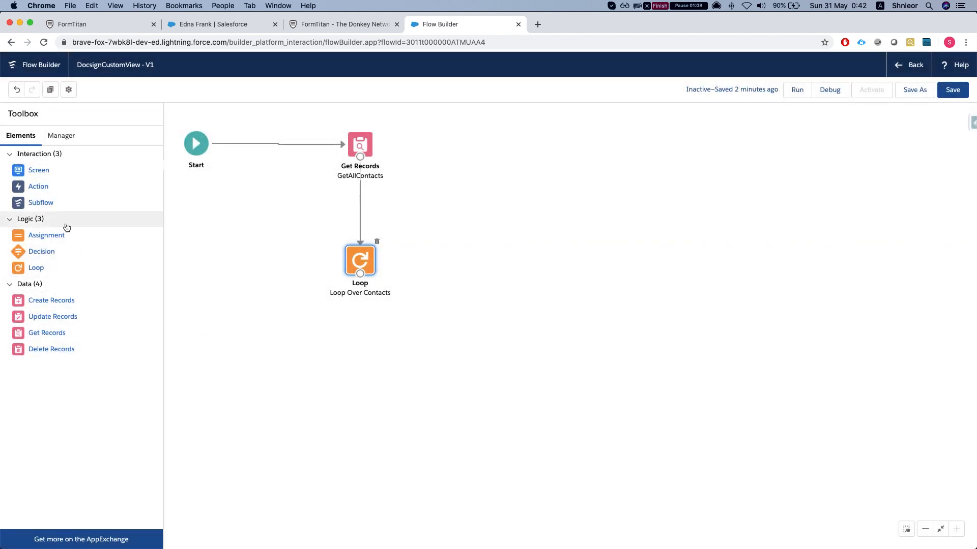
Step: Create a new Apex-defined collection variable using Form_Builder__DocSignSignerStructure, allowing multiple values
click(60, 135)
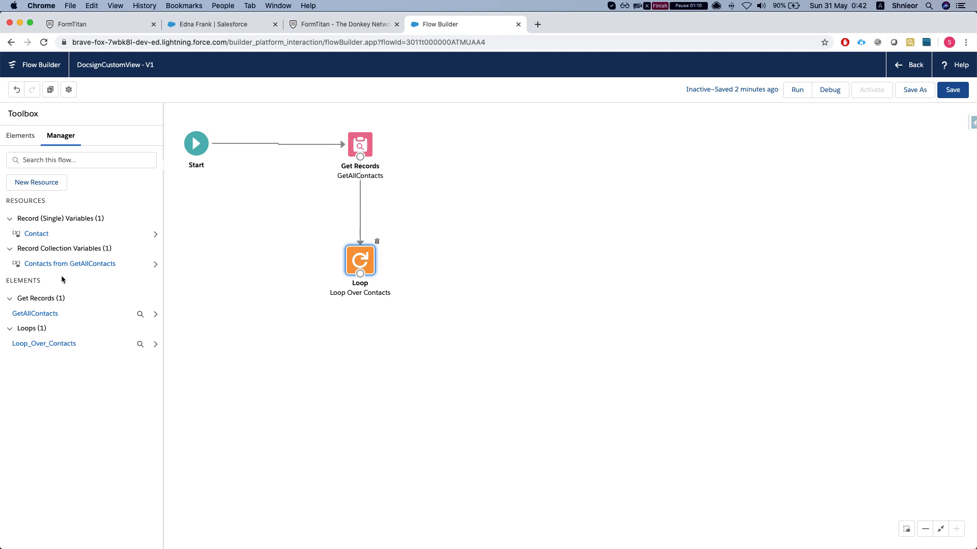
mouse_move(25, 193)
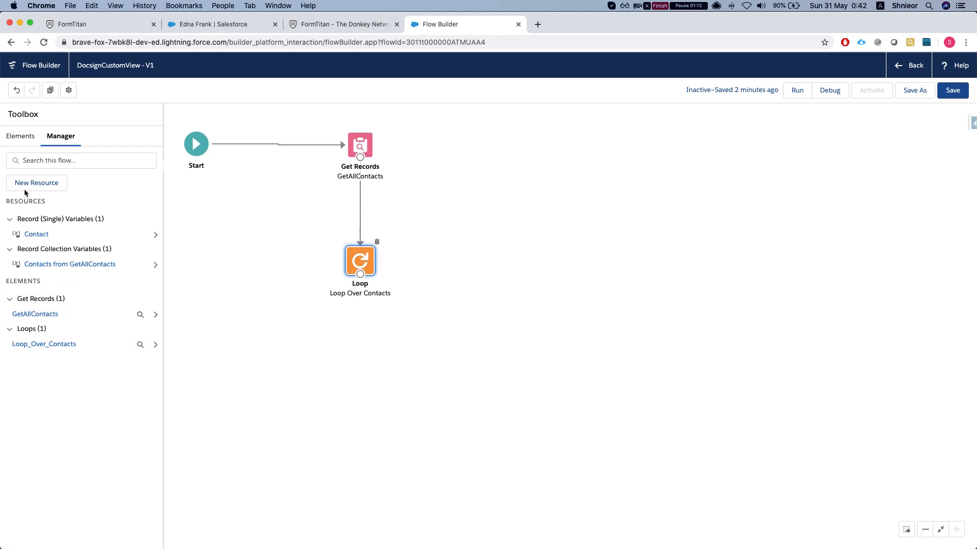
click(37, 182)
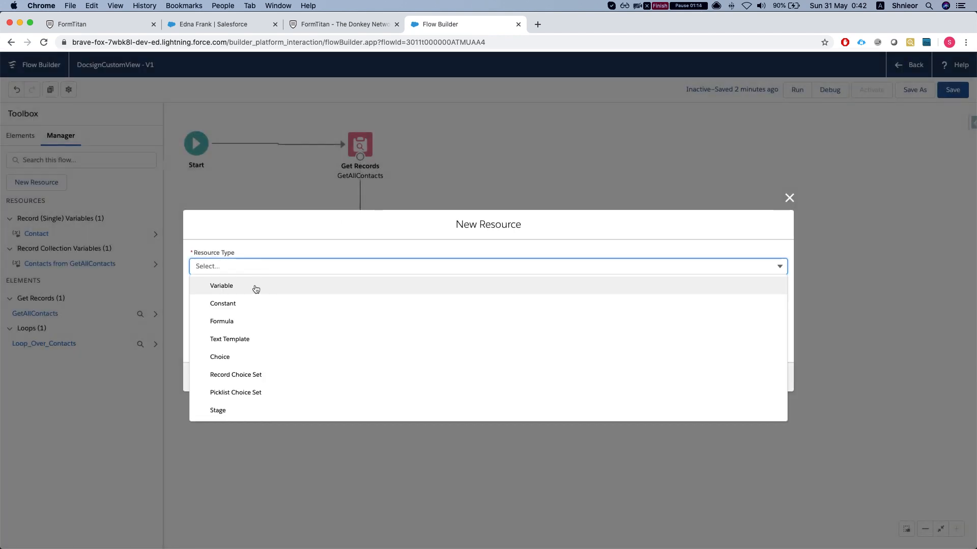
click(222, 285)
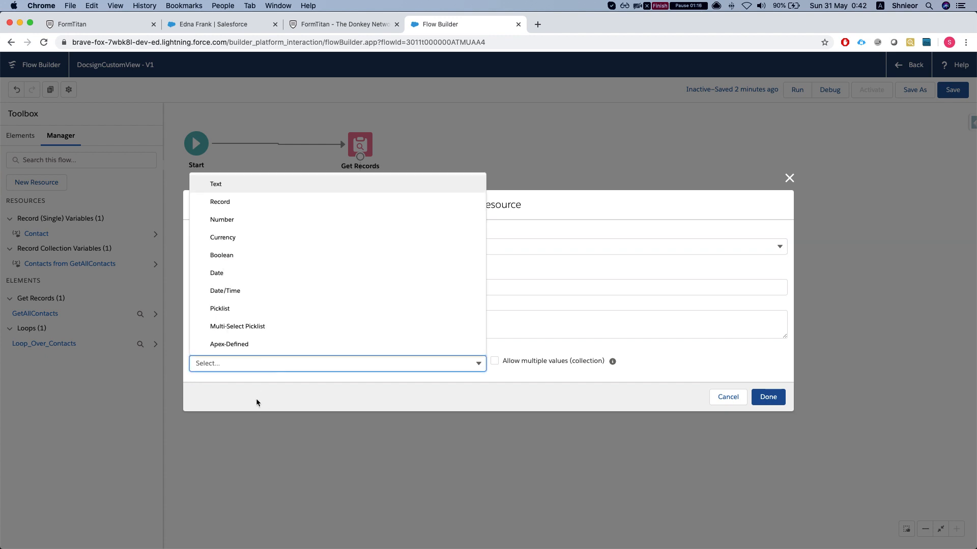
click(229, 343)
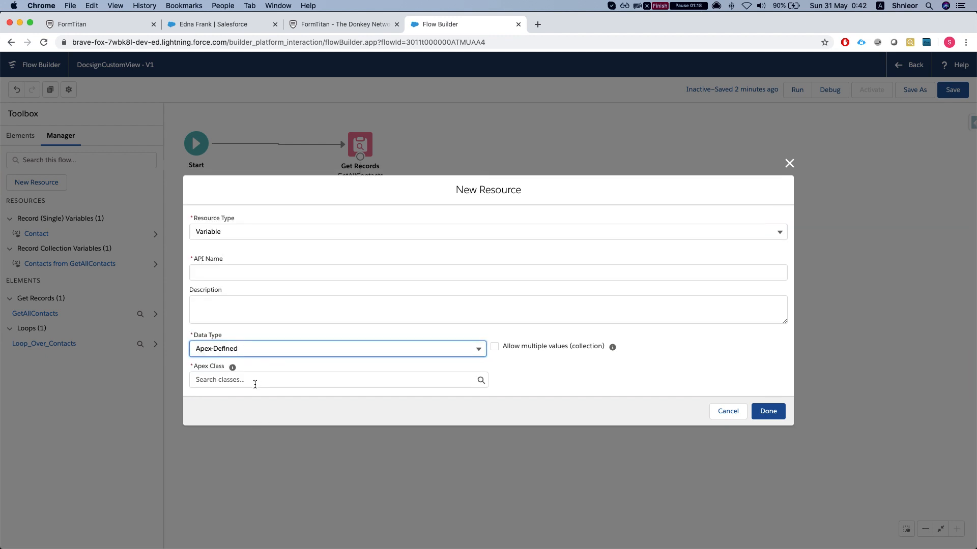
click(337, 380)
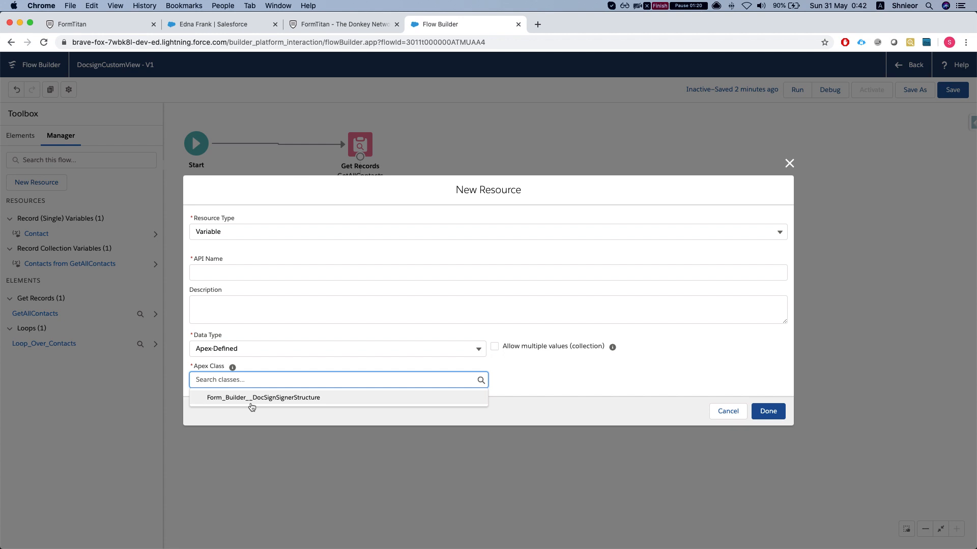
mouse_move(264, 404)
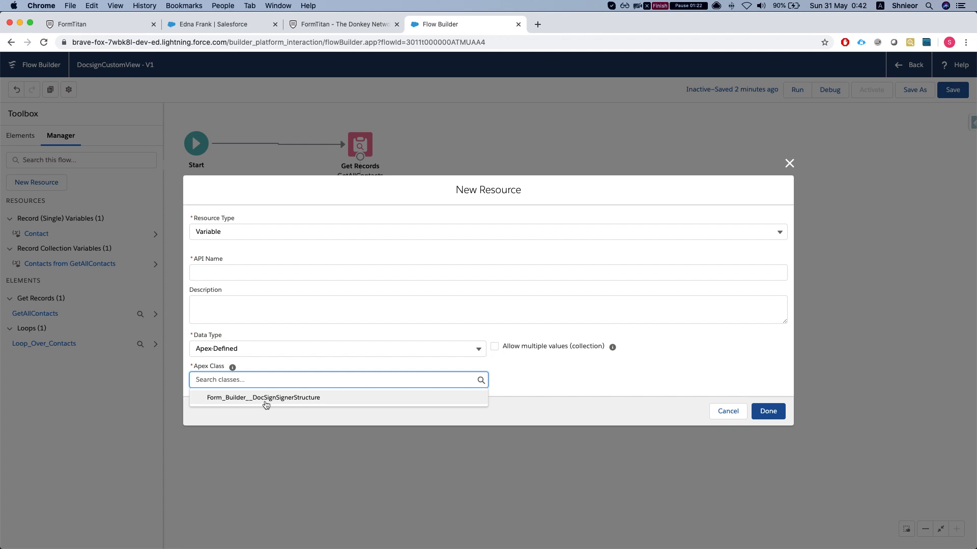
click(264, 397)
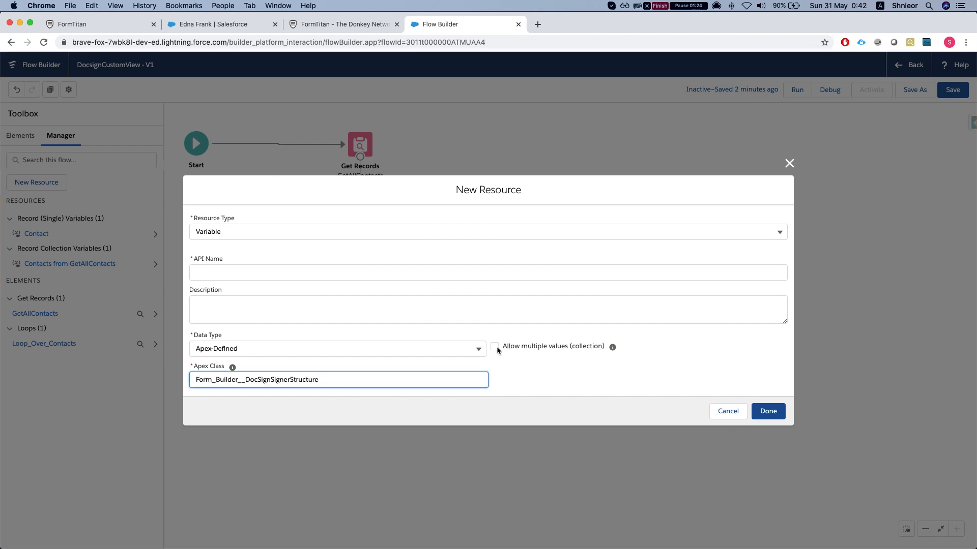
click(494, 346)
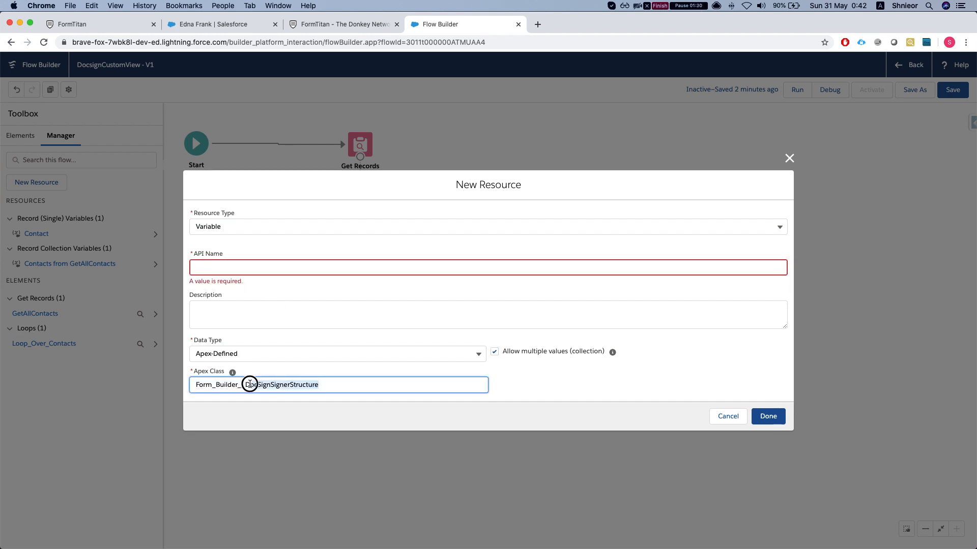
Step: Name the variable DocSignSigners_collection and save it to the flow
text(DocSignSignerStructure)
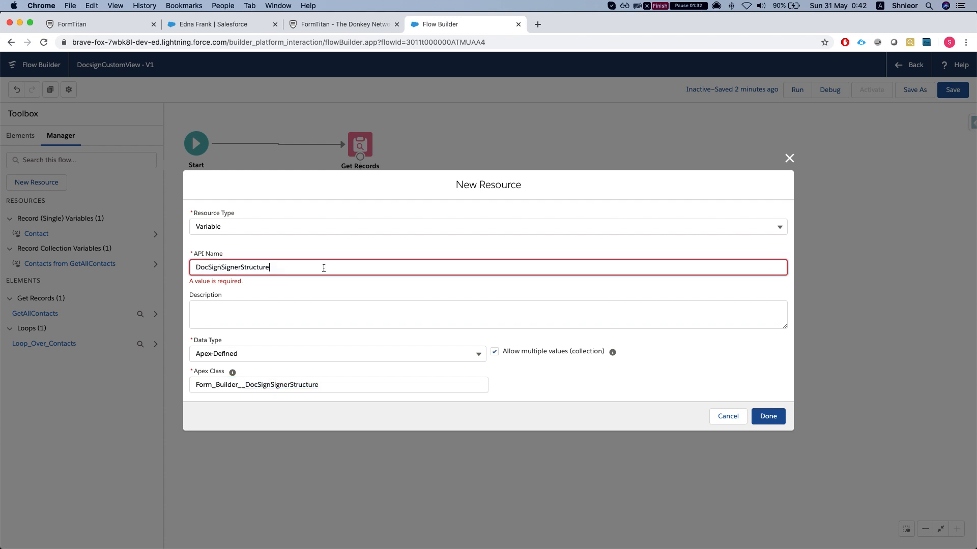
key(Backspace)
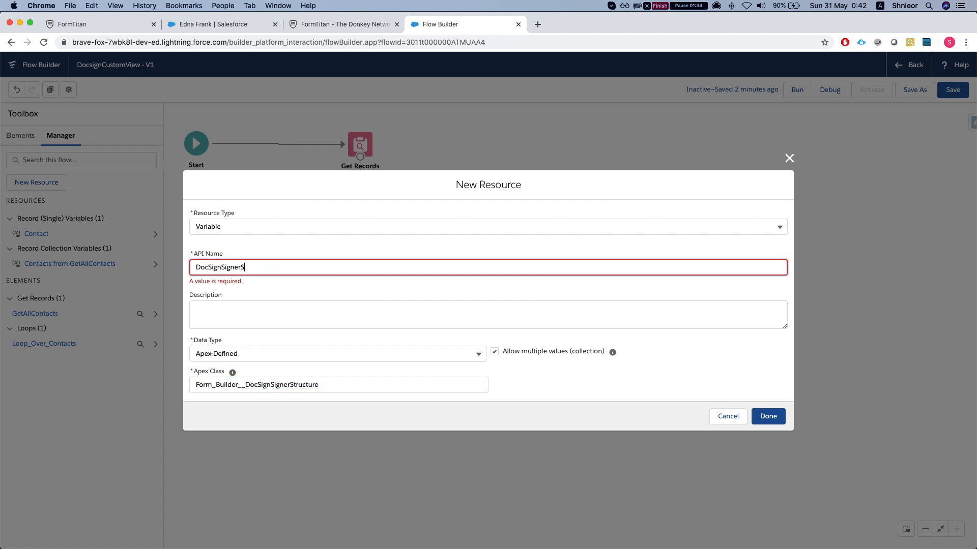
text(s)
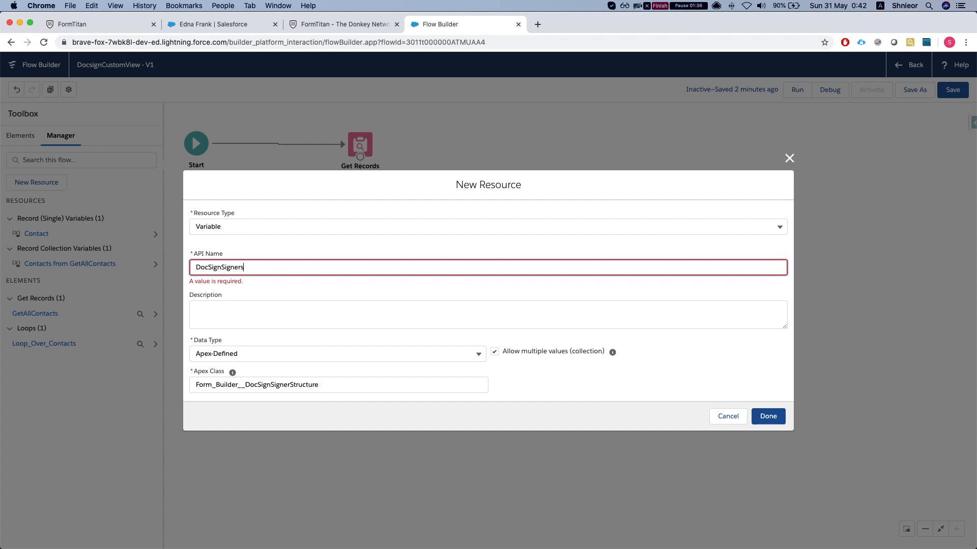
text(_co)
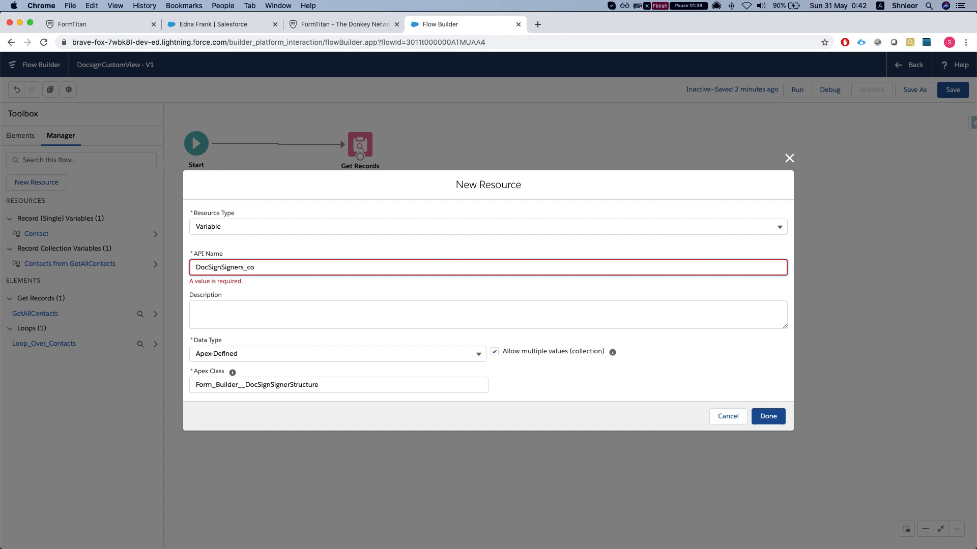
text(llection)
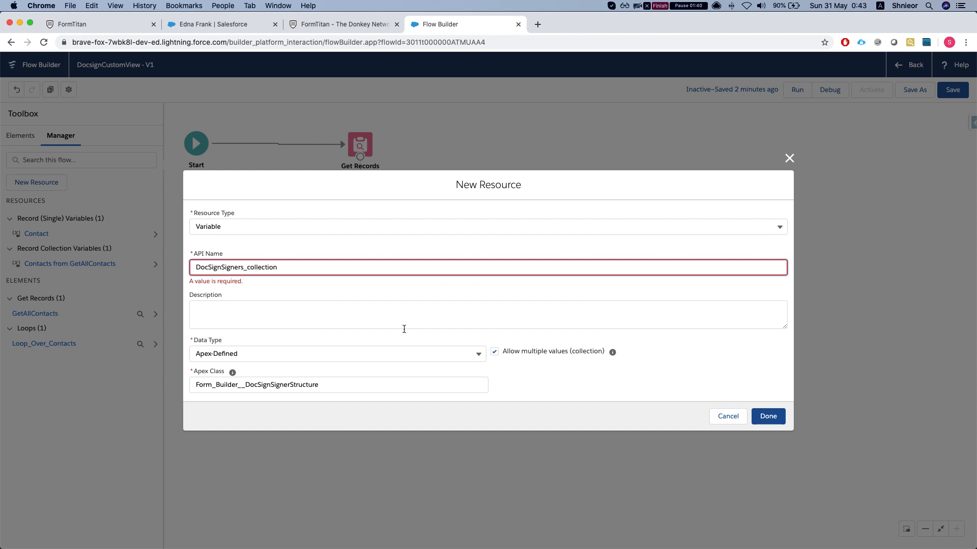
click(767, 416)
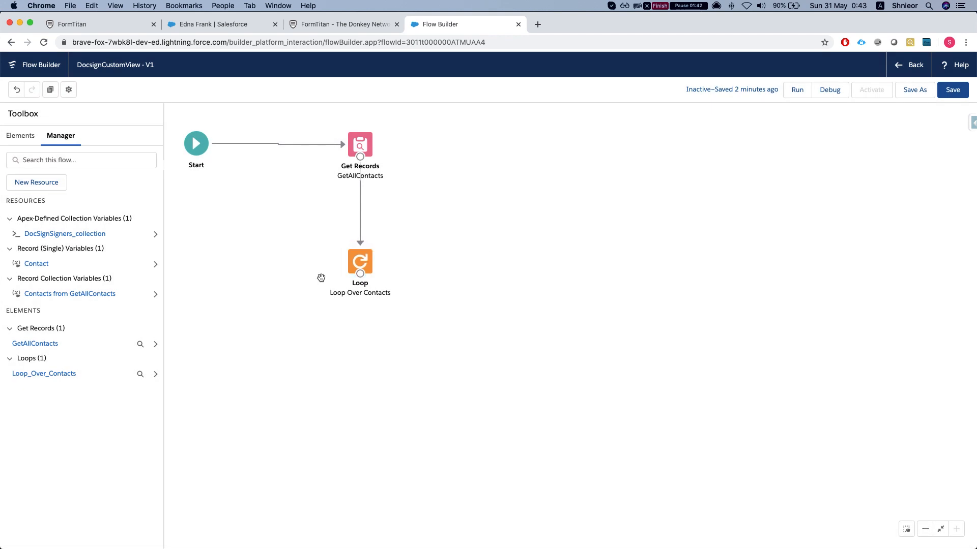
click(20, 135)
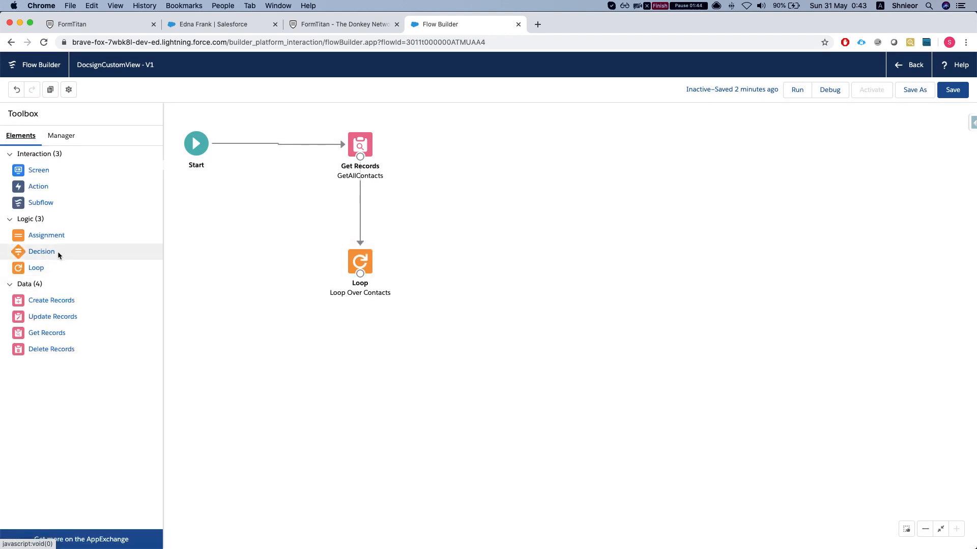
Step: Add an Assignment element labelled Assign Signers 2 Collection and list the assignable variables
click(45, 235)
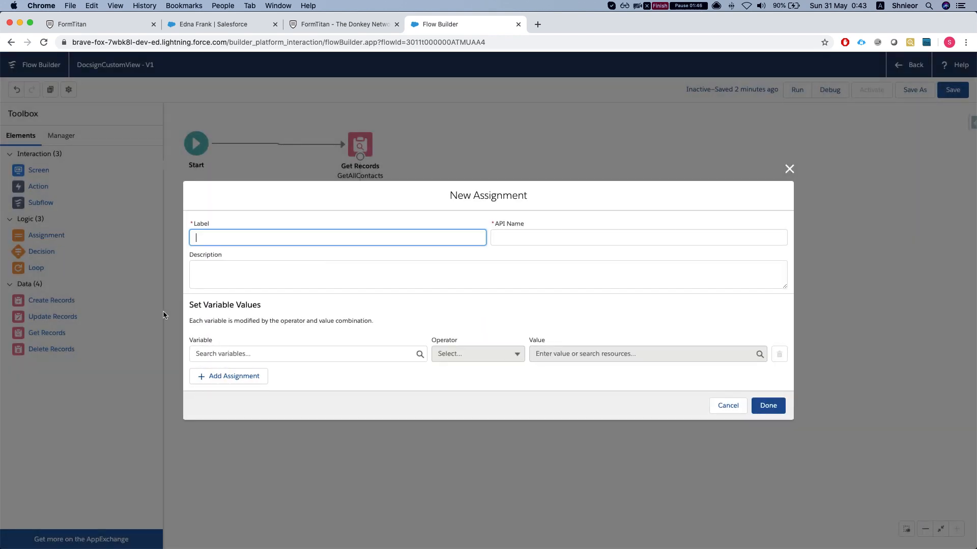
text(Assign Sin)
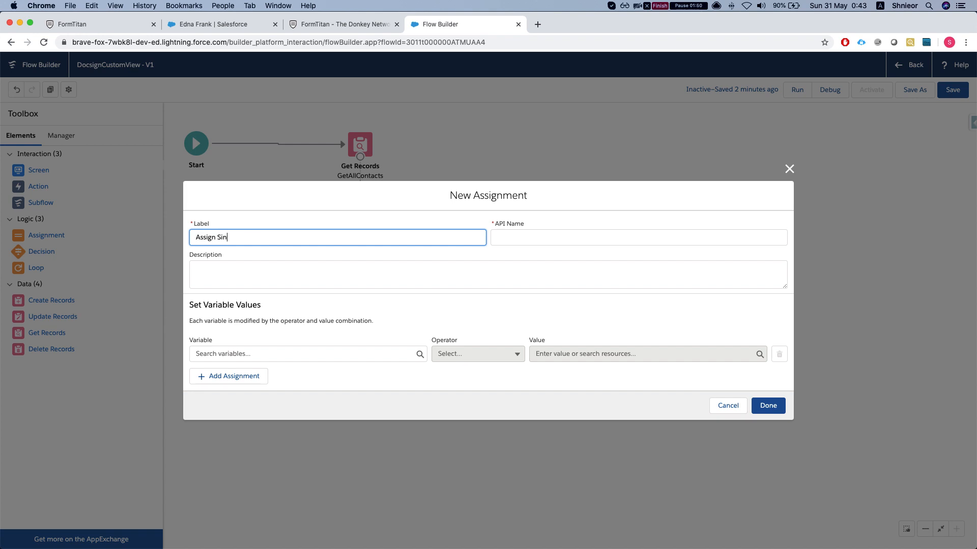
text(gners)
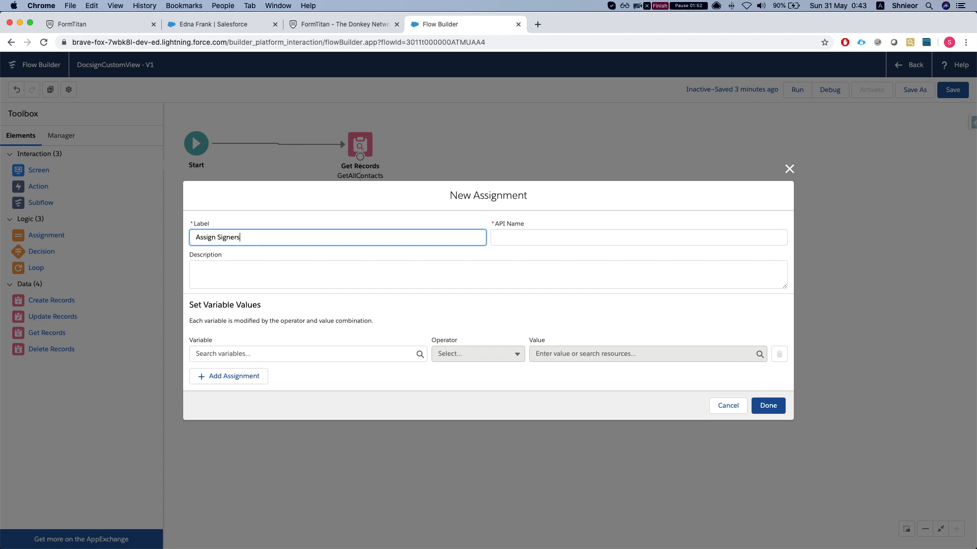
text(2)
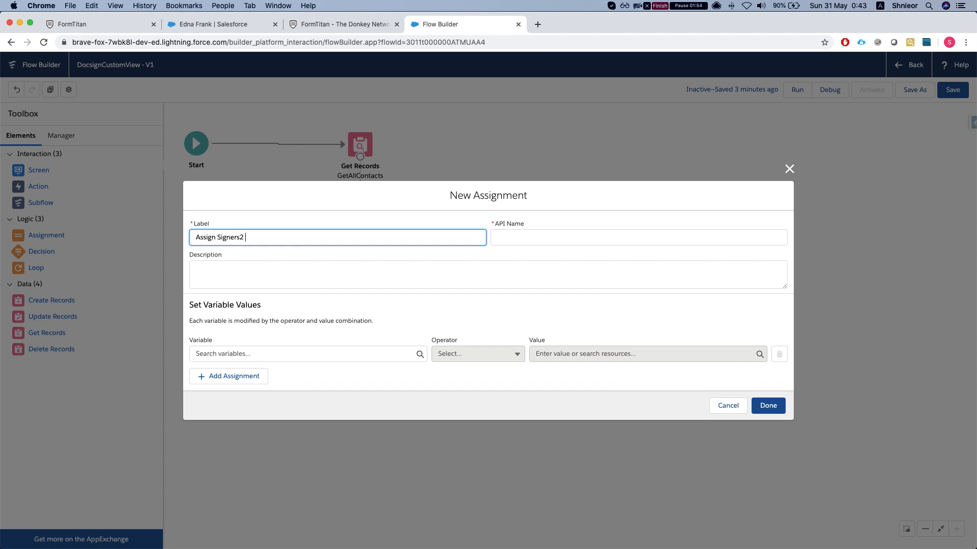
text(. c)
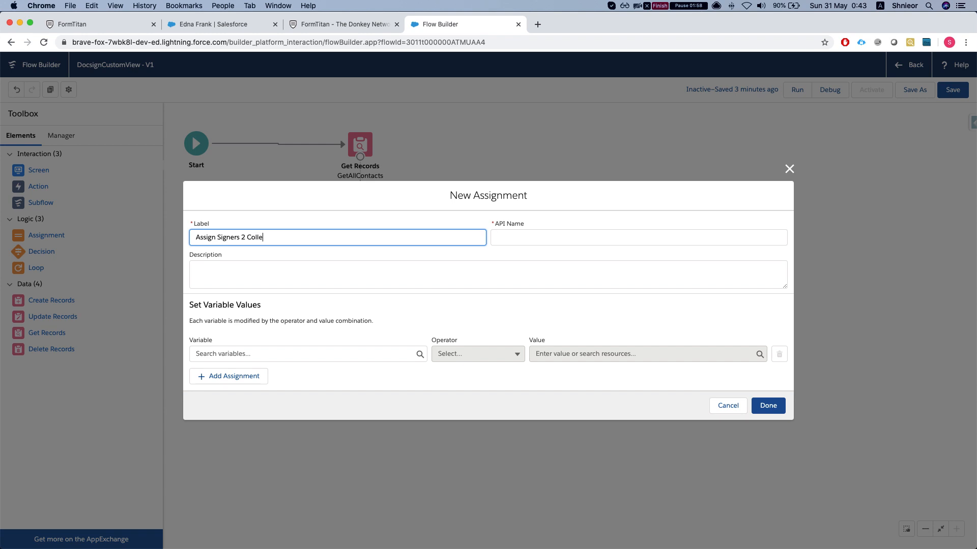
text(ctio)
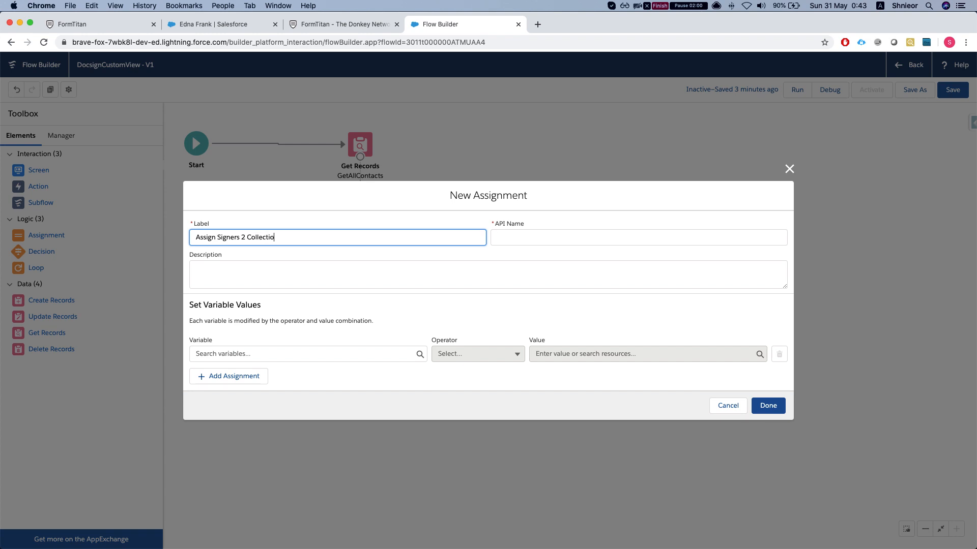
click(305, 354)
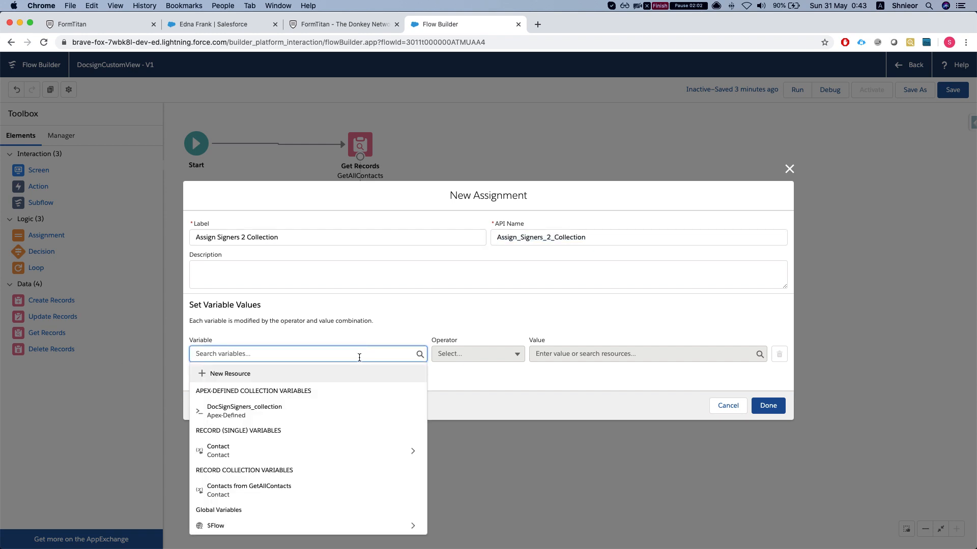
mouse_move(296, 411)
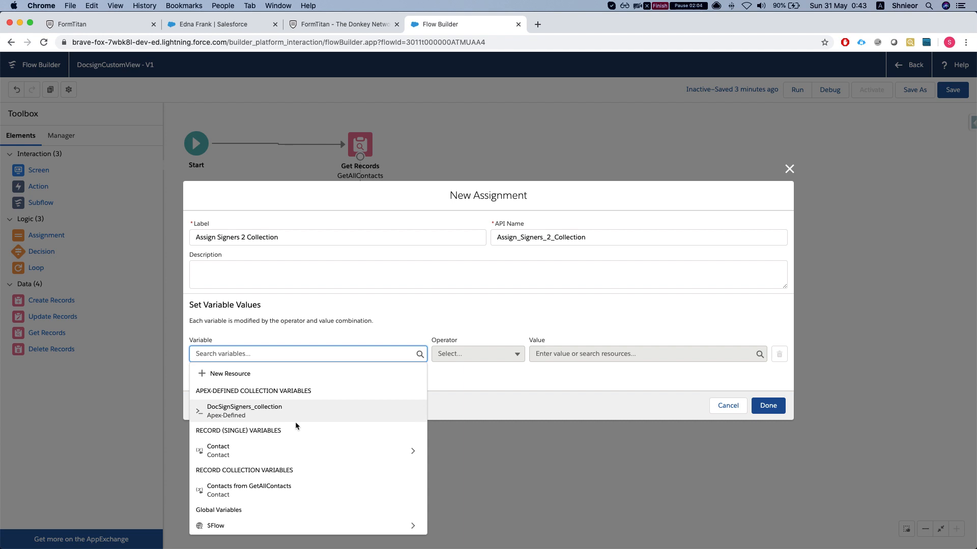
mouse_move(301, 410)
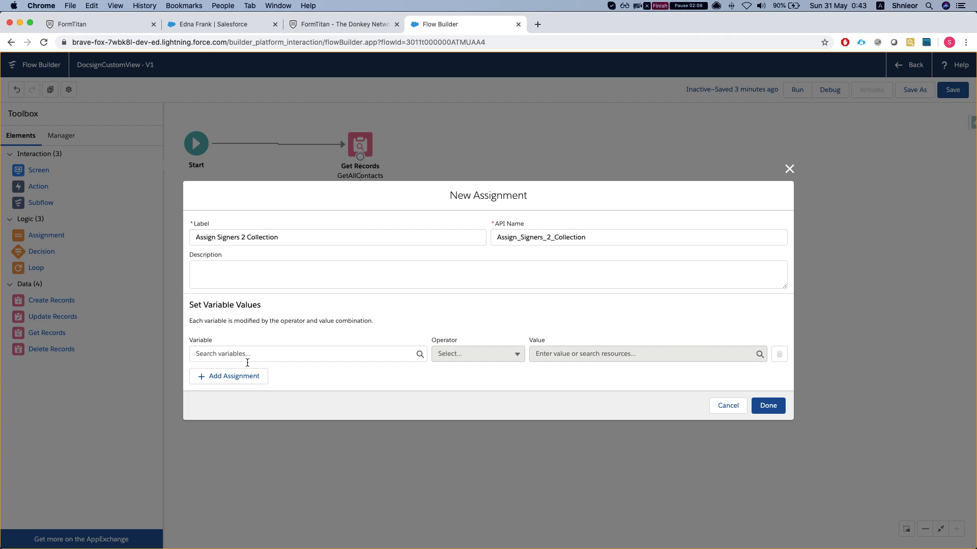
click(305, 354)
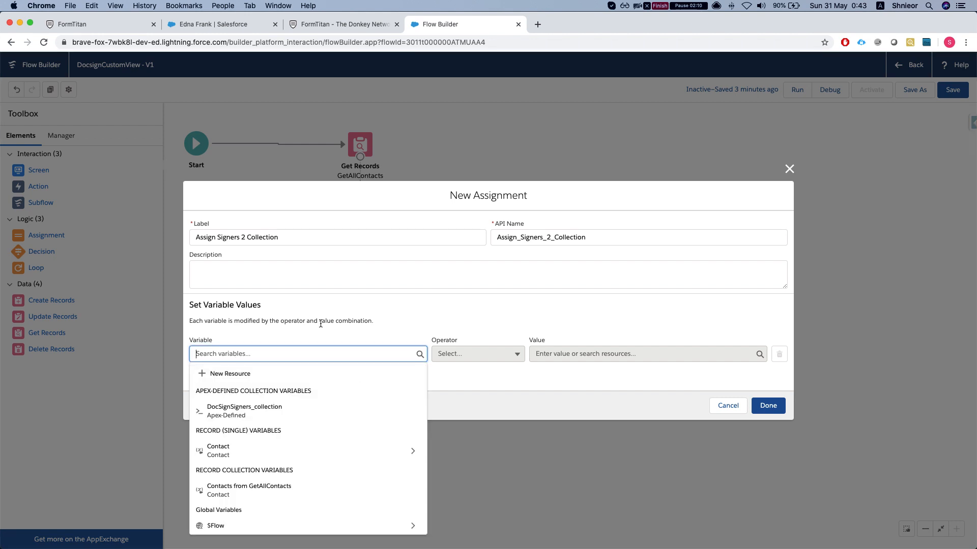
Step: Create a new single Apex-defined variable of class Form_Builder__DocSignSignerStructure from the Variable list
click(230, 373)
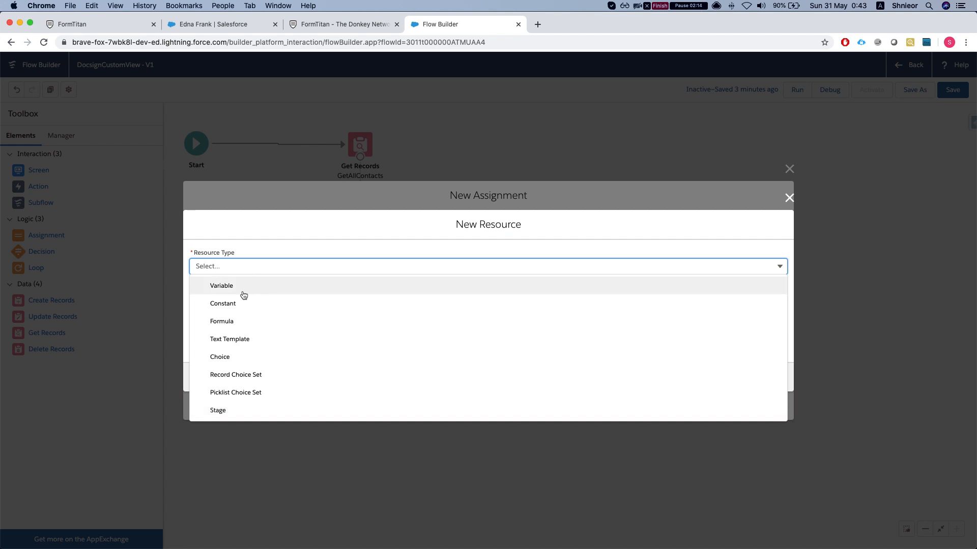
click(220, 284)
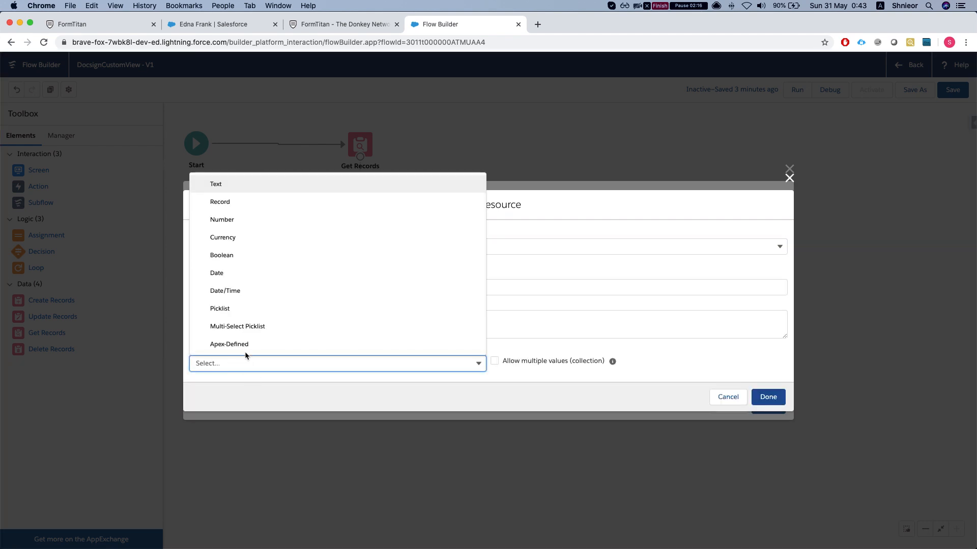
click(229, 343)
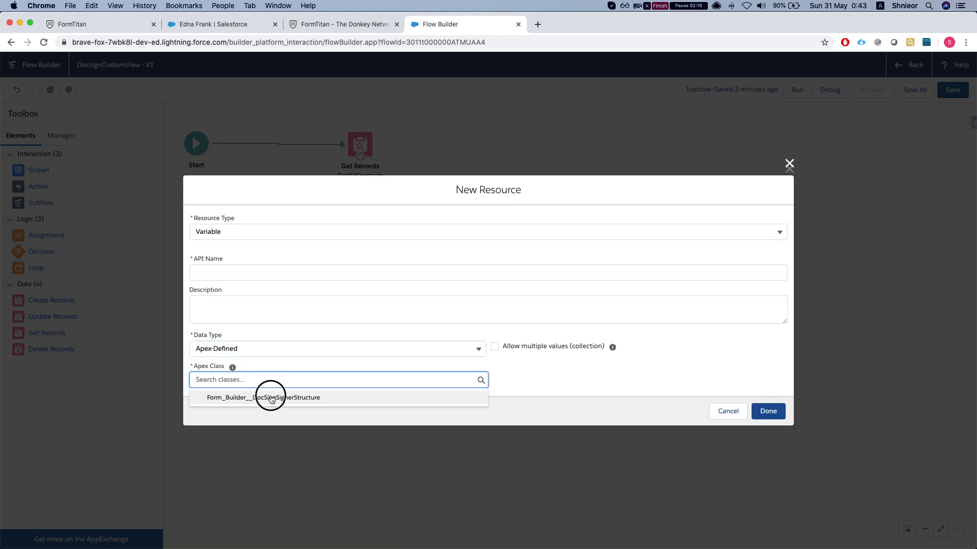
click(263, 398)
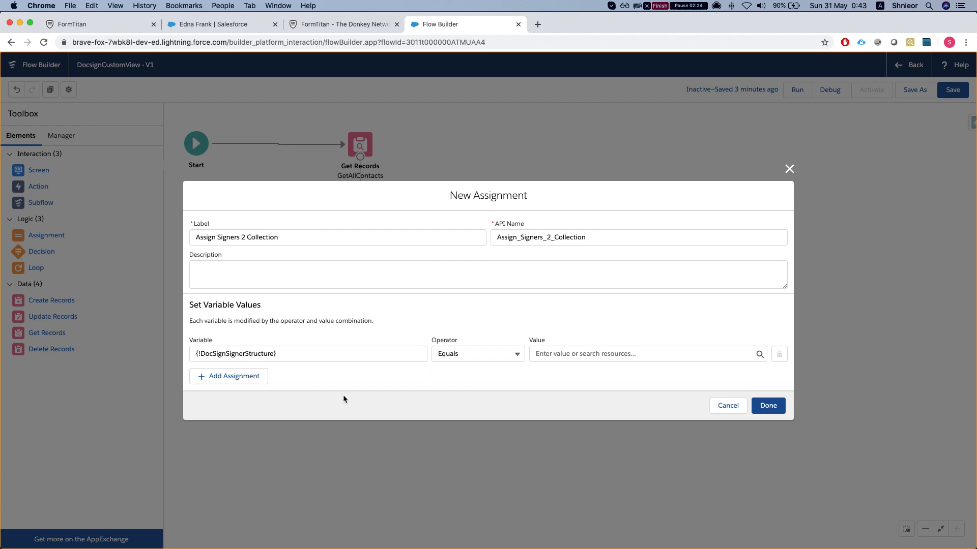
mouse_move(330, 367)
text(.)
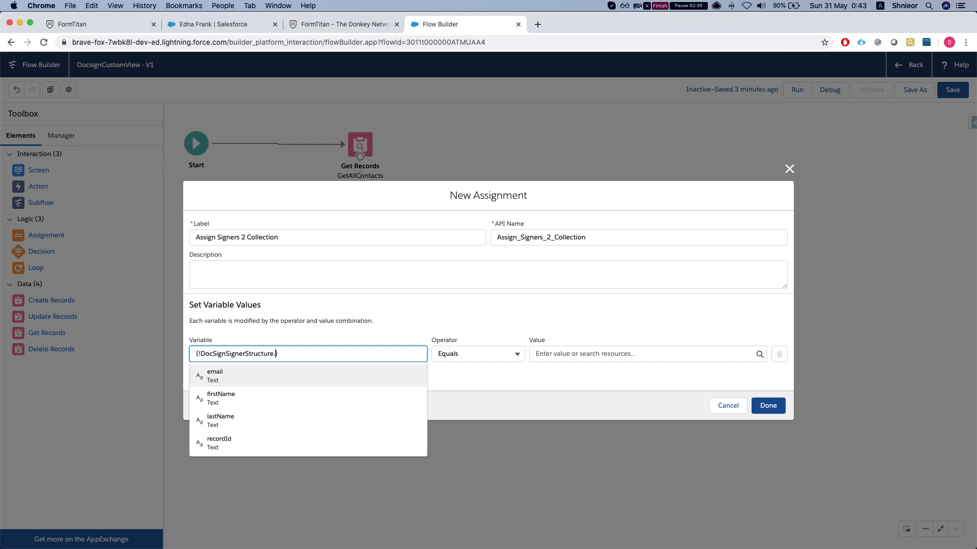
Step: Map the signer structure's email and firstName to the Contact's Email and FirstName
click(214, 375)
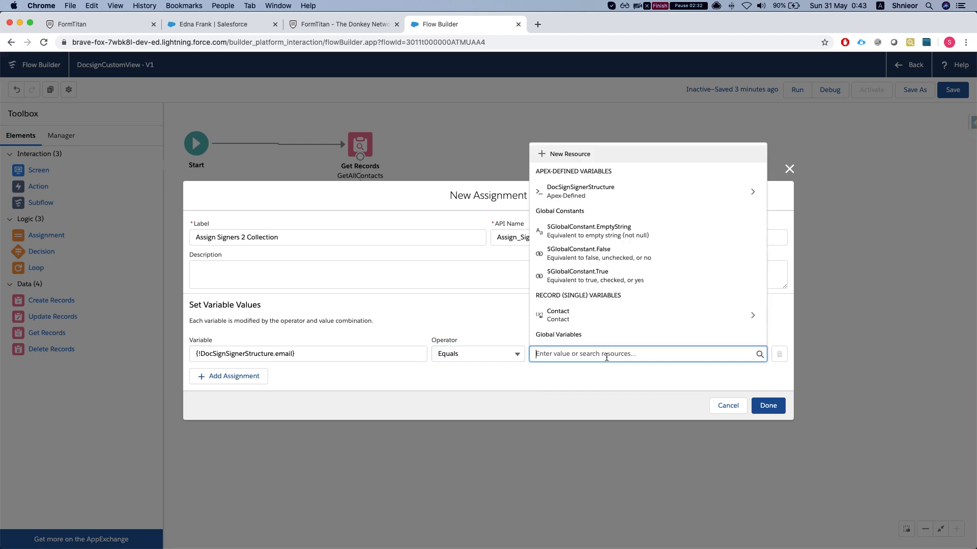
click(557, 314)
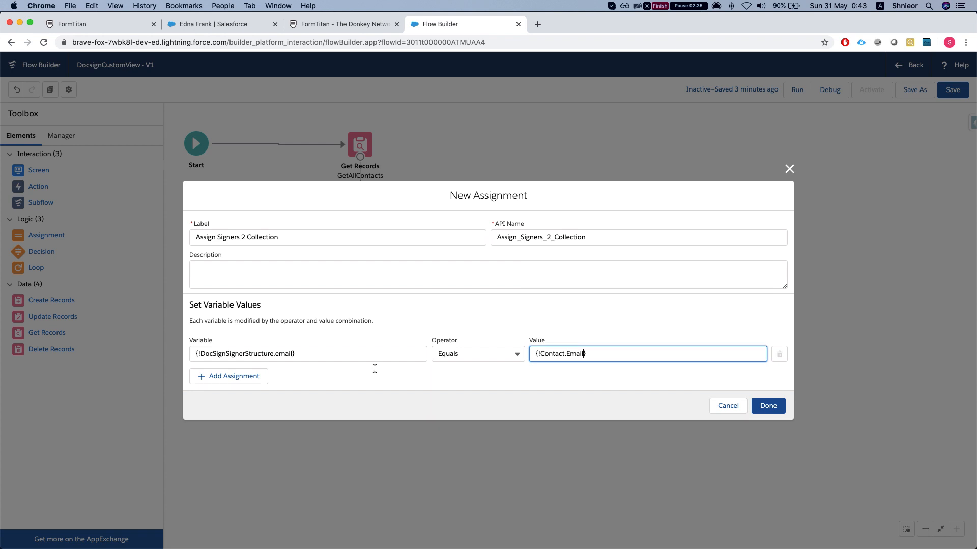
click(233, 375)
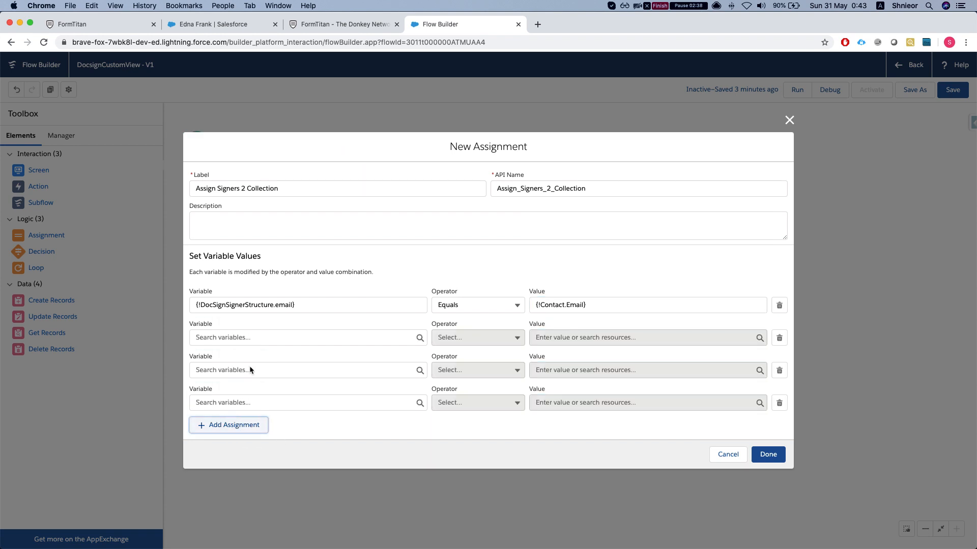
click(305, 337)
text({!DocSignSignerStructure.firstName)
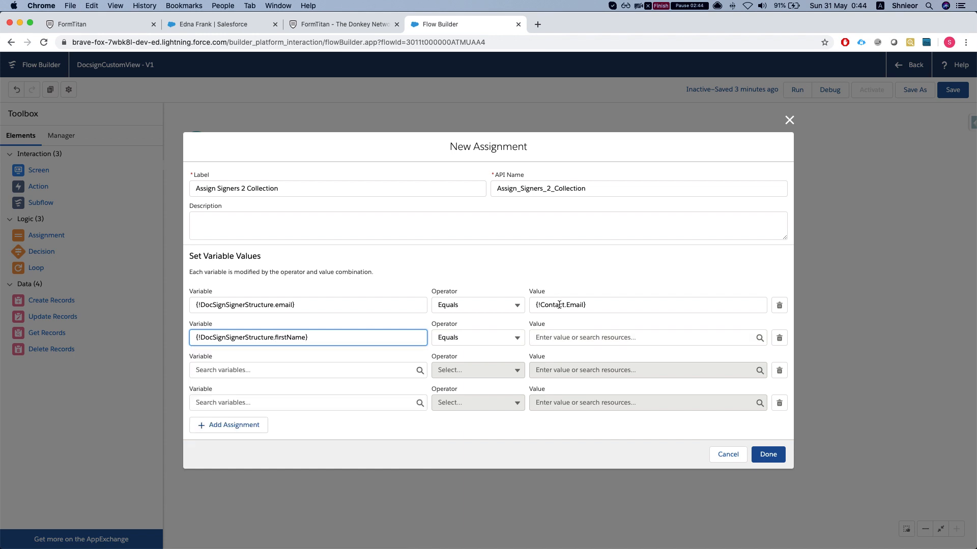
text(contact.f})
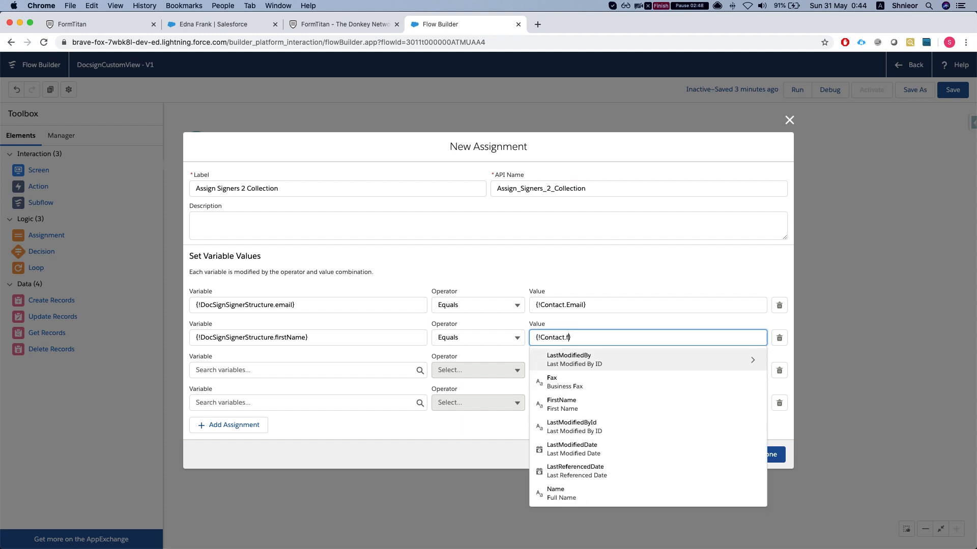
click(561, 404)
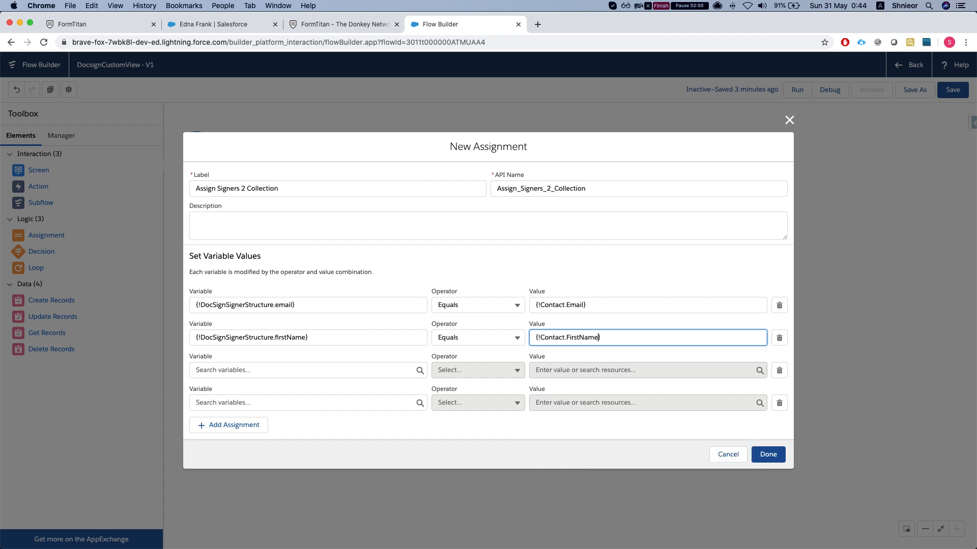
Step: Map the signer lastName and recordId rows to the Contact's LastName and Id
click(305, 369)
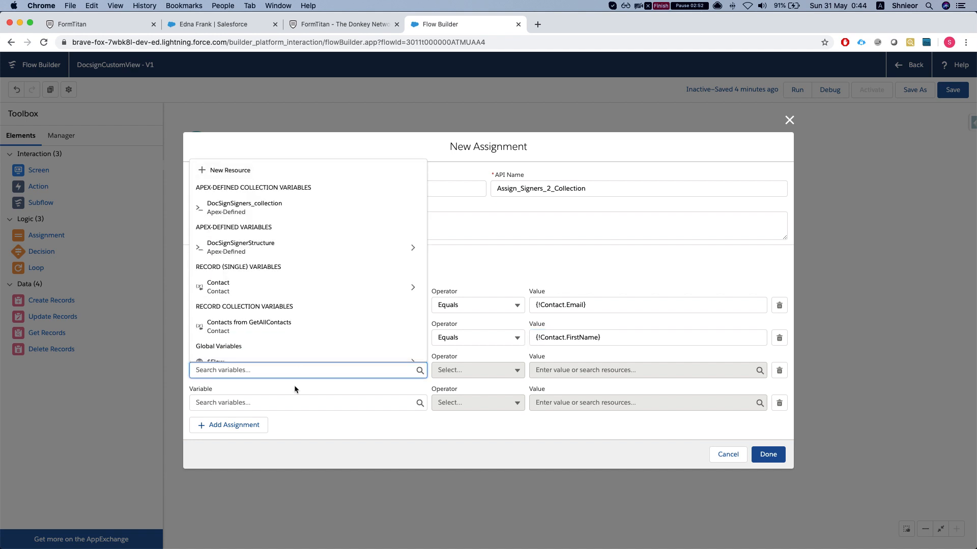
click(240, 243)
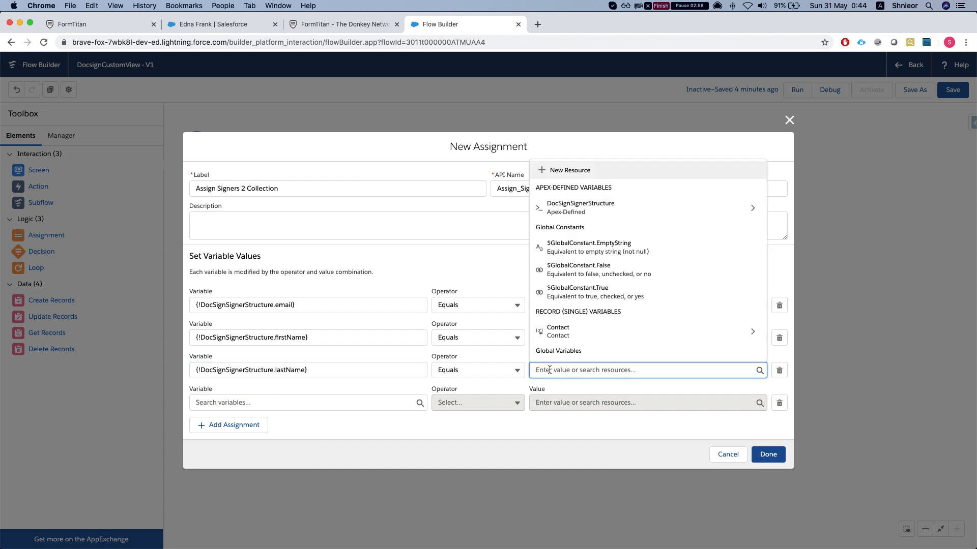
click(558, 332)
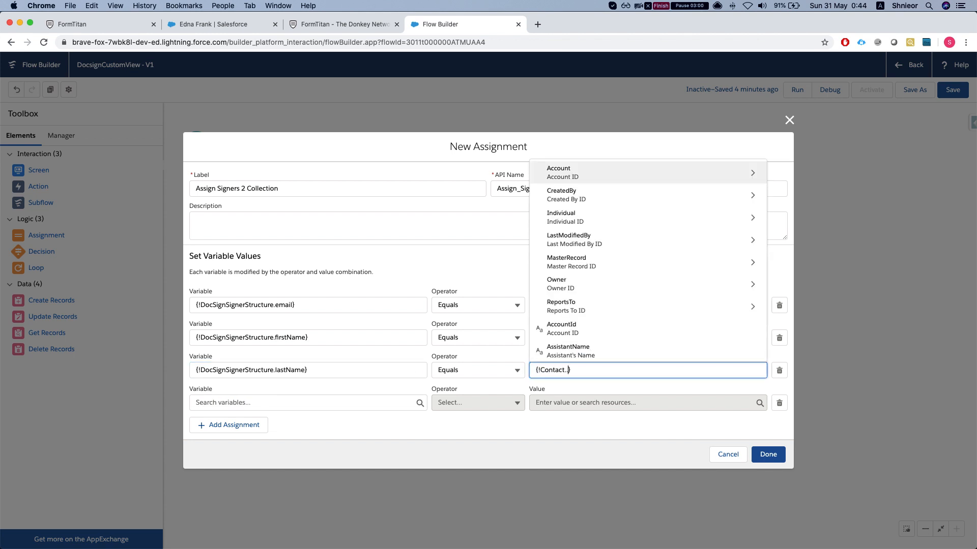
text(astName)
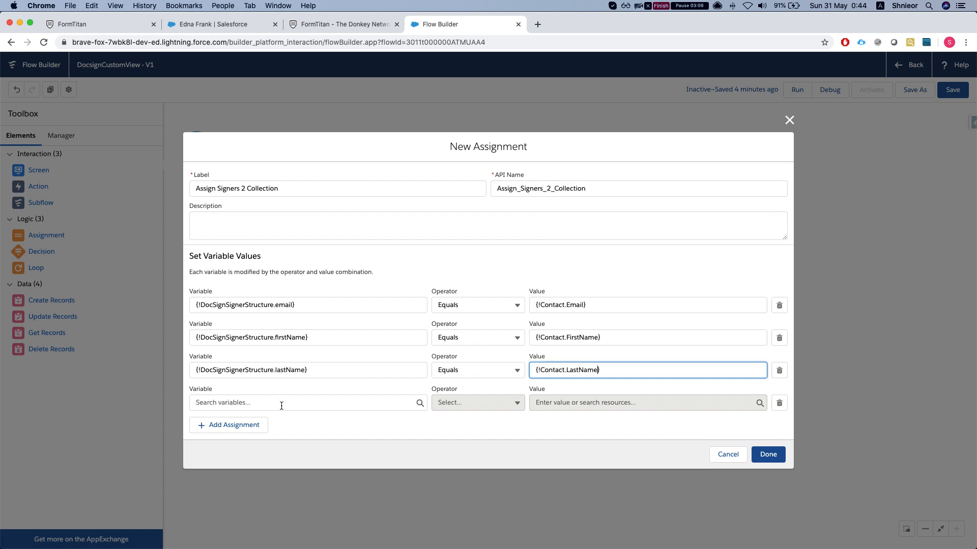
click(281, 403)
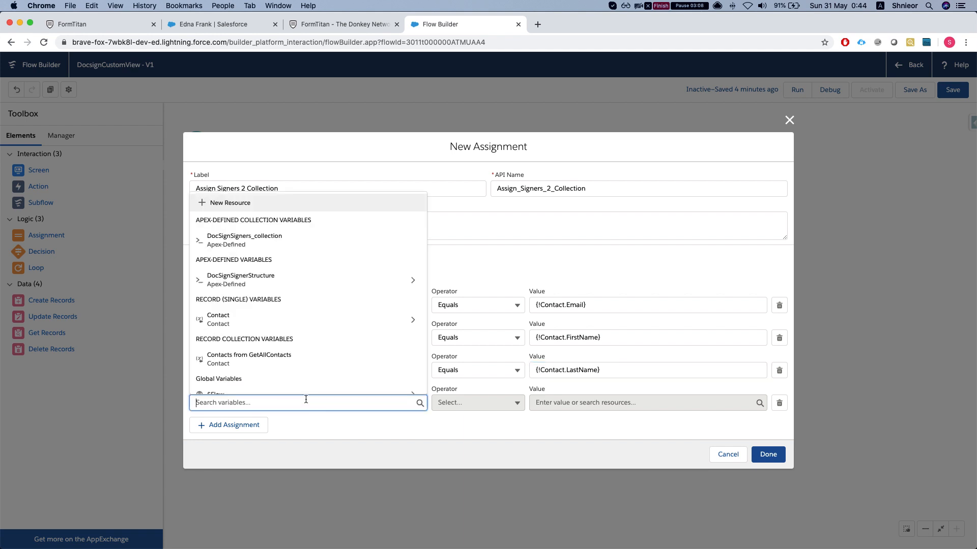
mouse_move(303, 404)
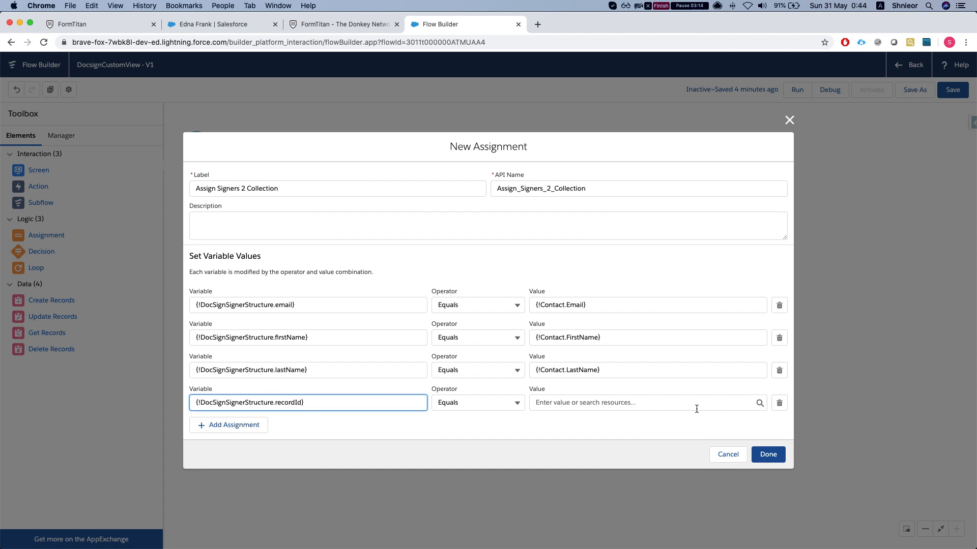
text(contact.Id})
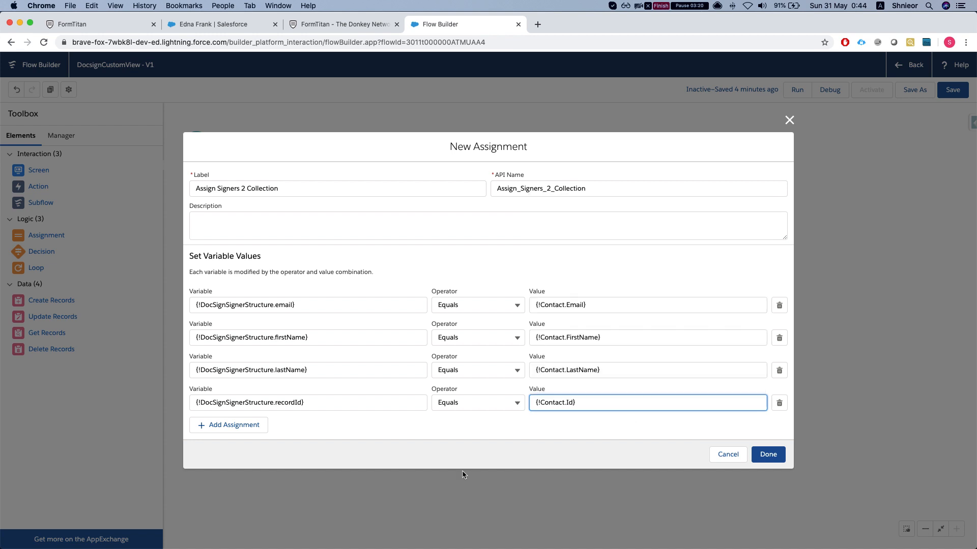
Step: Add a row making DocSignSigners_collection Add DocSignSignerStructure, then save the assignment
click(228, 425)
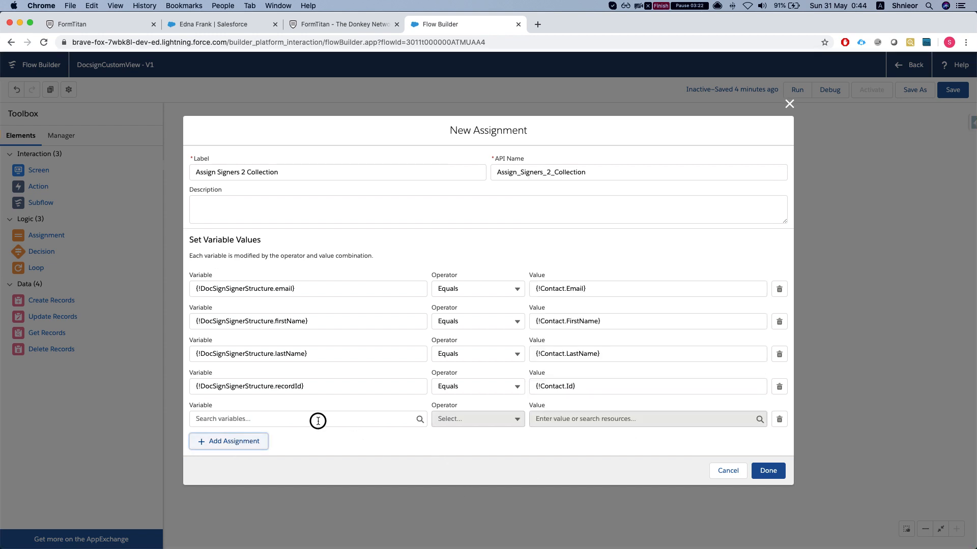
click(305, 418)
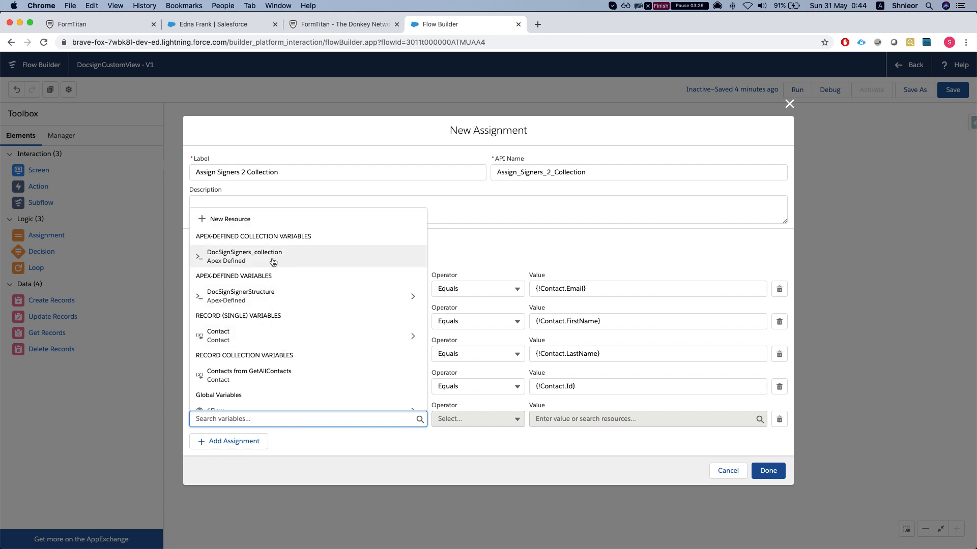
click(244, 251)
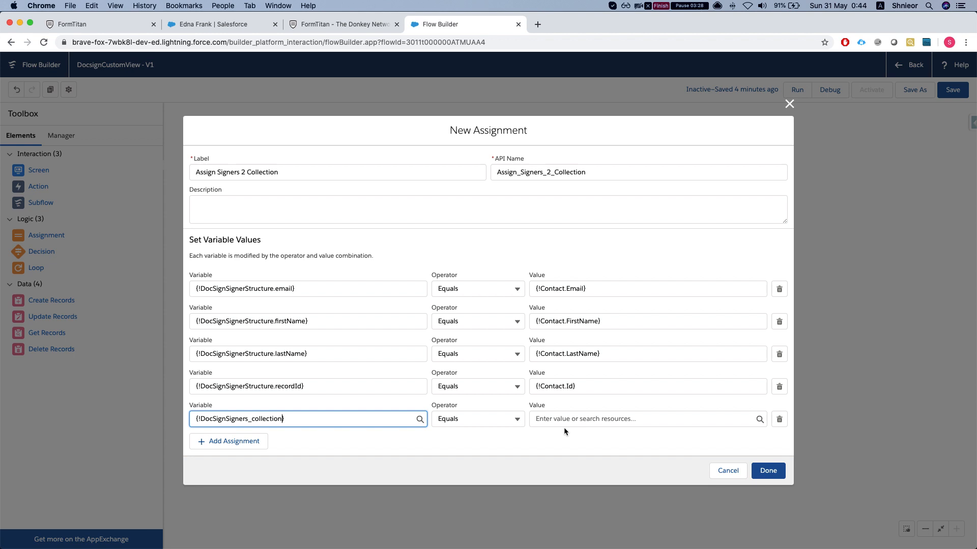
click(477, 418)
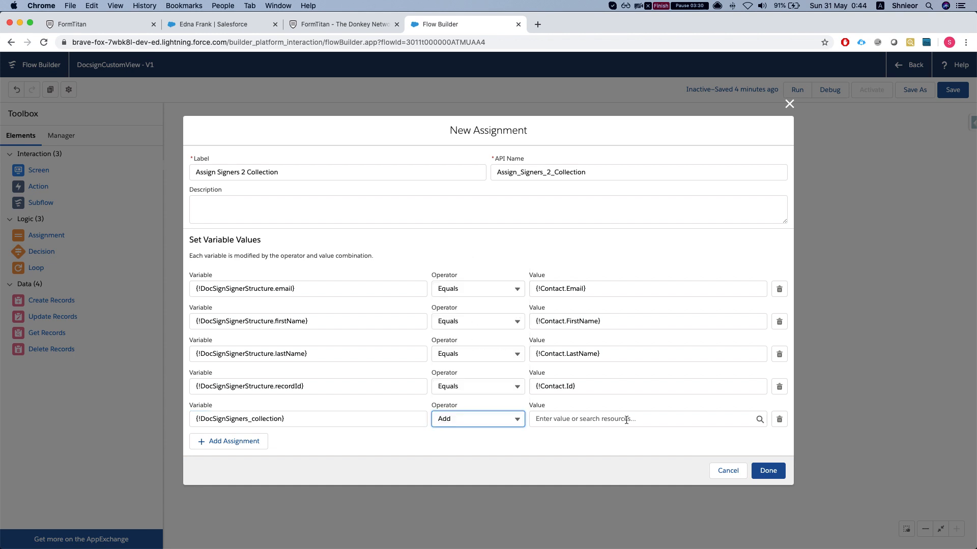
click(647, 418)
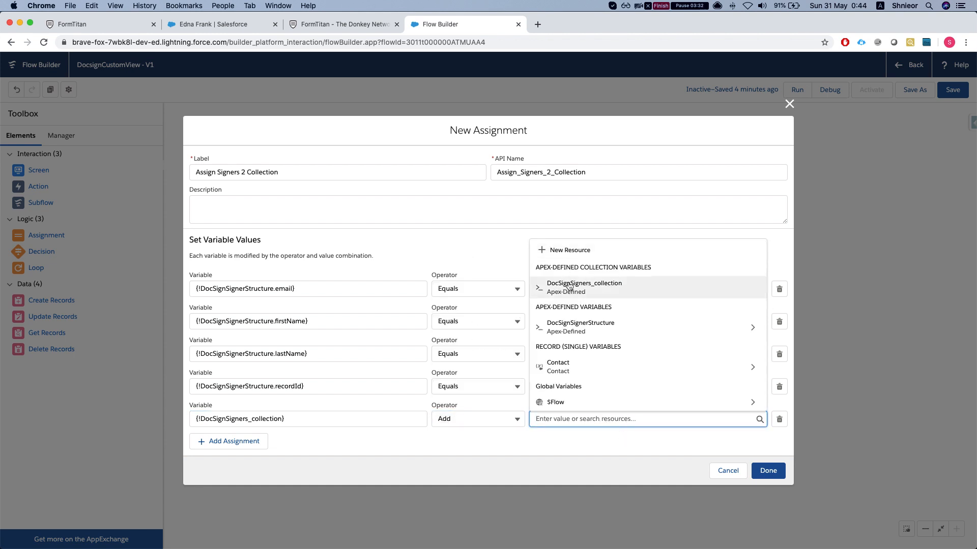
click(578, 326)
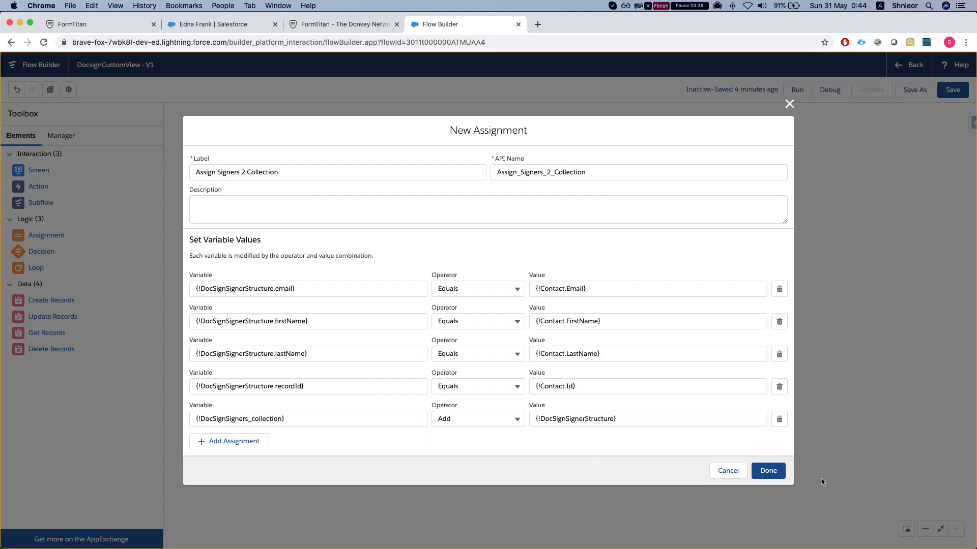
click(767, 470)
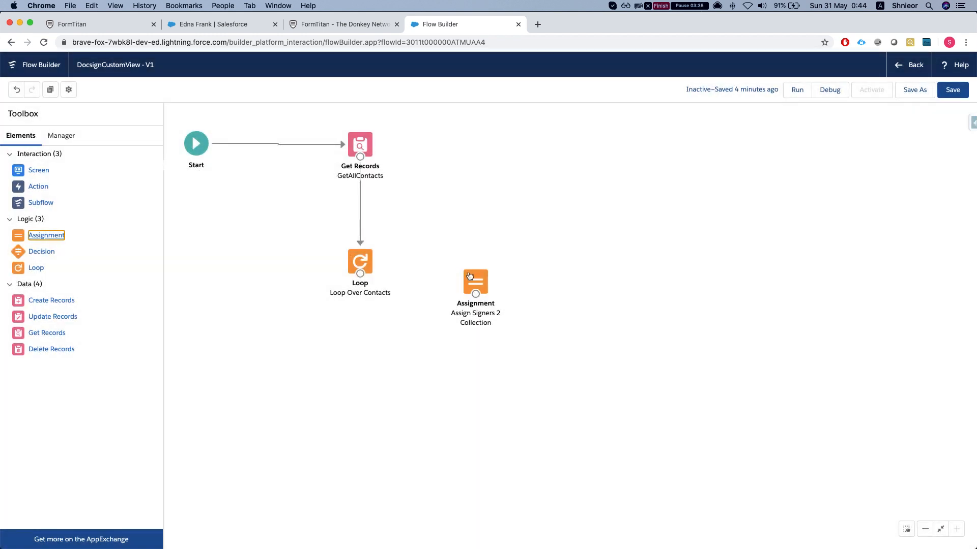
Step: Connect Loop Over Contacts to the assignment for each item in the collection
click(475, 277)
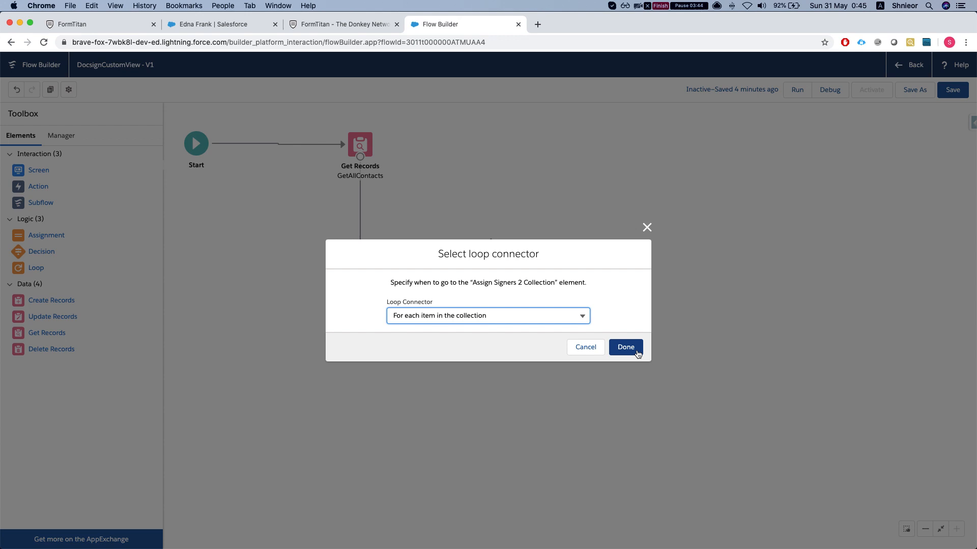
click(624, 347)
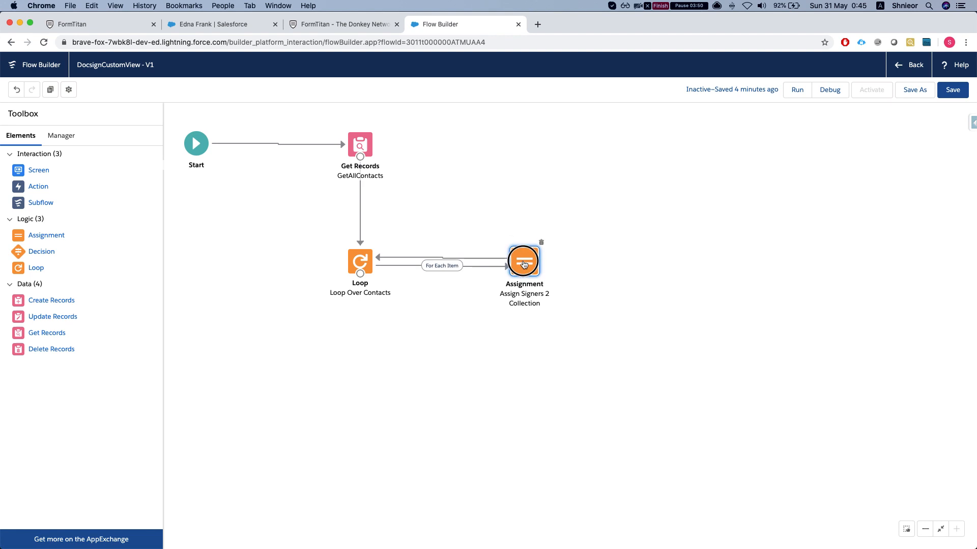
mouse_move(524, 261)
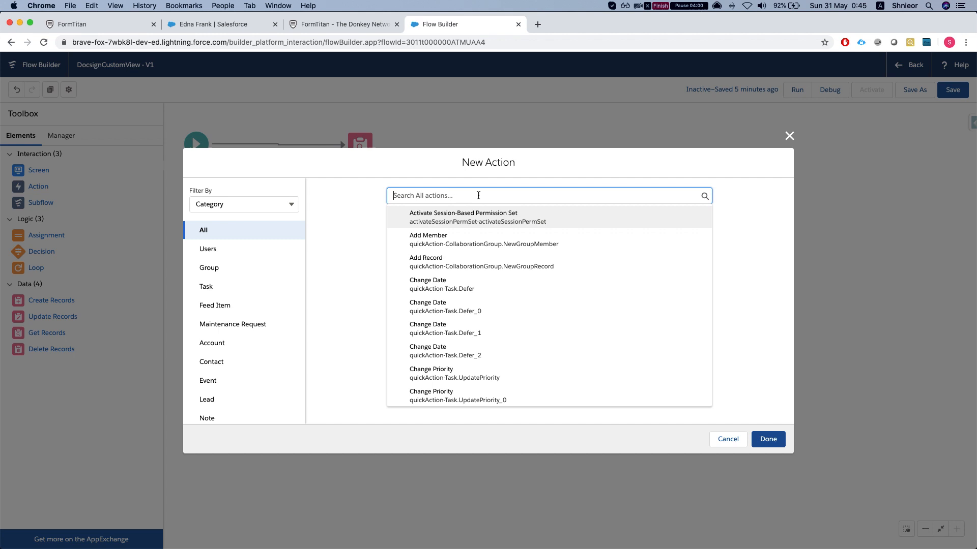
Step: Add the Form_Builder__DocSignUrlHelper action labelled 'get docstitan custom view url'
text(form)
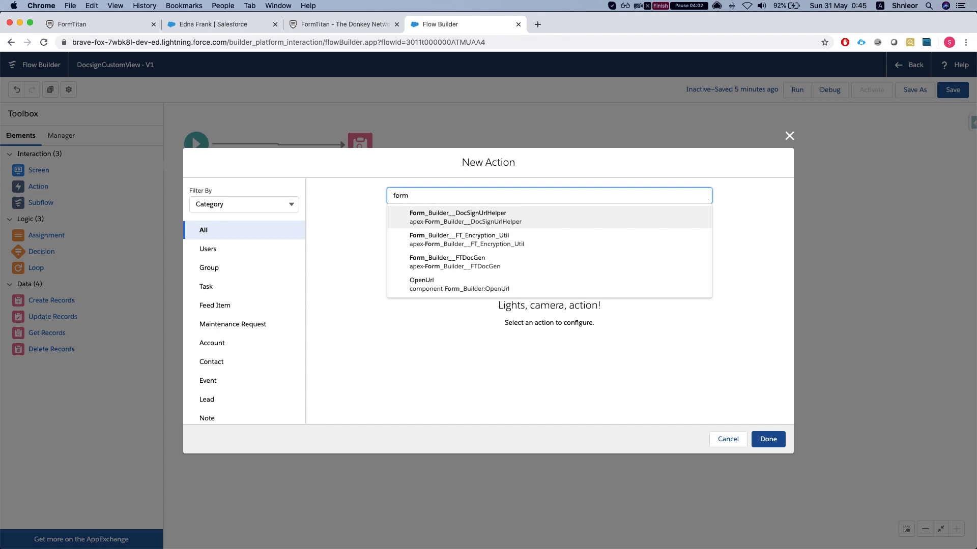
mouse_move(476, 261)
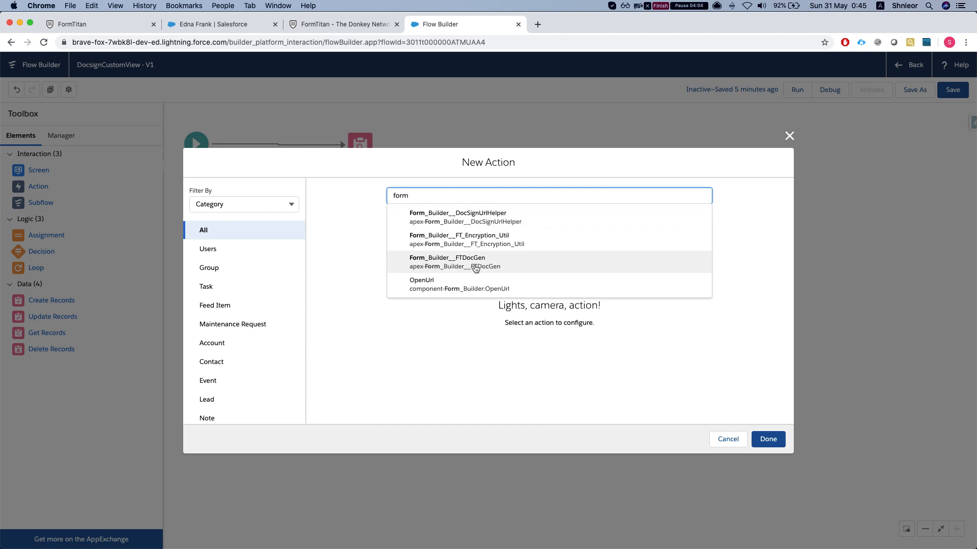
mouse_move(493, 217)
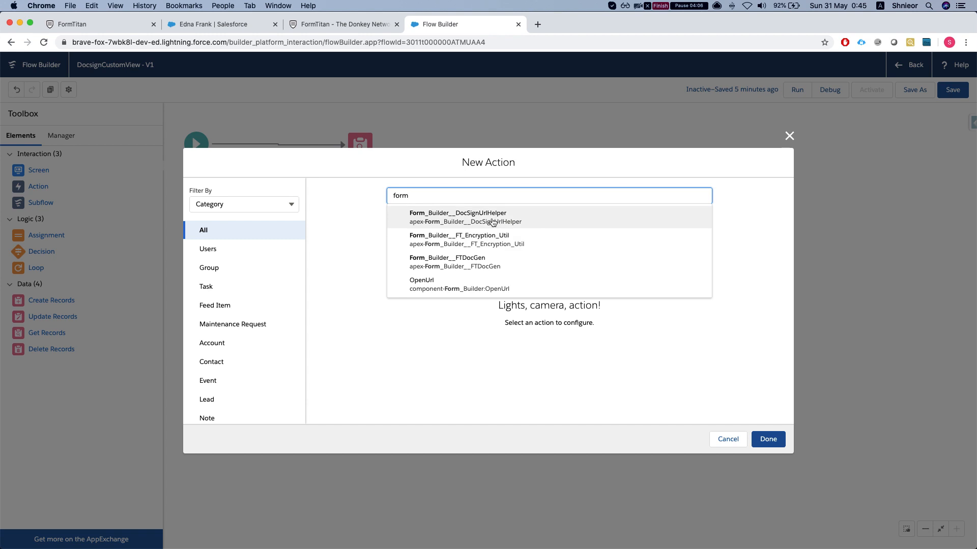
click(458, 217)
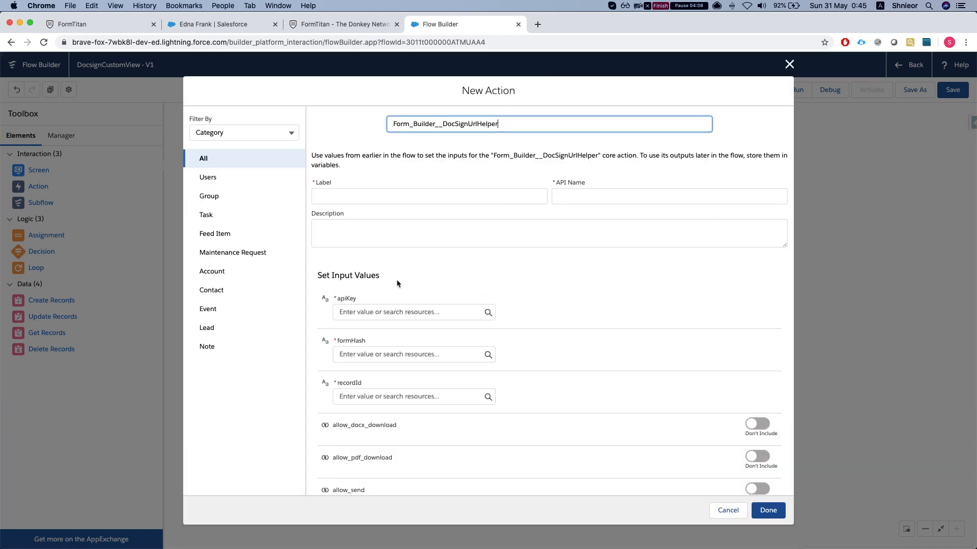
scroll(down, 3)
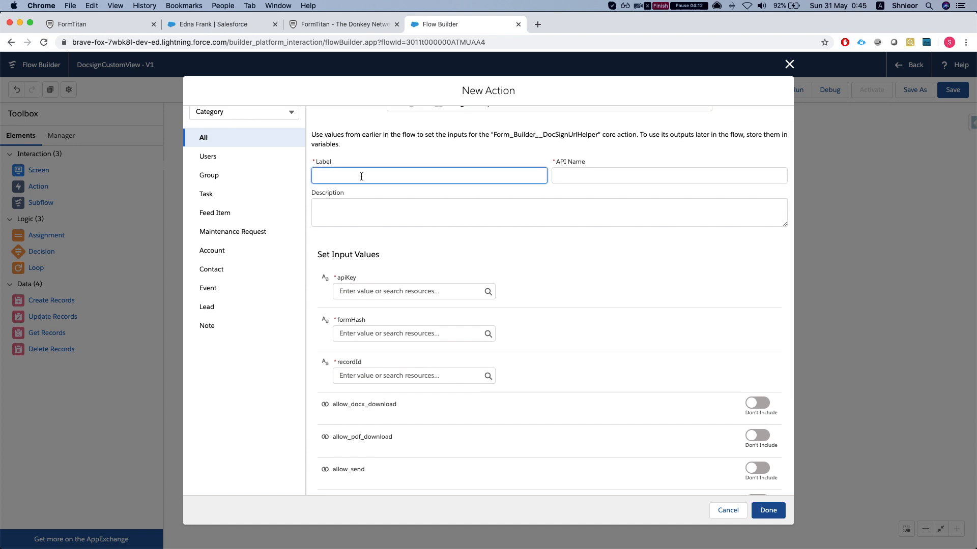
text(get url)
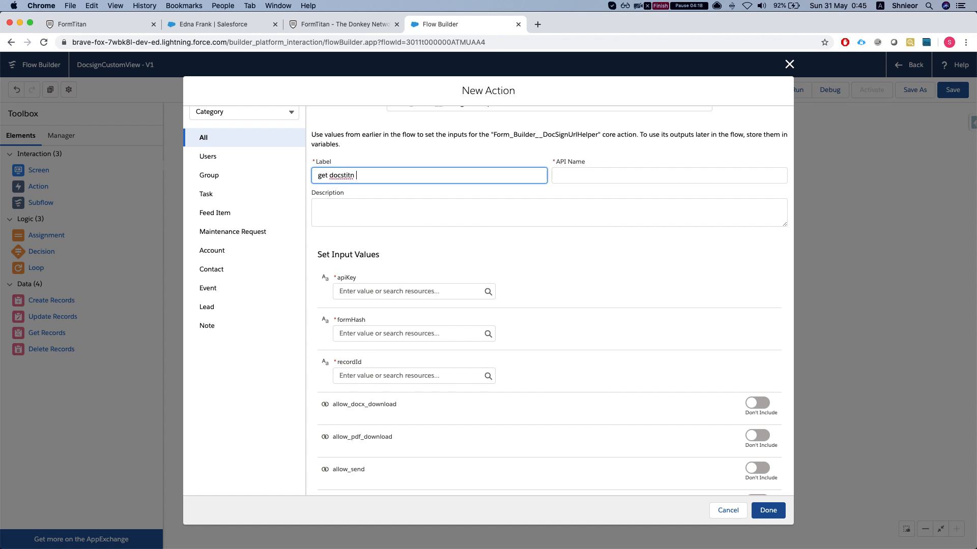
key(backspace)
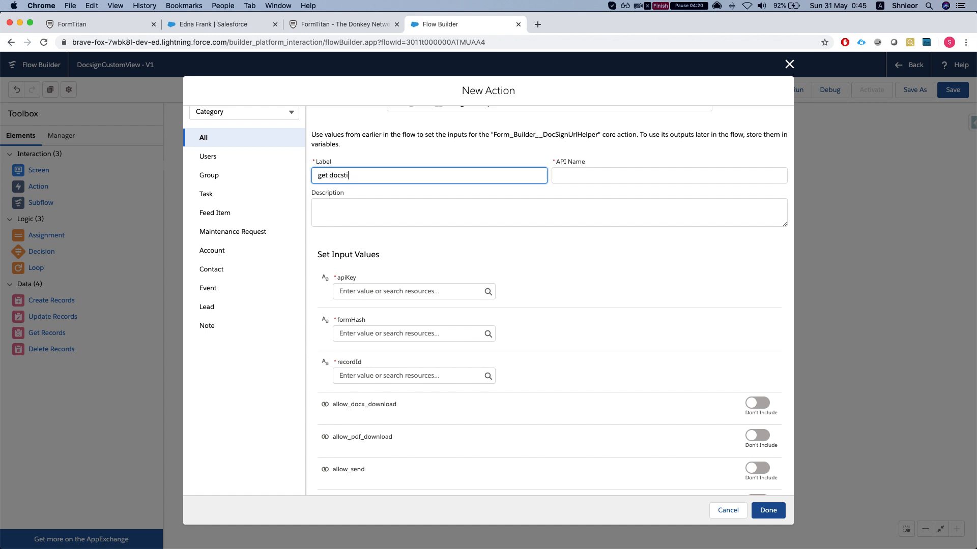
text(tam)
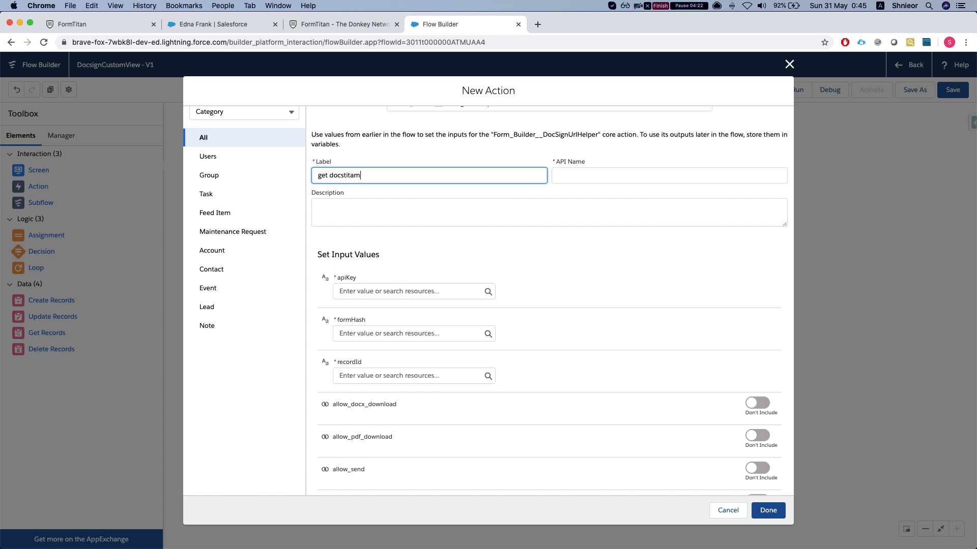
text(custom)
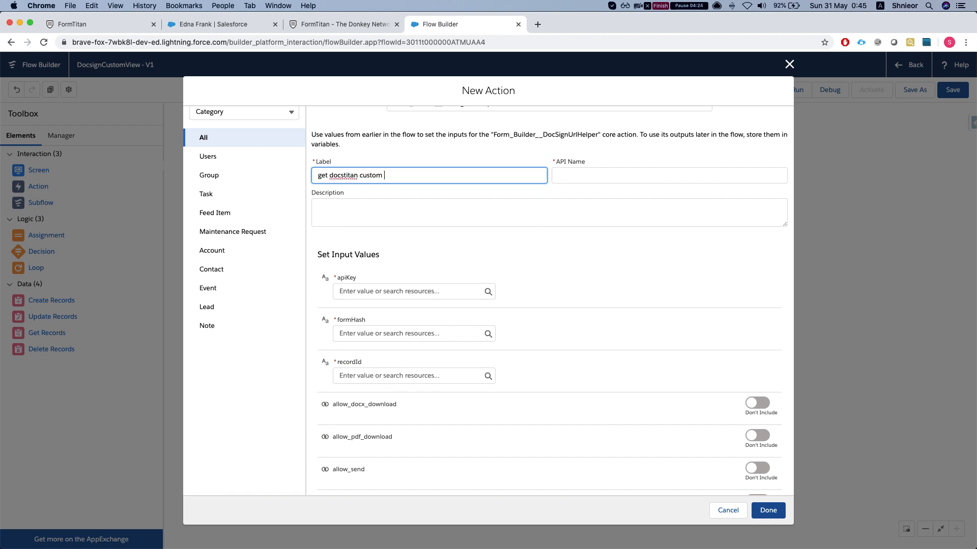
text(view url)
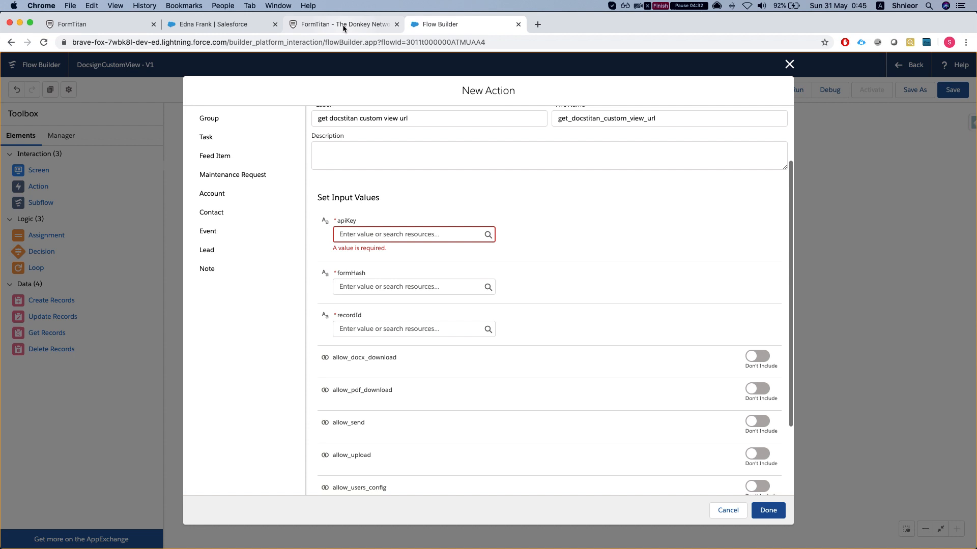
Step: In DocsTitan, show the Salesforce Configuration and select the form hash and API key for copying
click(342, 23)
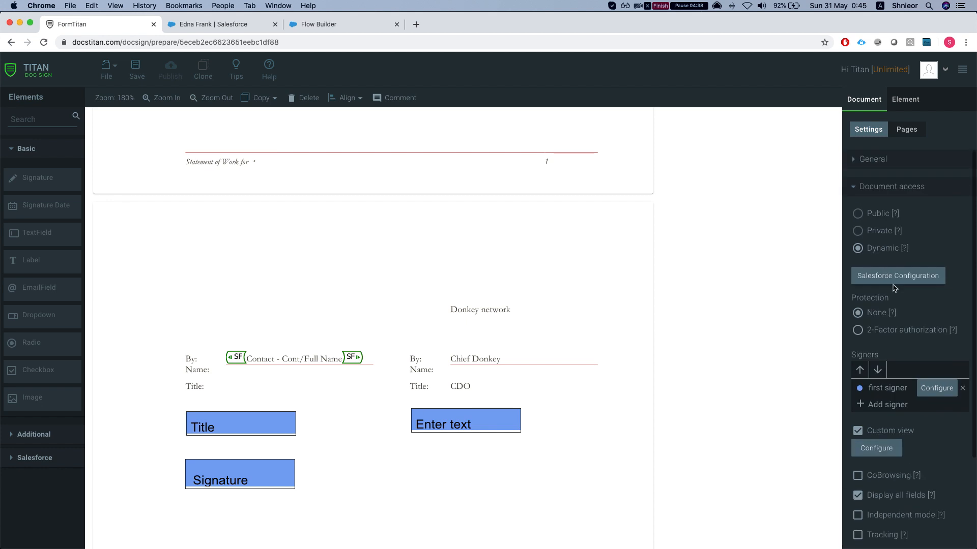
click(897, 276)
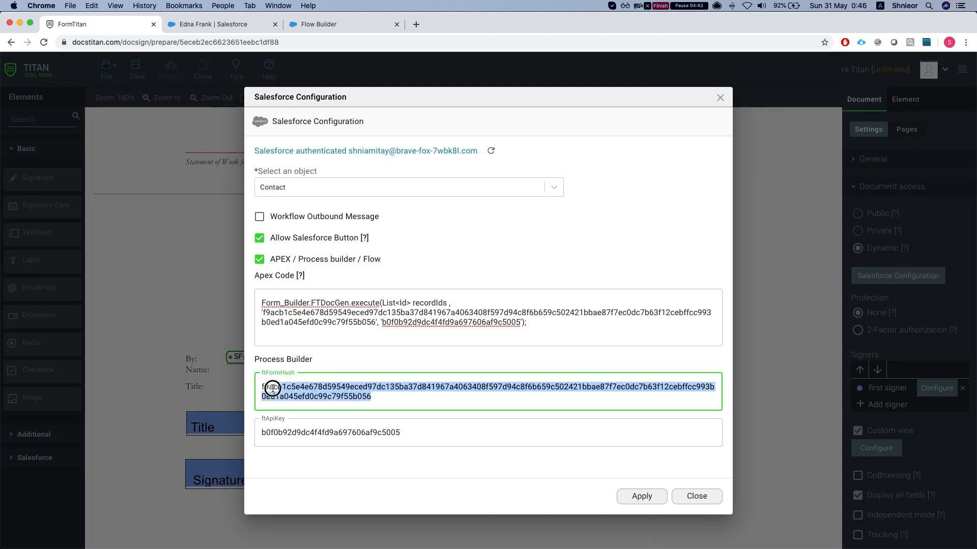
click(345, 23)
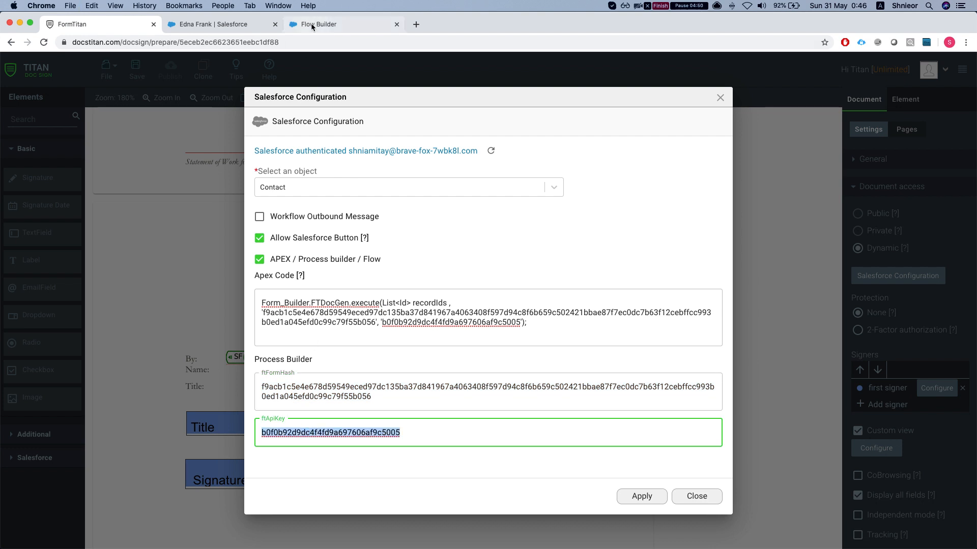
Step: Enable allow_docx_download, allow_send and allow_users_config on the custom view url action, each set to True
click(345, 24)
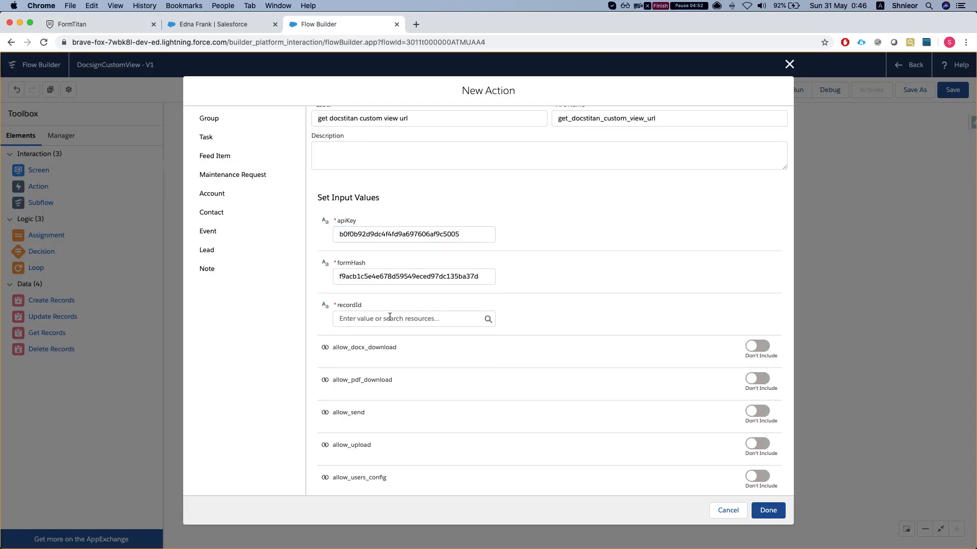
click(411, 319)
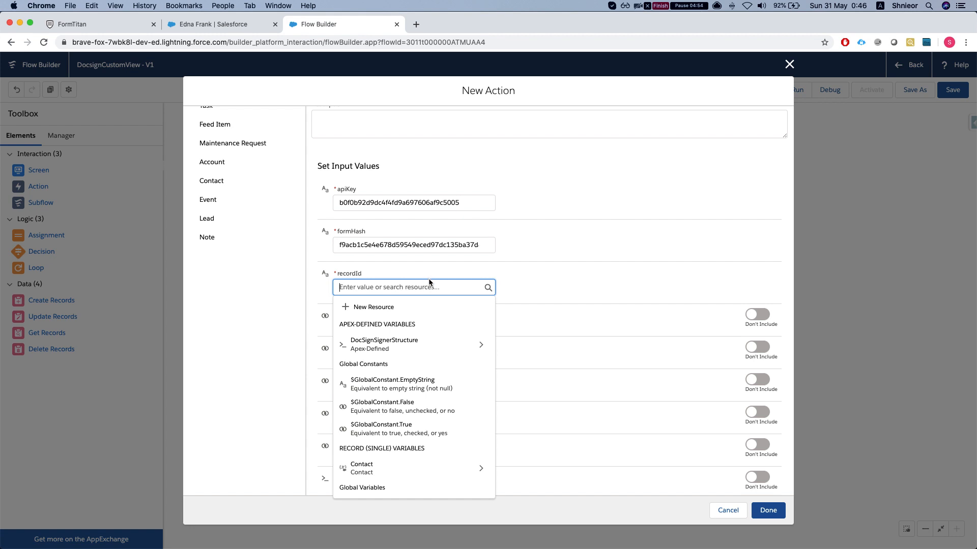
scroll(down, 3)
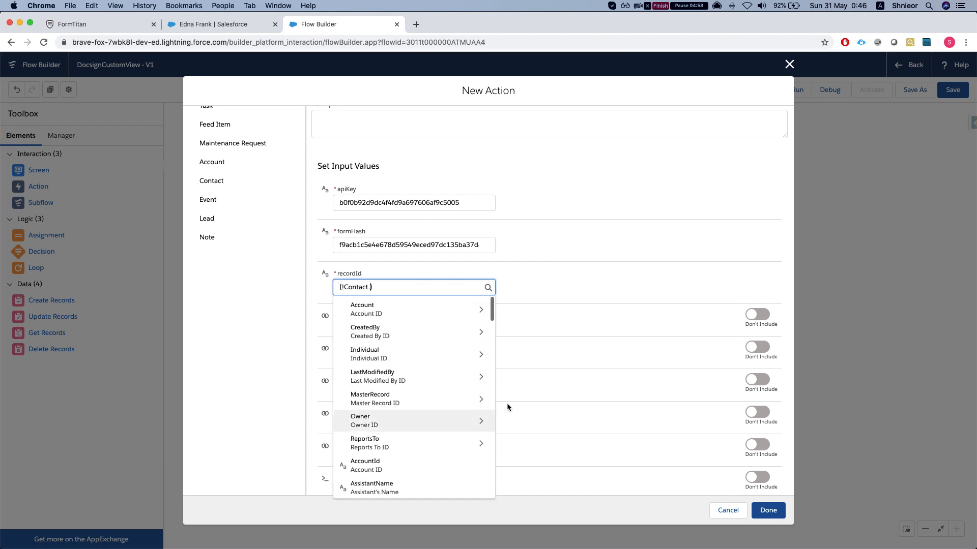
scroll(down, 3)
text(Id)
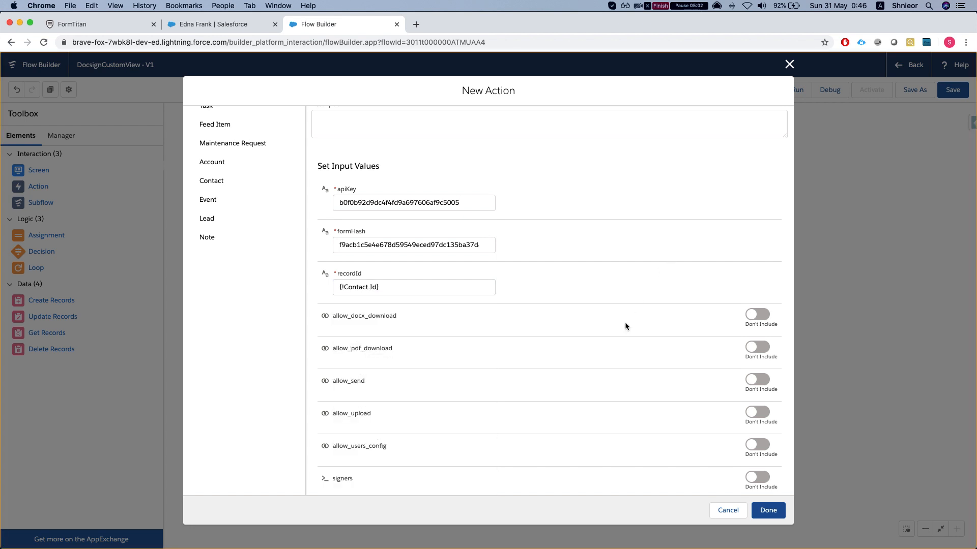
scroll(down, 3)
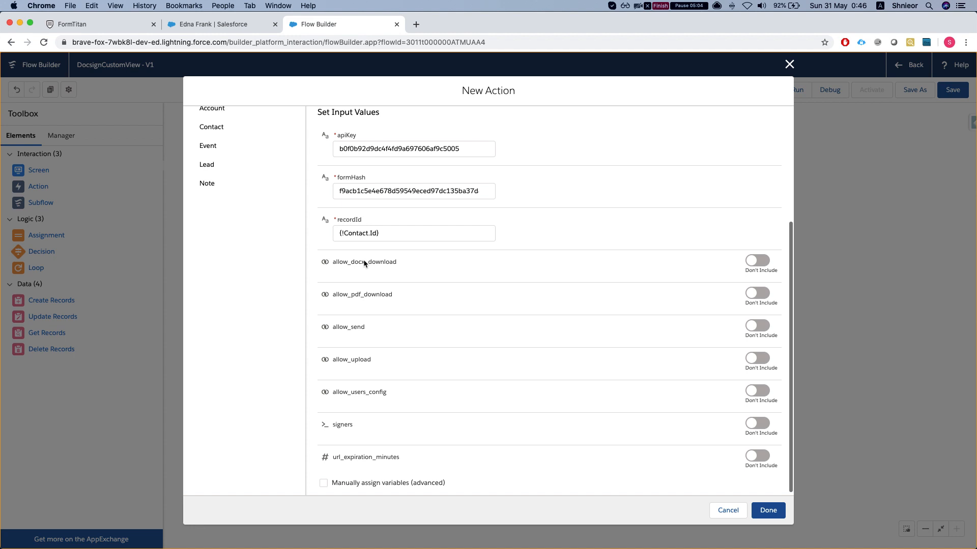
mouse_move(757, 273)
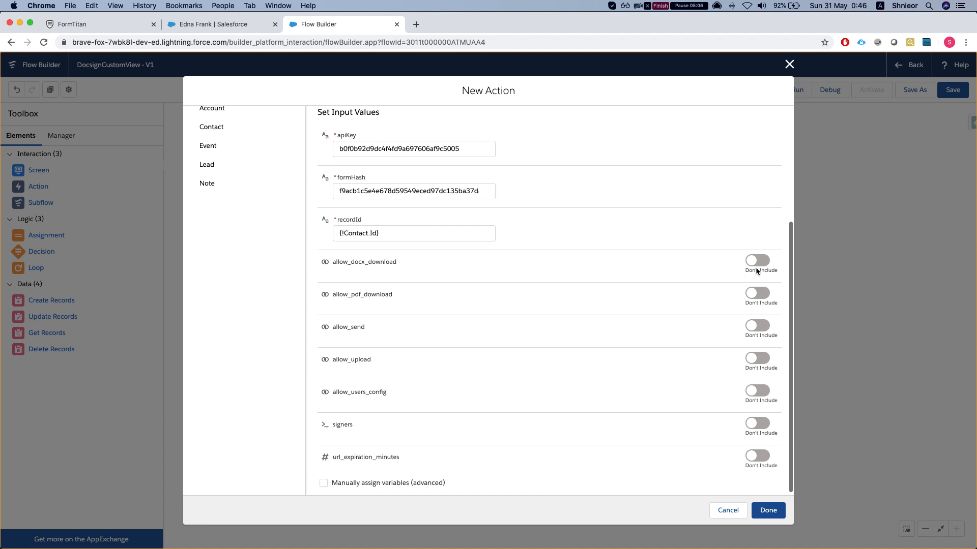
click(757, 261)
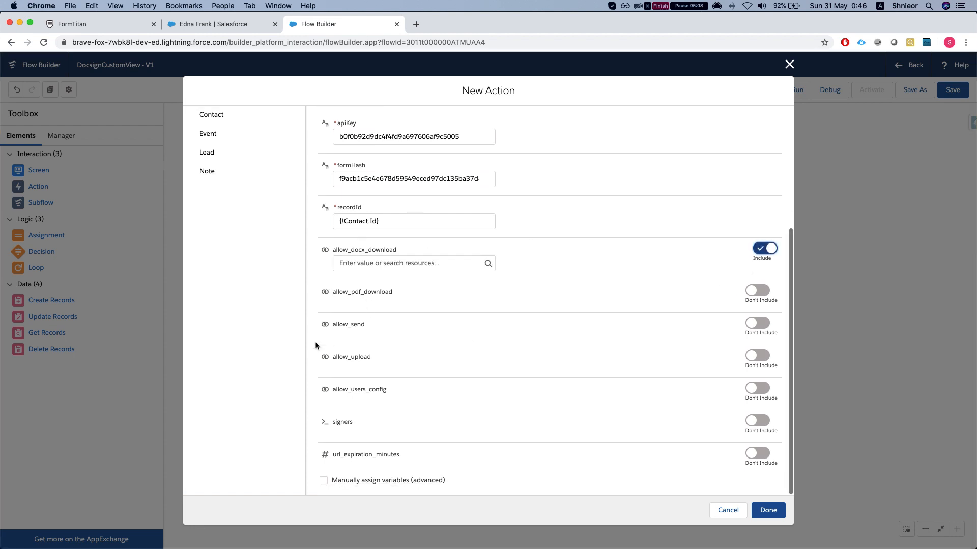
click(757, 323)
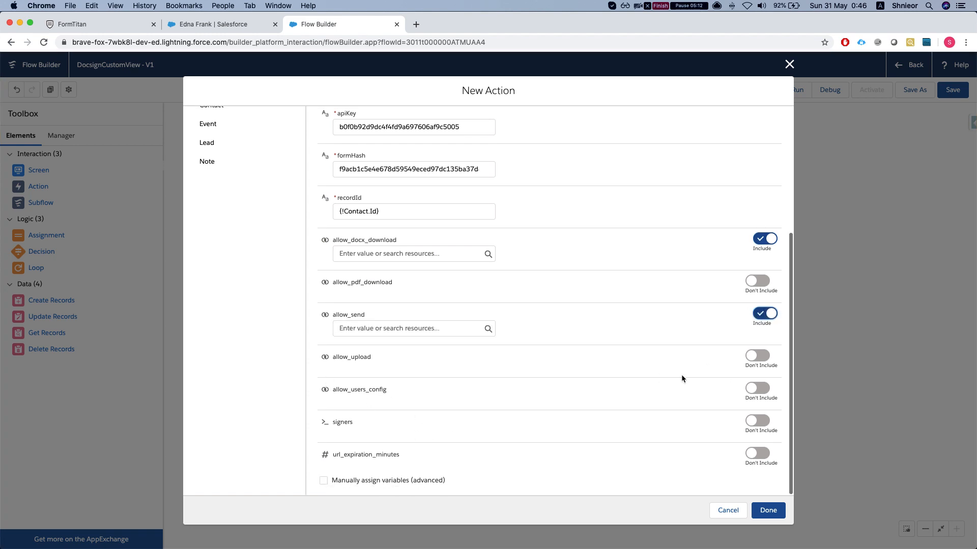
click(757, 388)
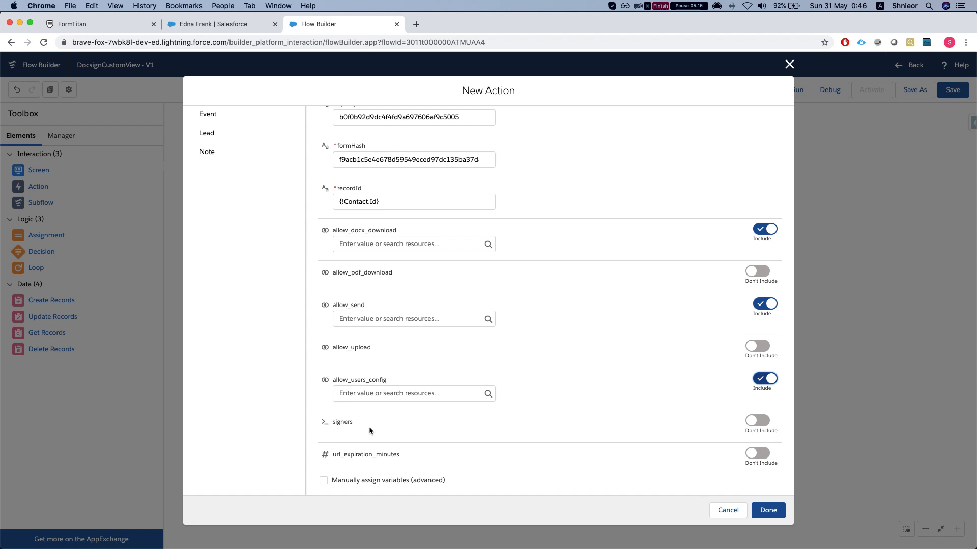
mouse_move(336, 433)
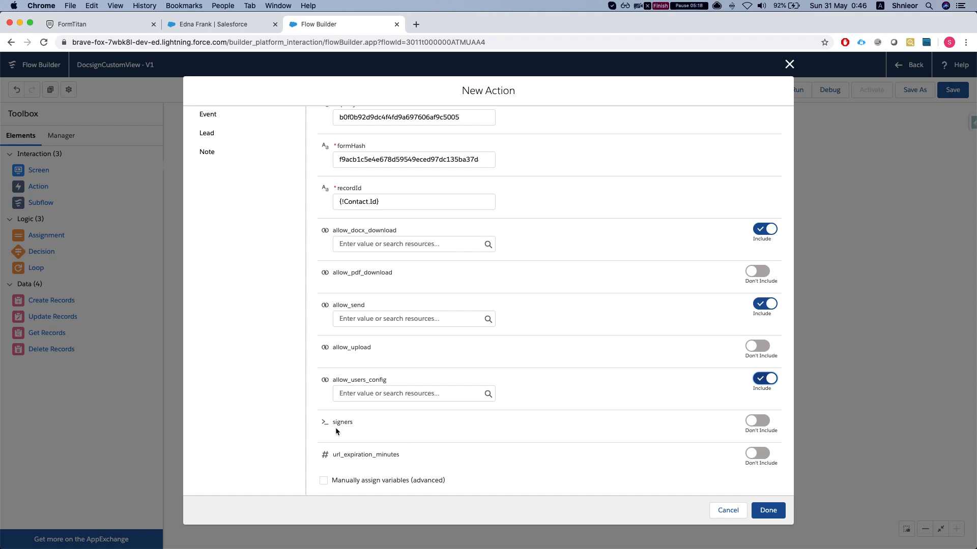
mouse_move(768, 429)
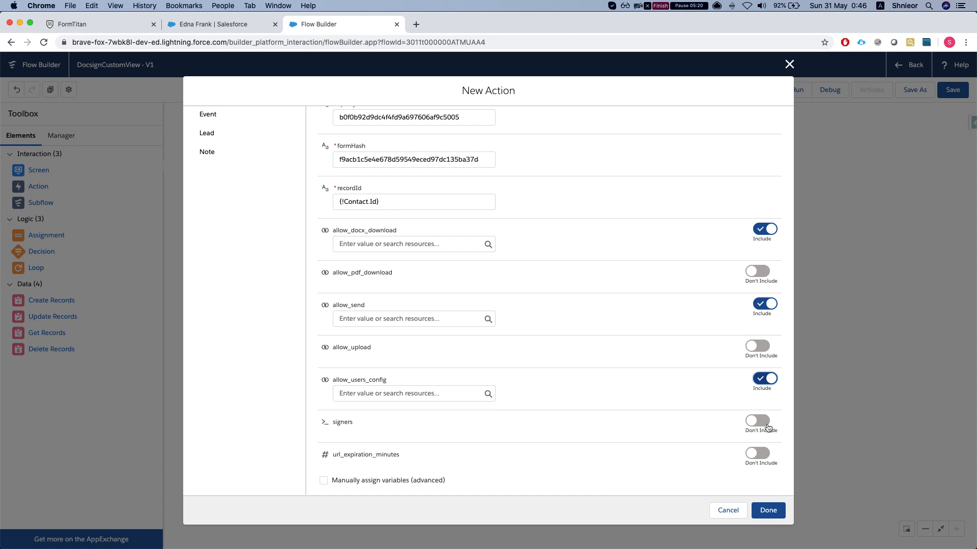
Step: Pass the DocSignSigners collection as signers and set url_expiration_minutes to 5
click(763, 421)
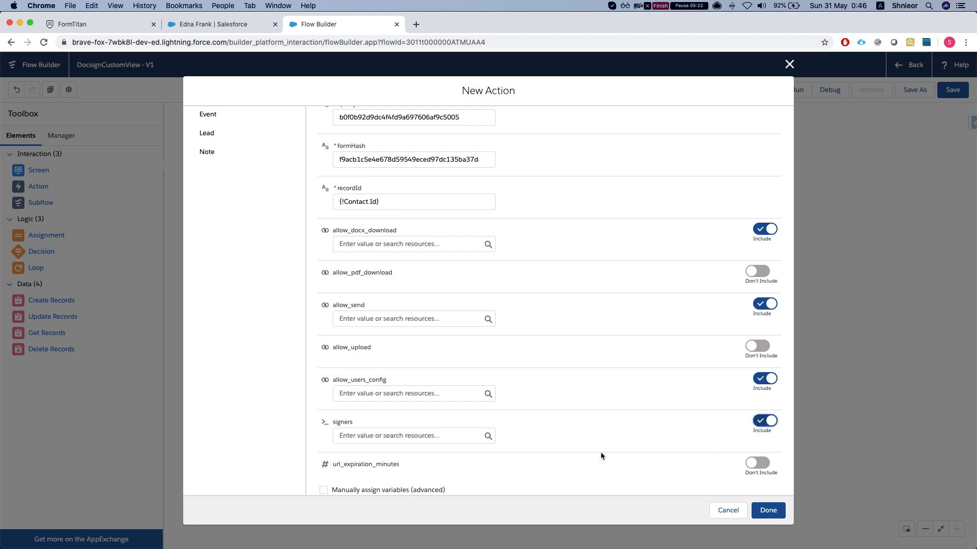
click(411, 243)
text(tr)
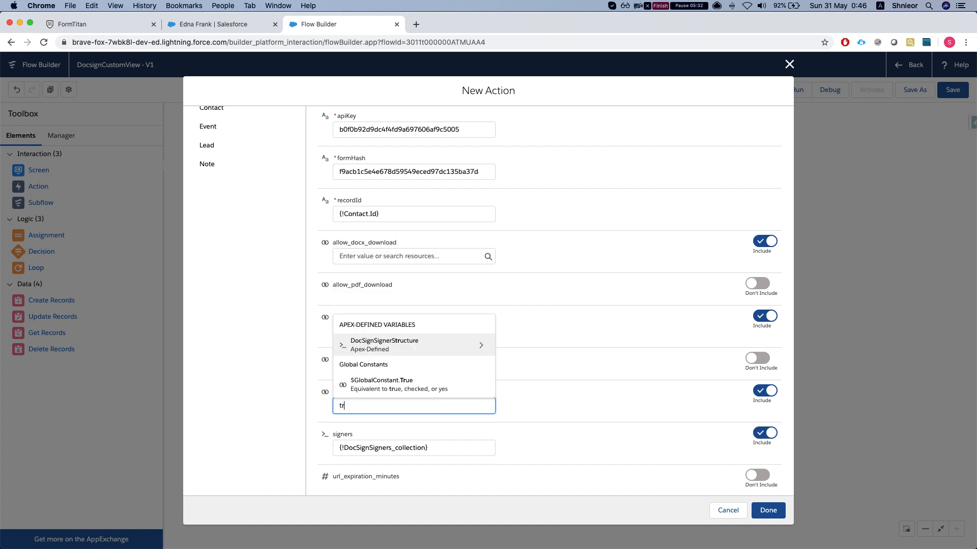
text(ue})
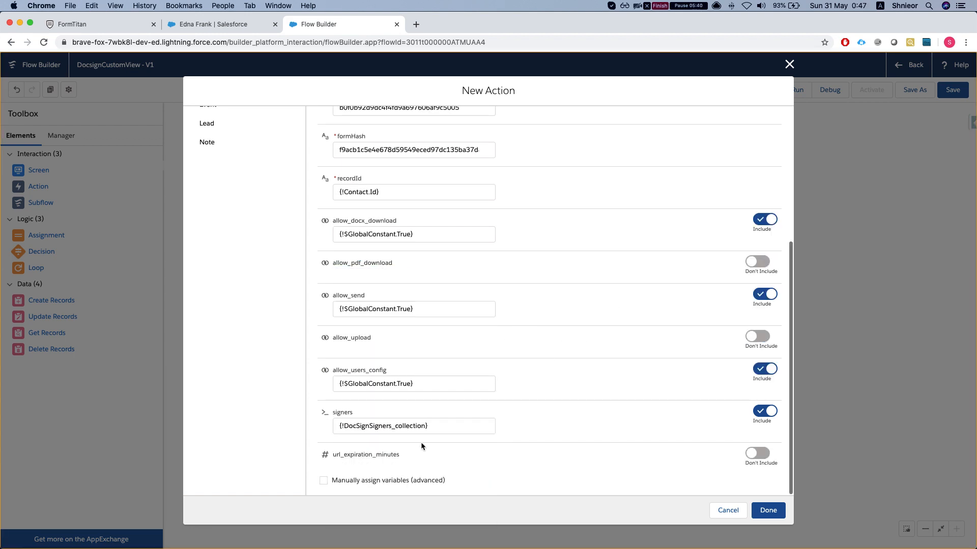
click(761, 452)
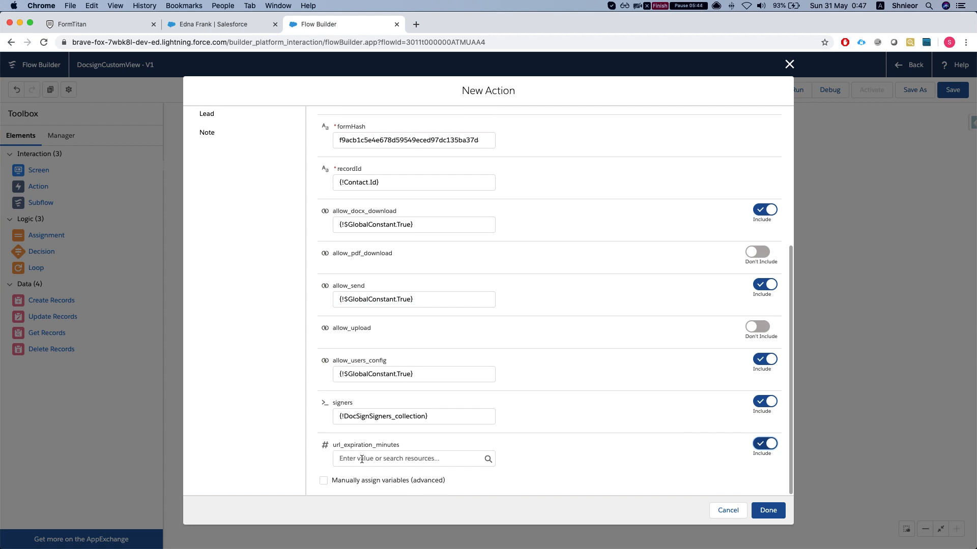
text(5)
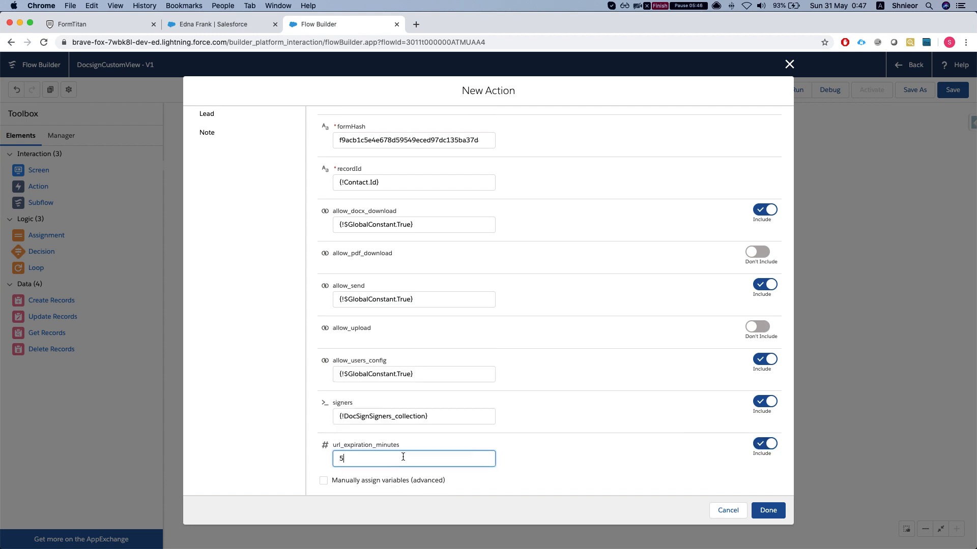
mouse_move(511, 485)
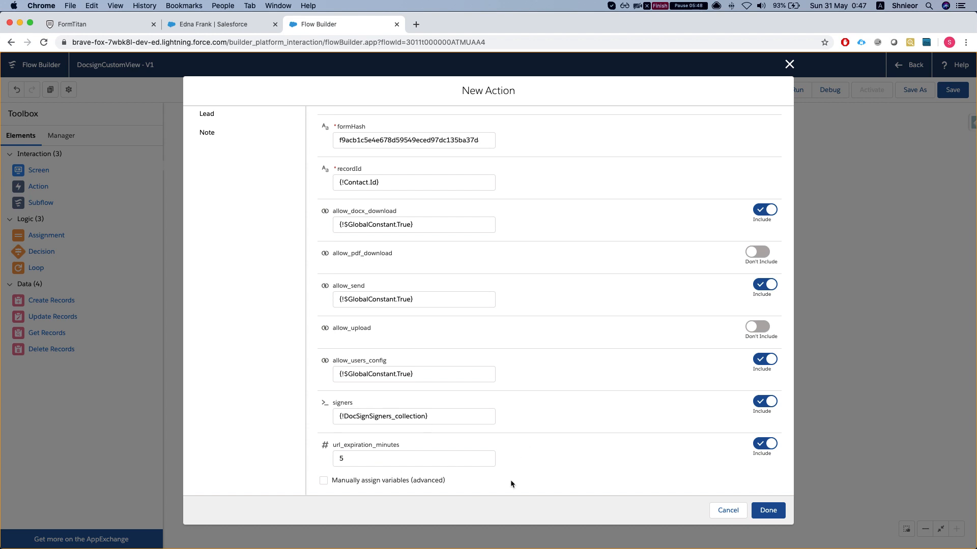
scroll(up, 3)
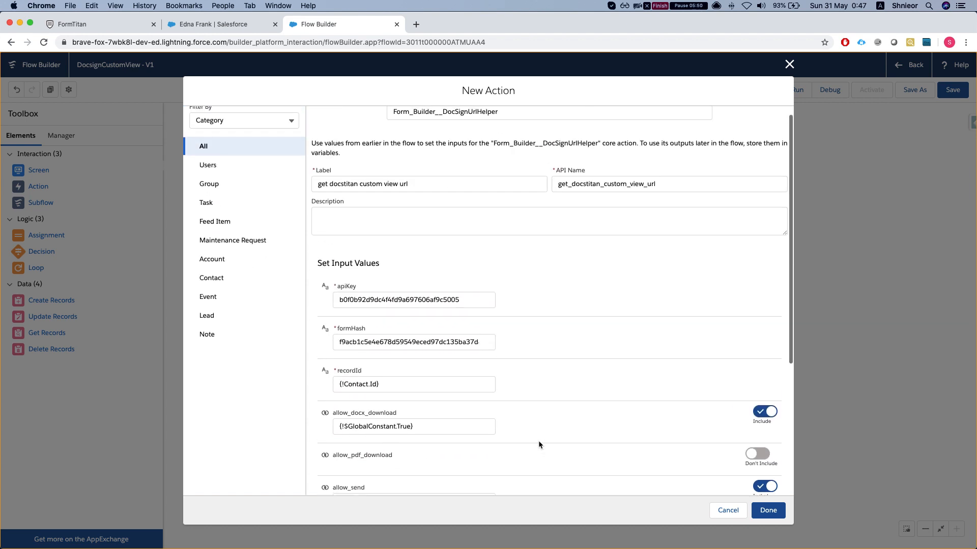
Step: Finish the get docstitan custom view url action and save the flow
click(767, 509)
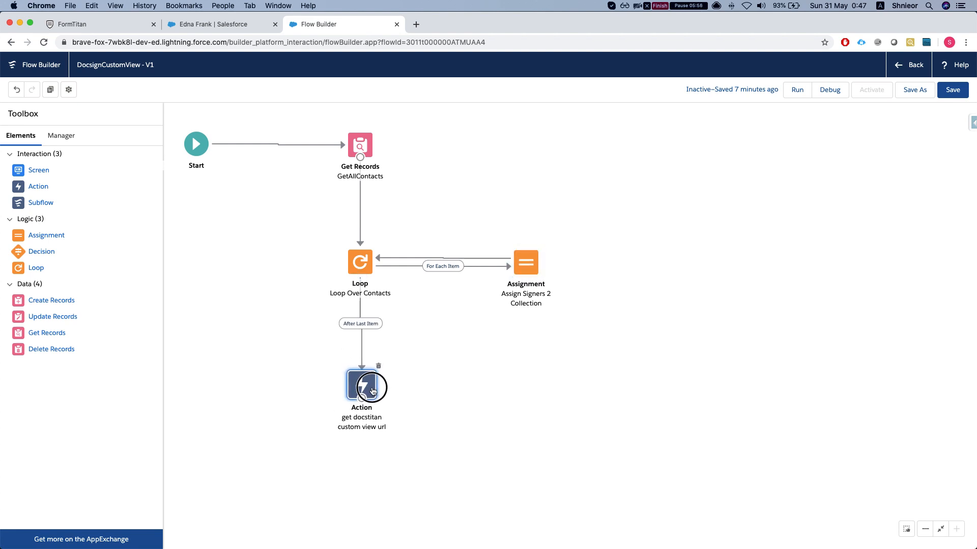
click(952, 90)
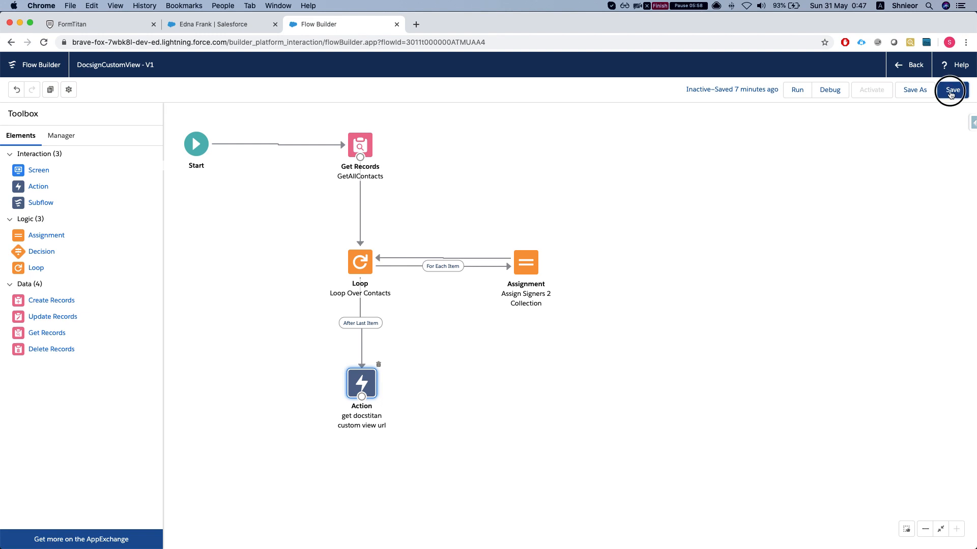
click(952, 90)
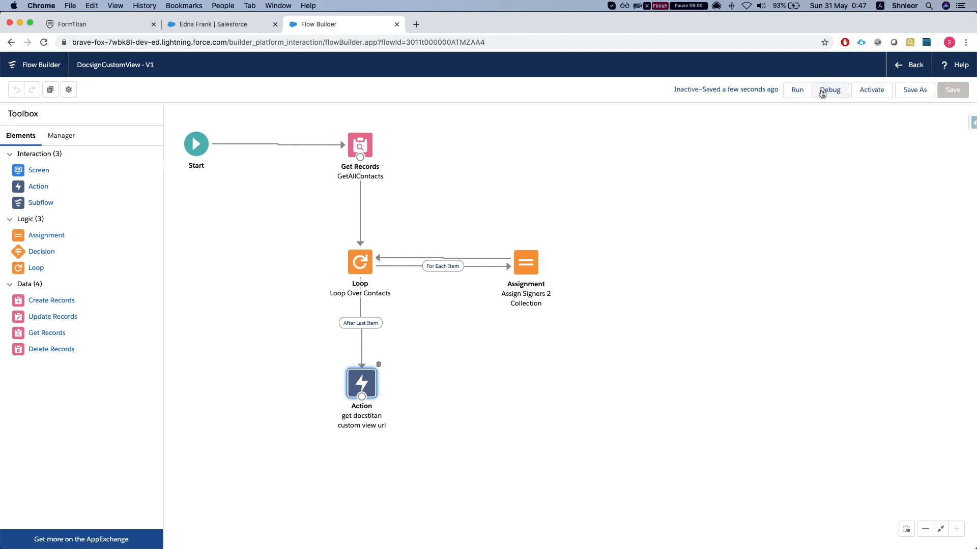
mouse_move(475, 302)
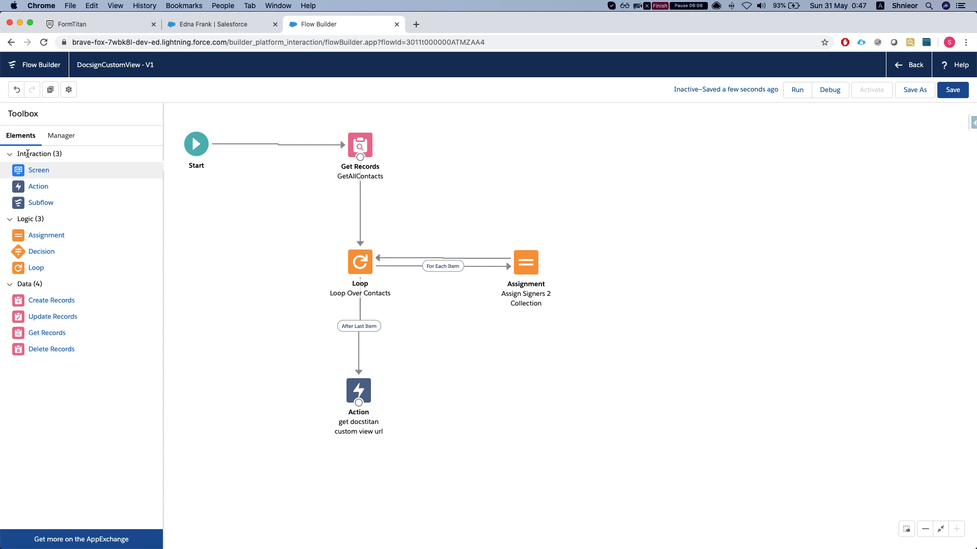
mouse_move(49, 196)
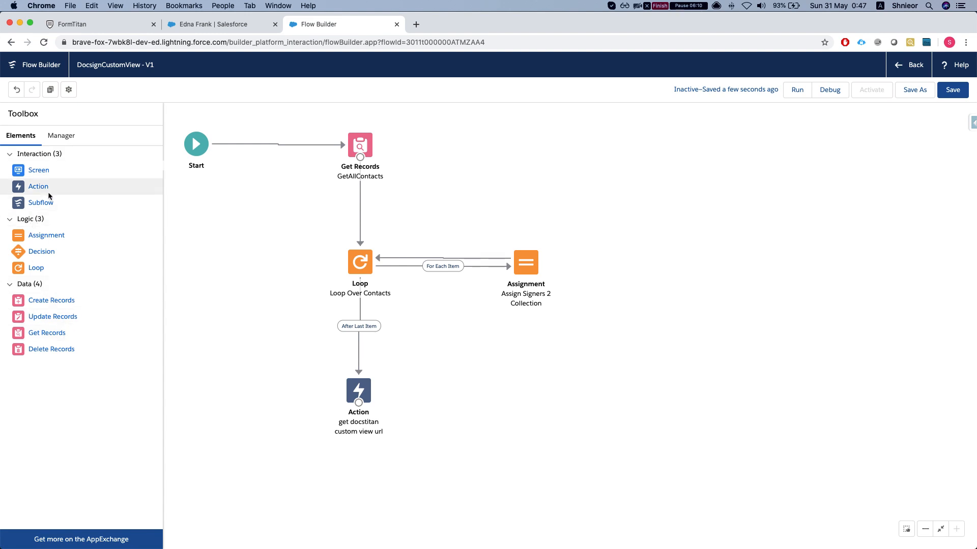
Step: Add an OpenUrl action labelled 'Open custom preview' after the URL action
click(38, 186)
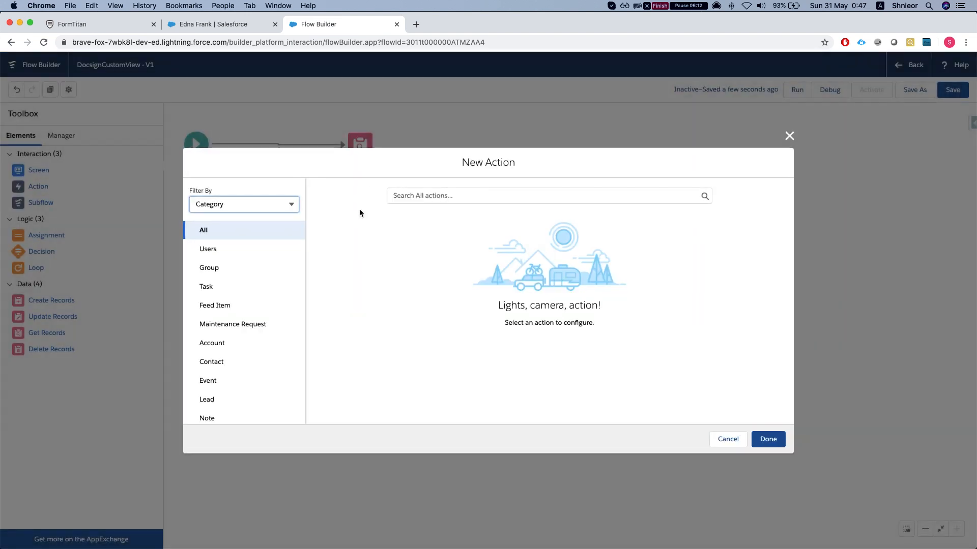
click(549, 195)
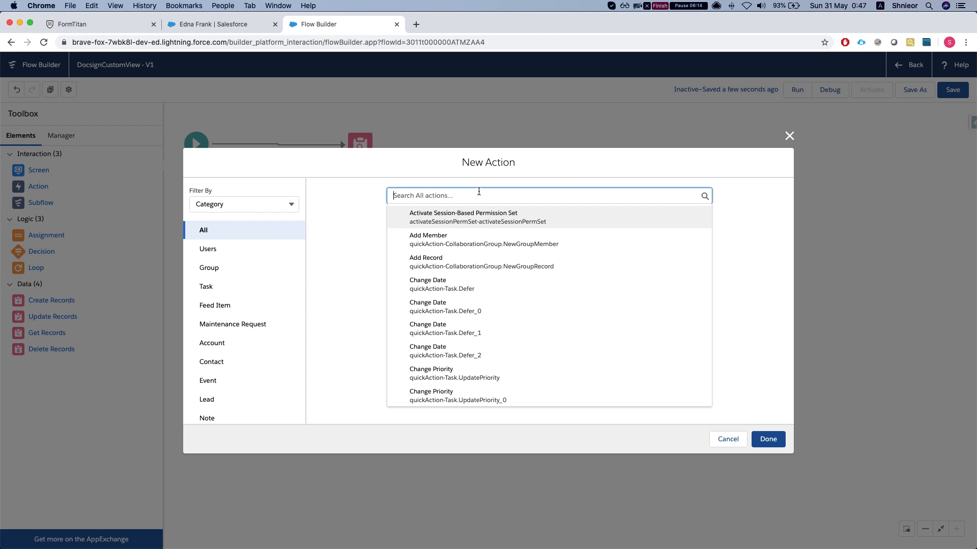
text(url)
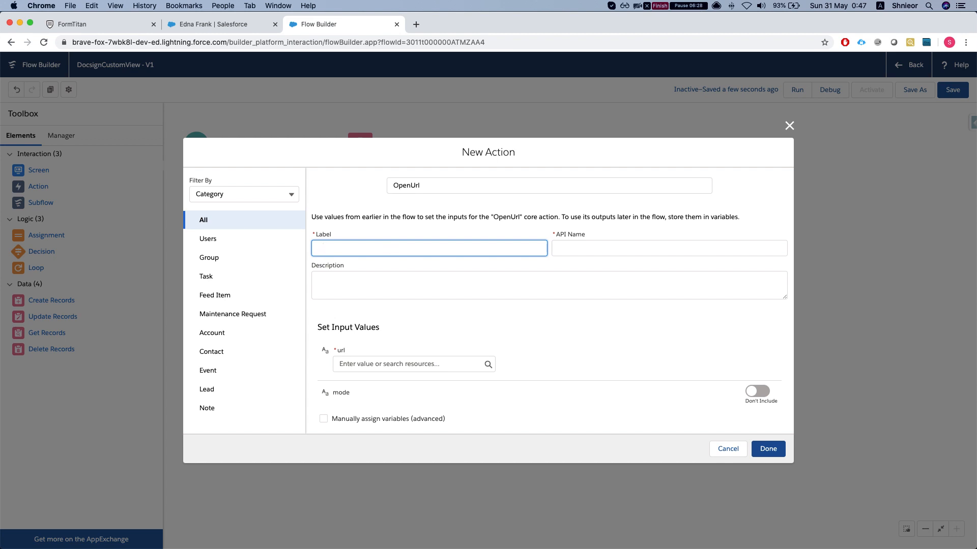
text(O)
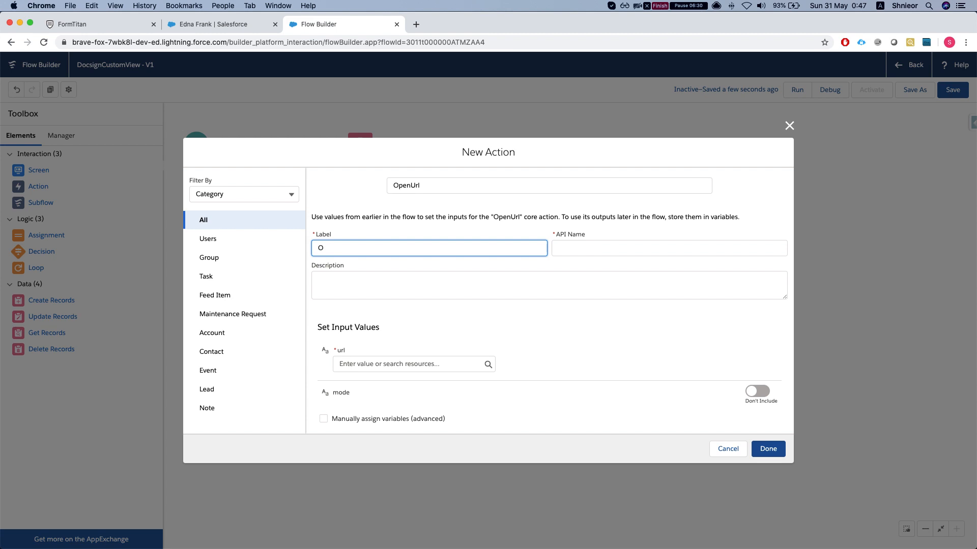
text(pen custom p)
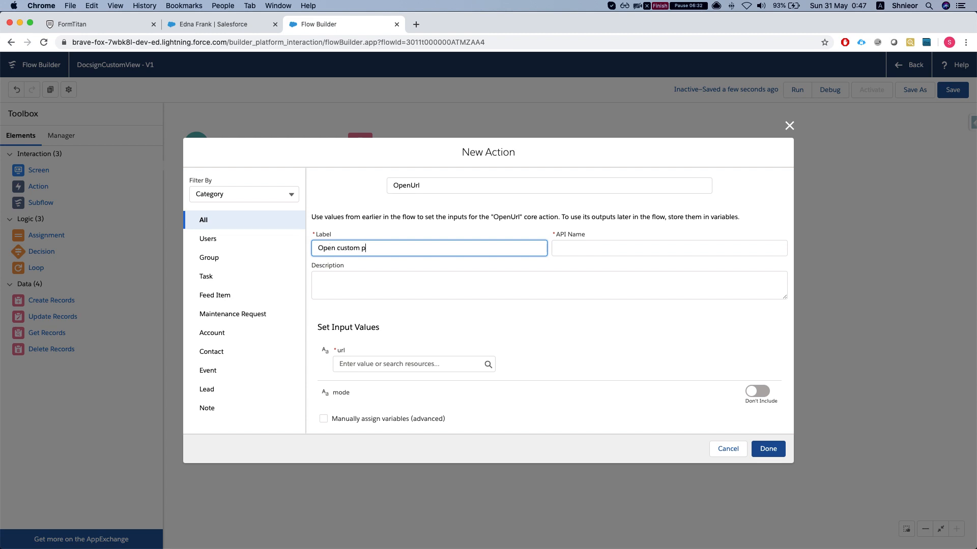
text(review)
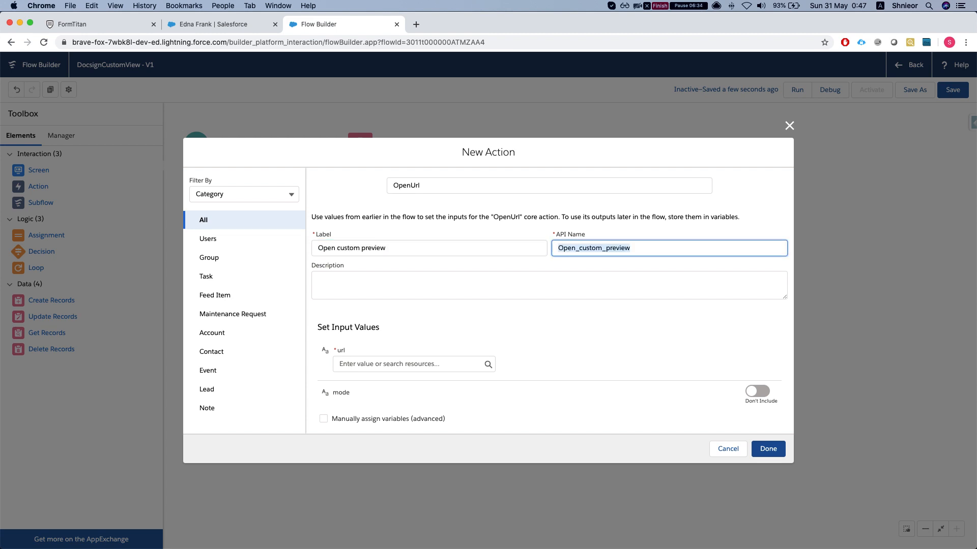
Step: Set its url to the get_docstitan_custom_view_url output and leave the mode input excluded
click(414, 364)
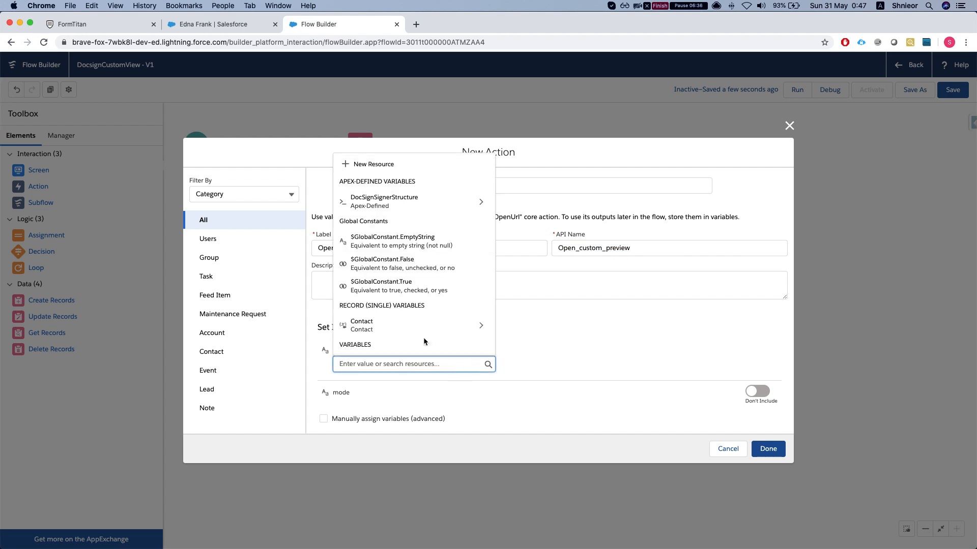
scroll(down, 3)
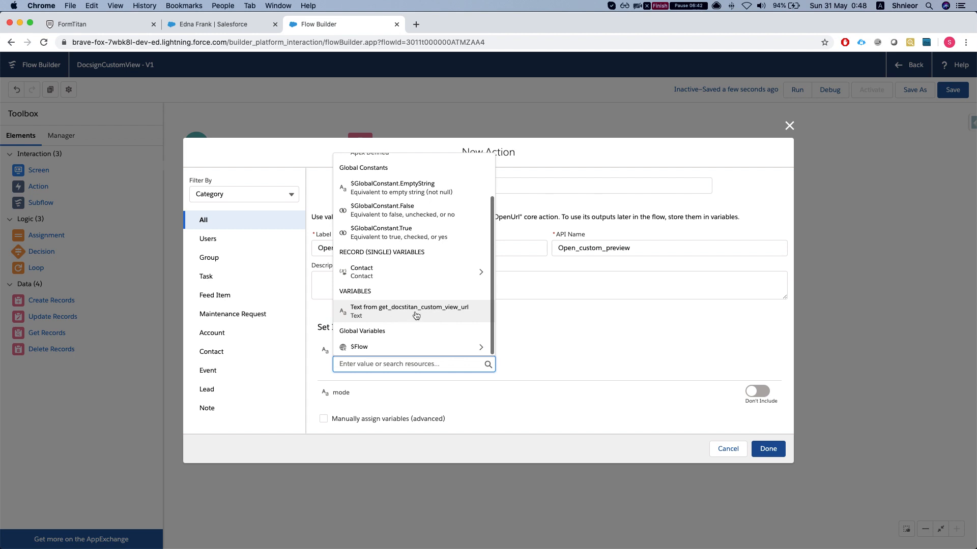
mouse_move(378, 315)
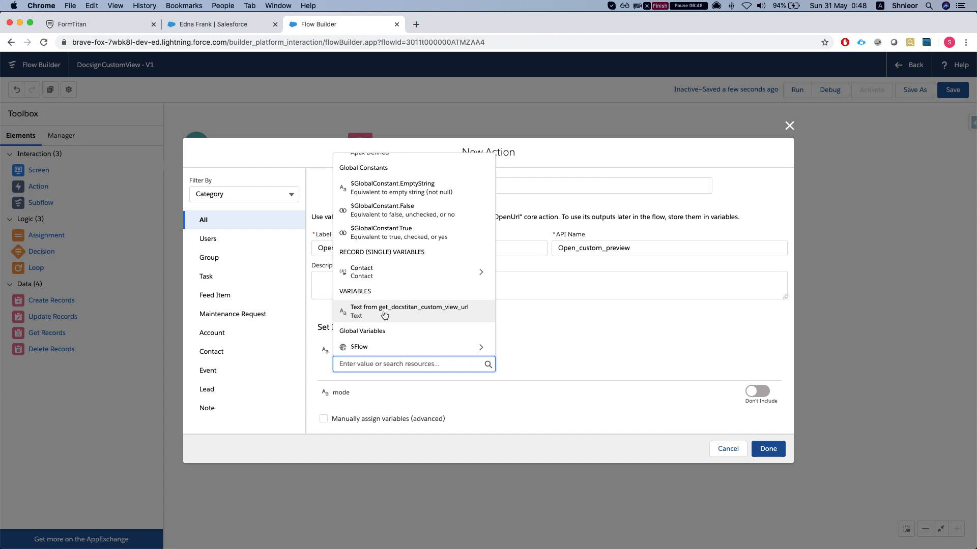
click(408, 310)
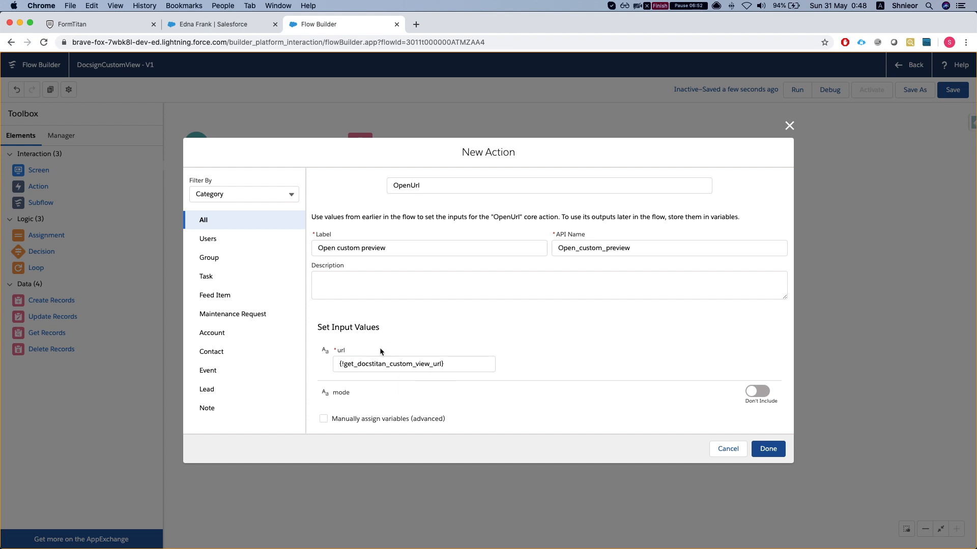
click(763, 386)
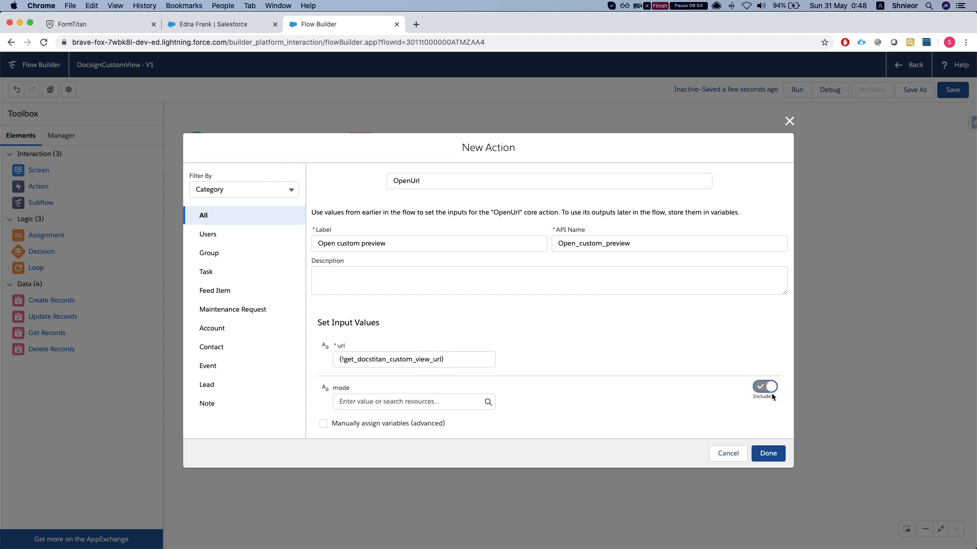
scroll(down, 3)
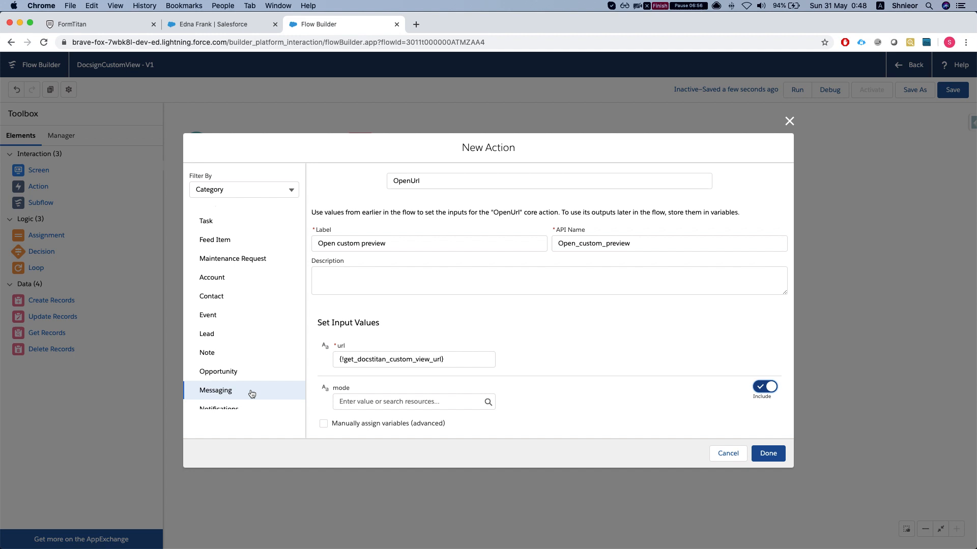
scroll(up, 3)
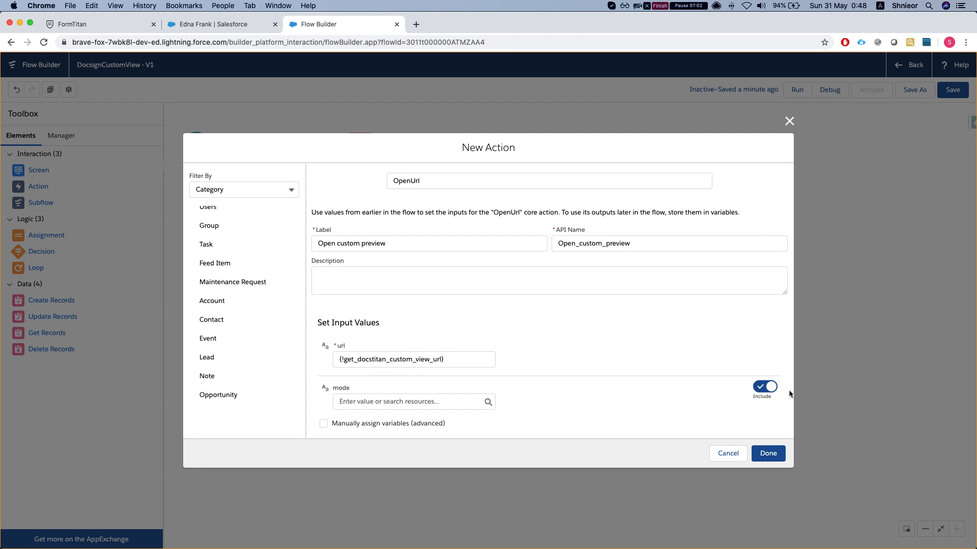
click(765, 387)
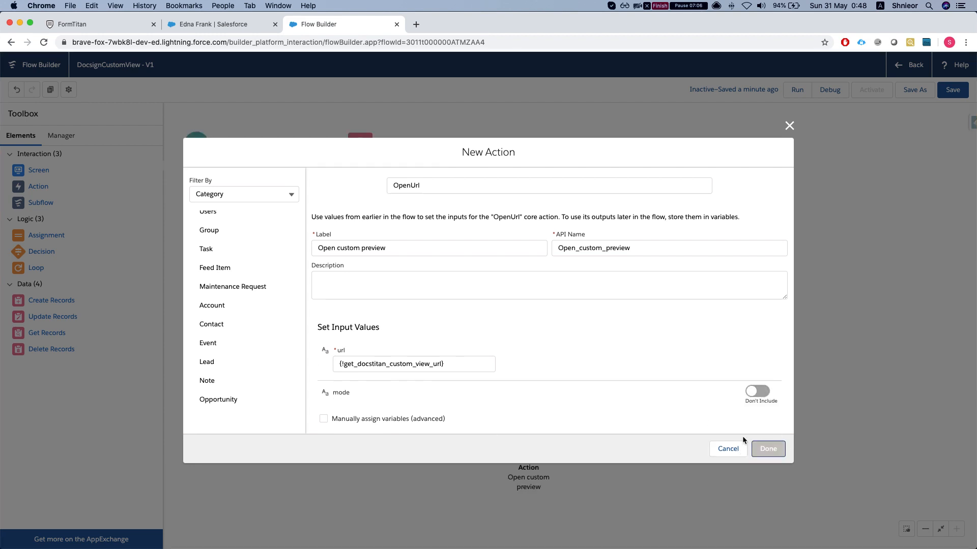
Step: Finish the Open custom preview action, save the flow and start a debug run
click(767, 449)
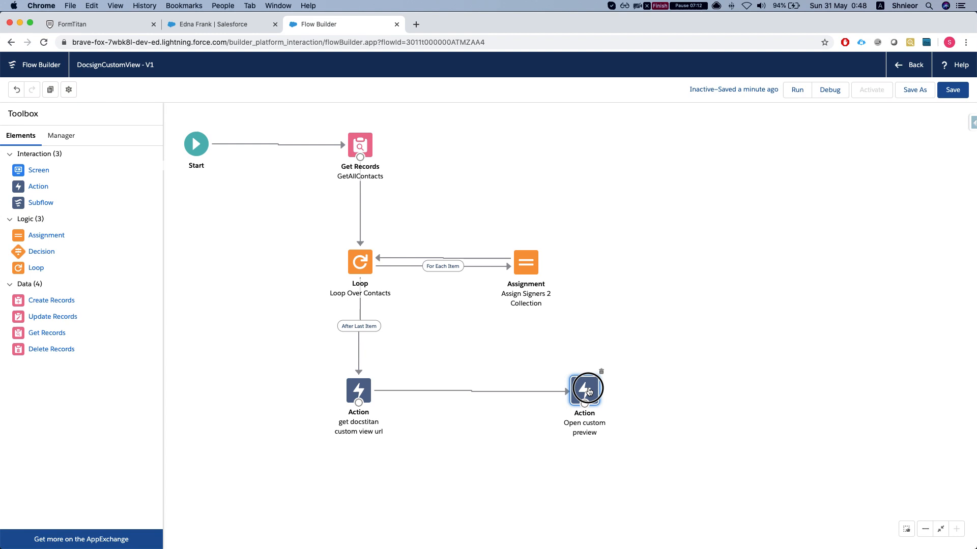
click(952, 90)
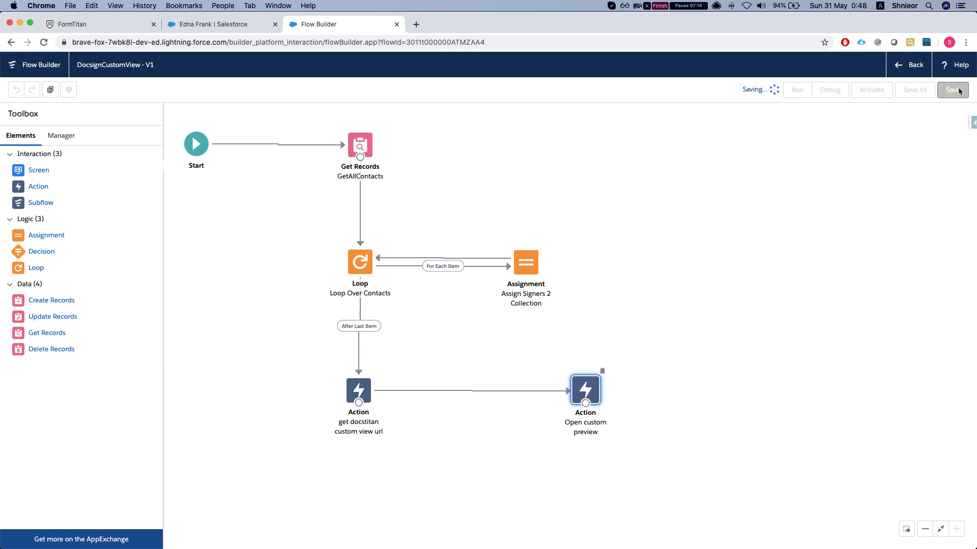
click(952, 90)
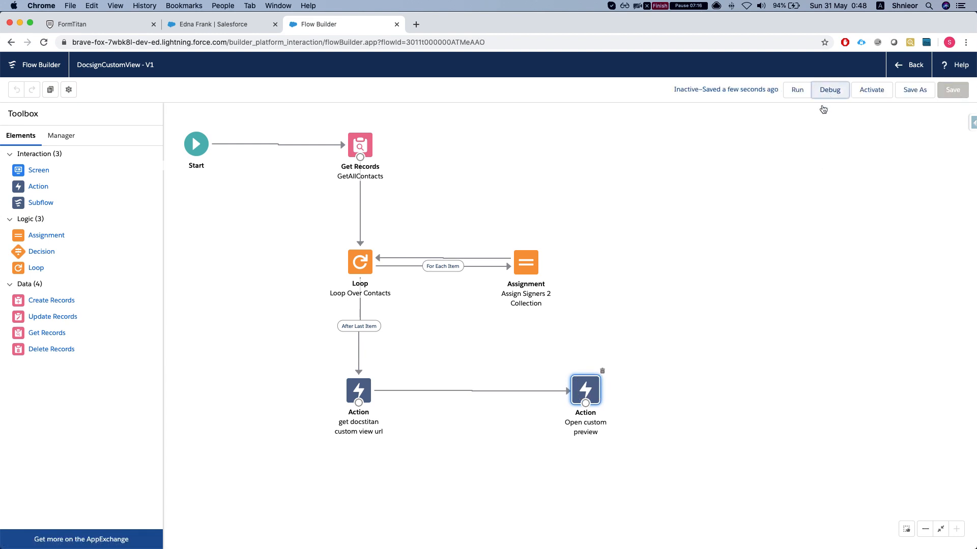
click(830, 90)
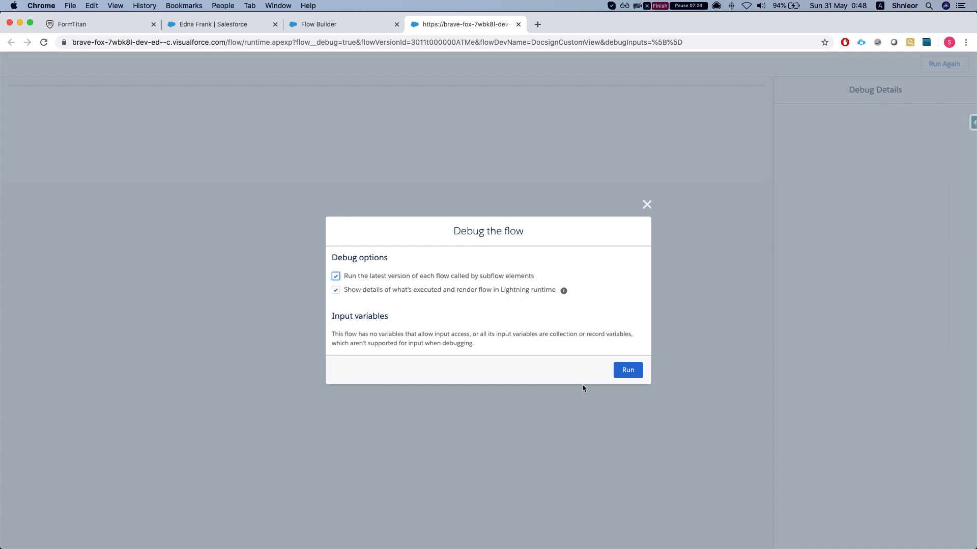
Step: Run the debug, see it fail on the missing recordId input, and return to the flow canvas
click(627, 370)
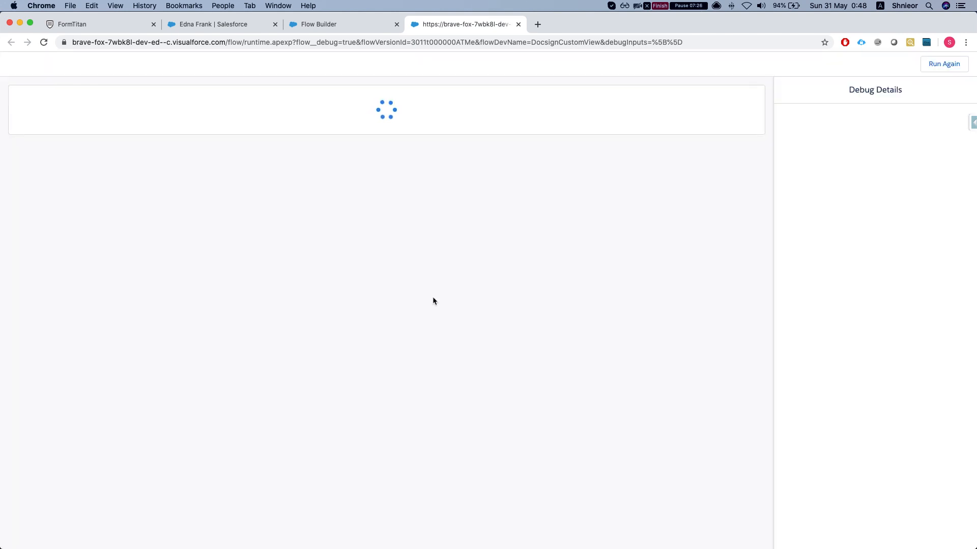
mouse_move(410, 240)
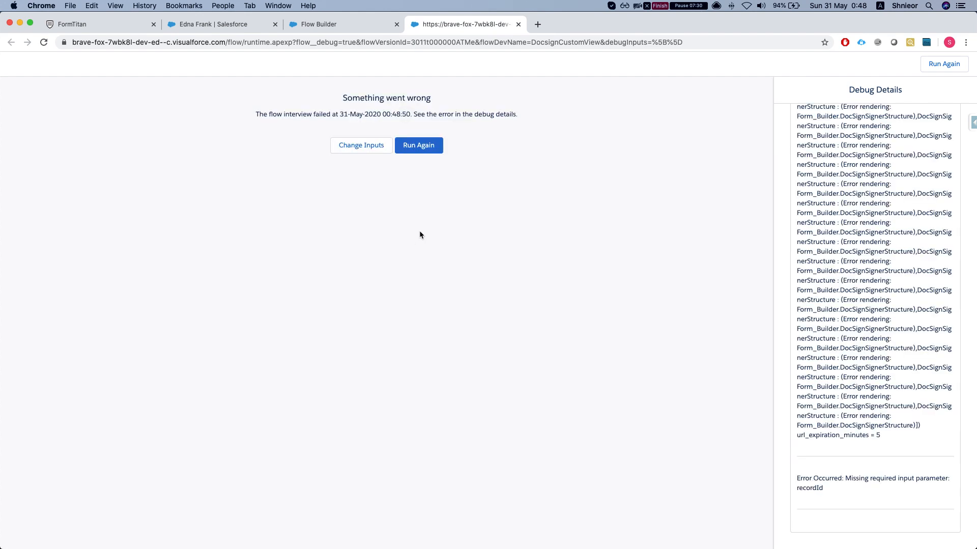
mouse_move(782, 426)
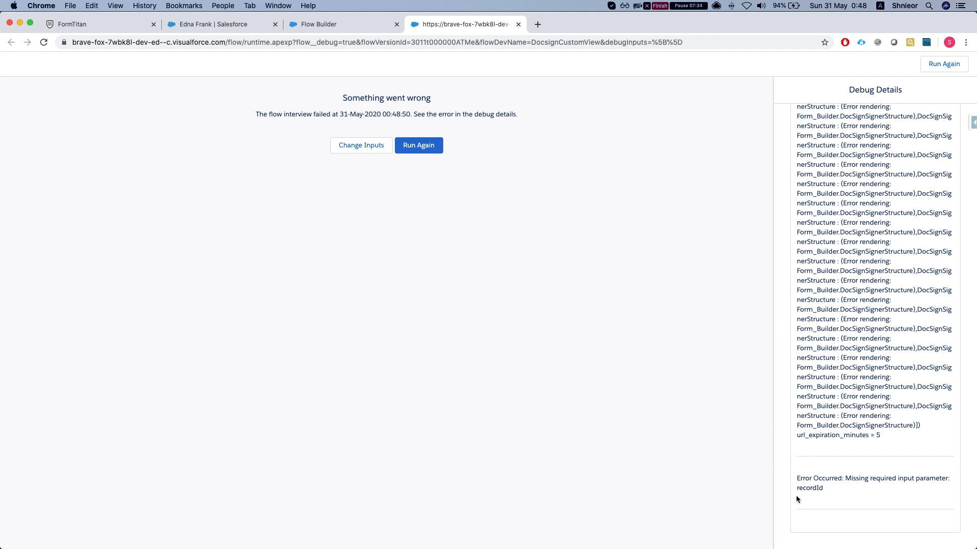
click(336, 24)
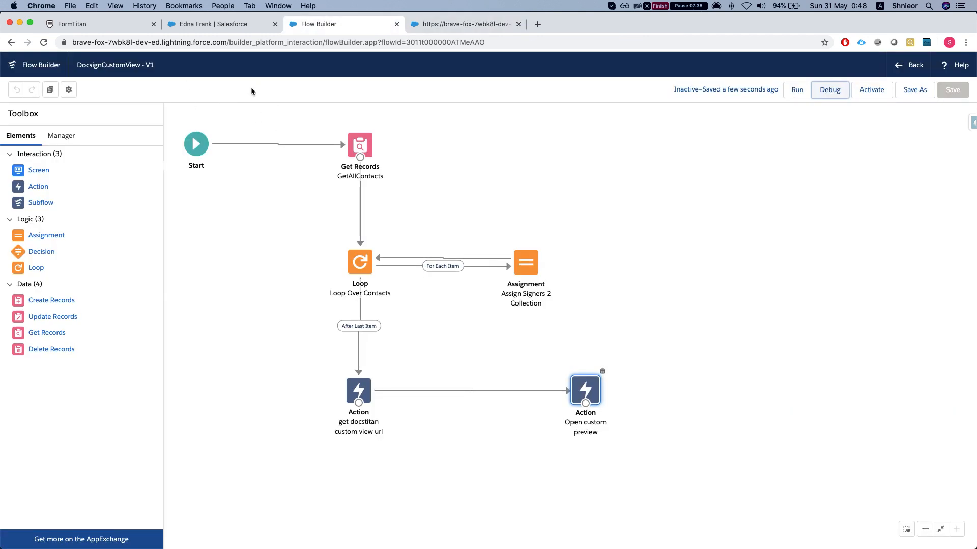
Step: Replace the custom view url action's recordId with the contact id 0031t000007h4O4AAI taken from the contact page
click(97, 24)
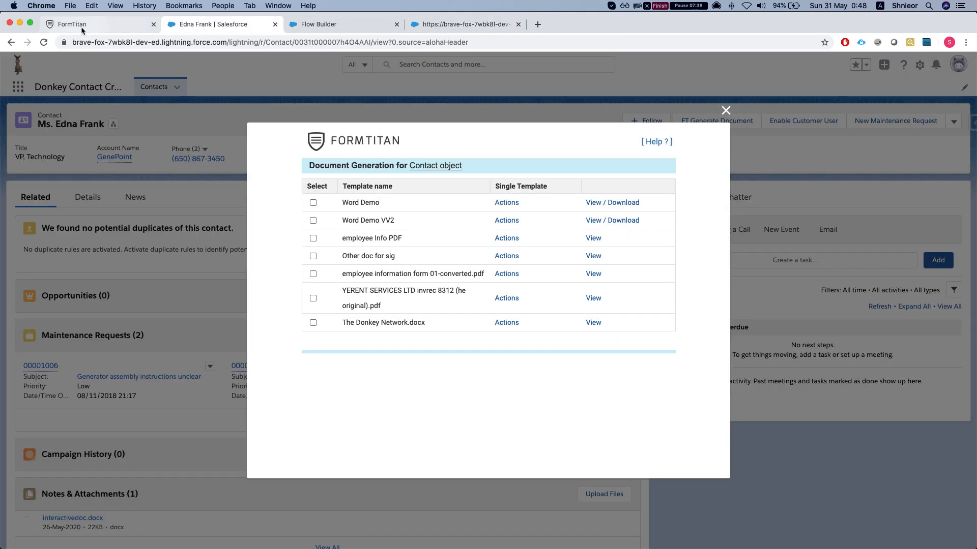
click(338, 23)
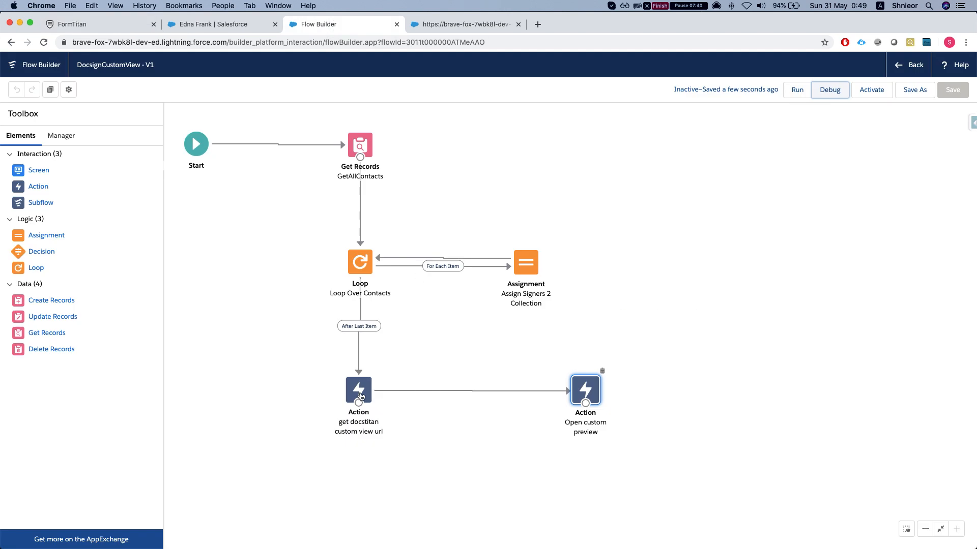
double_click(358, 391)
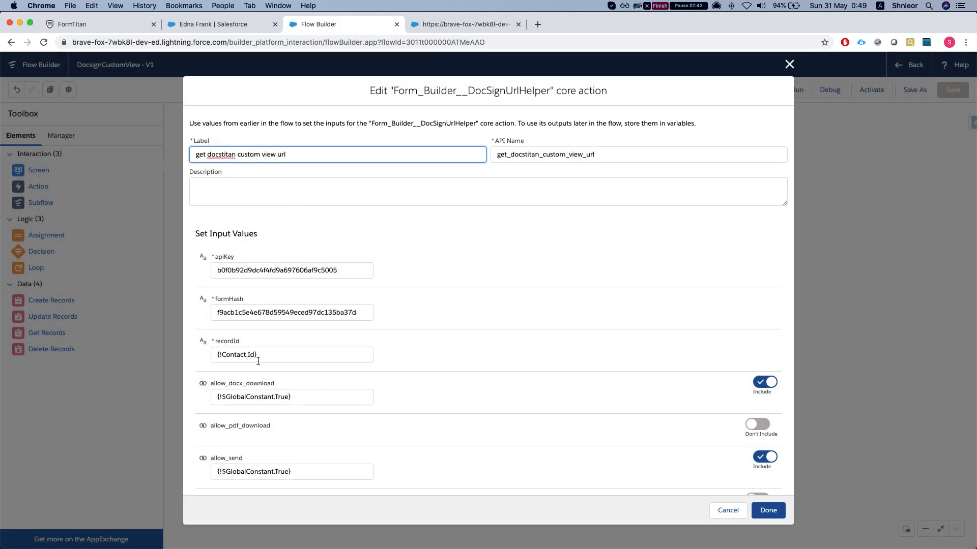
click(292, 354)
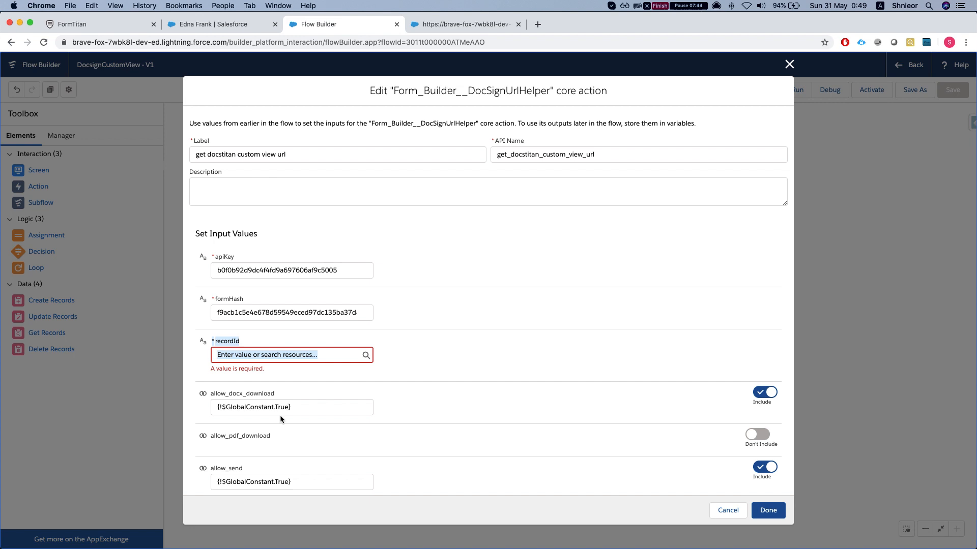
click(220, 23)
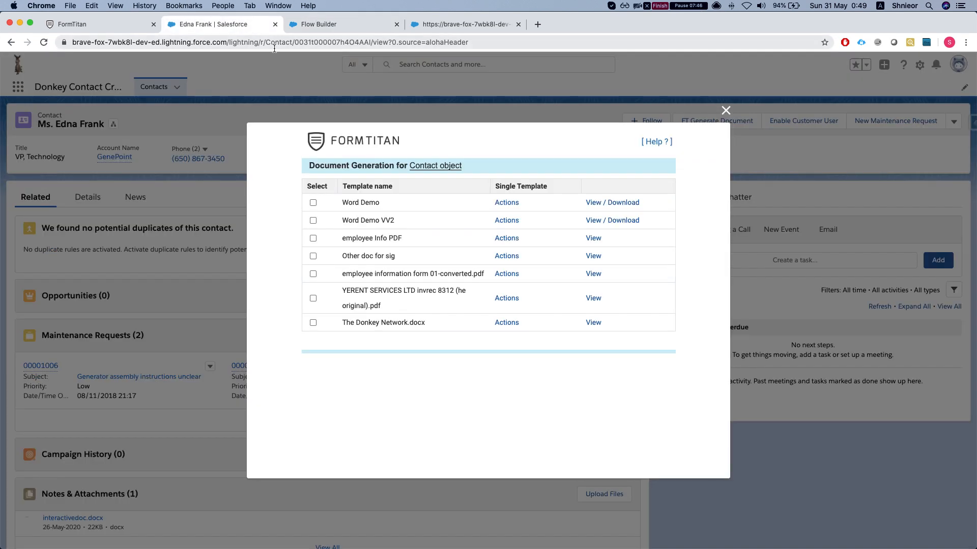
click(340, 23)
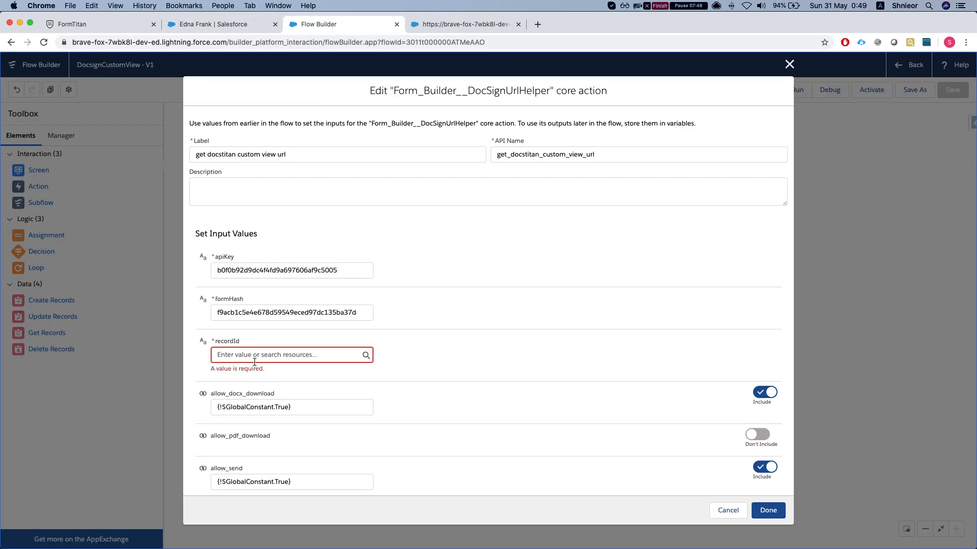
text(0031t000007h4O4AAI)
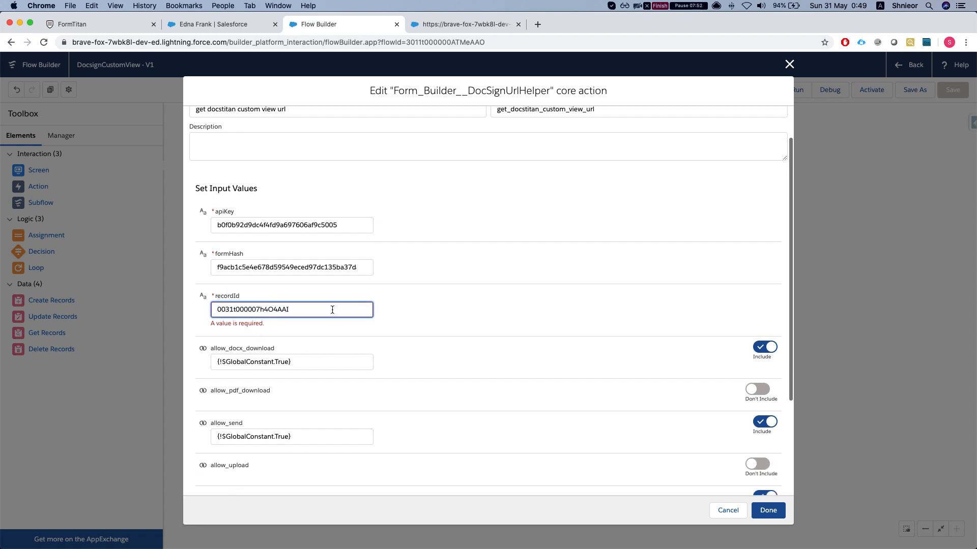
Step: Confirm the action change and save the revised flow
click(767, 509)
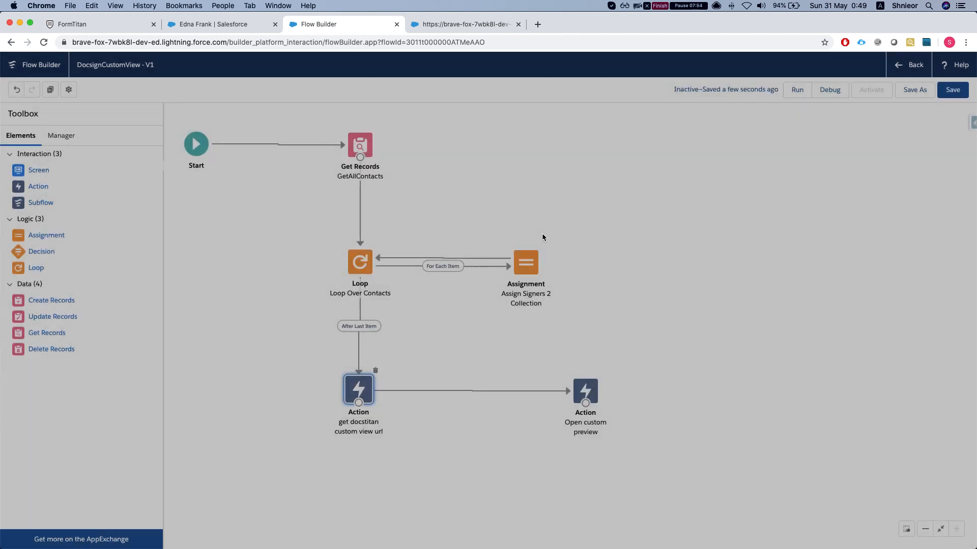
click(952, 90)
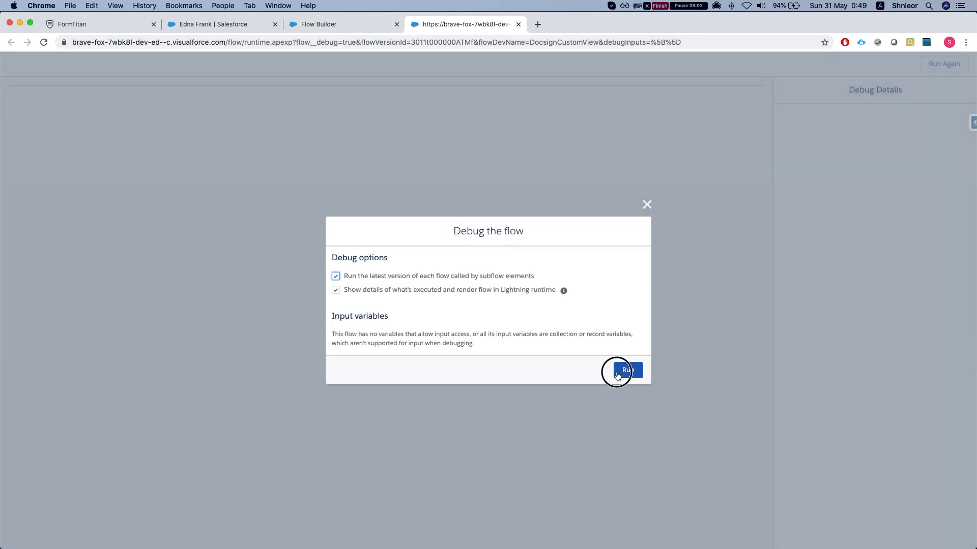
Step: Run the debug again so the flow finishes and launches the DocsTitan preview tab
click(625, 370)
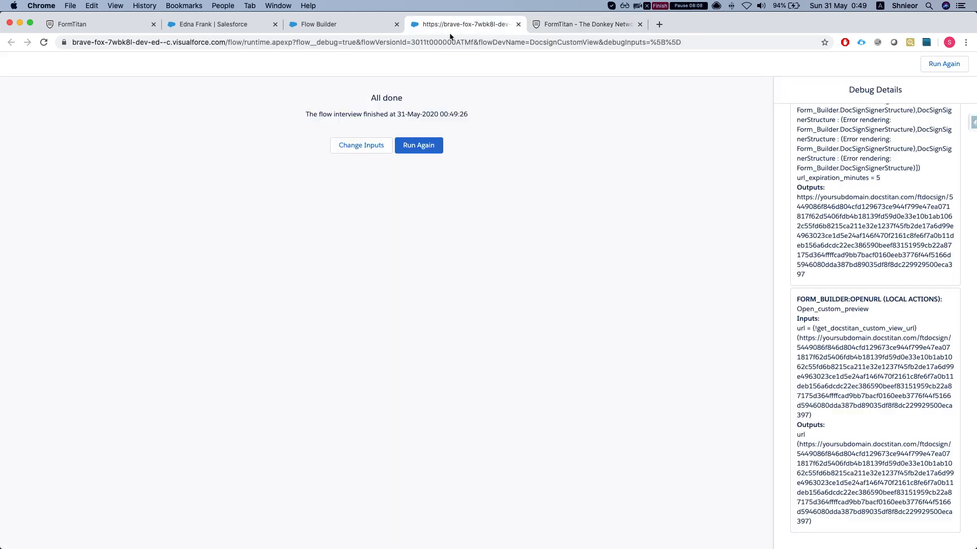
mouse_move(822, 431)
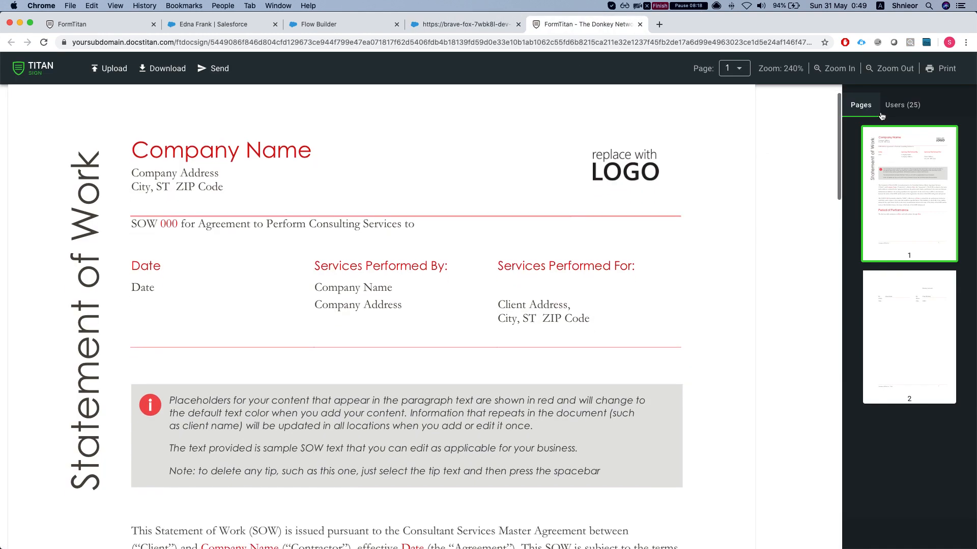
Step: Show the Statement of Work's 25 users, expand a signer's name and email, and scroll through the document pages
click(901, 105)
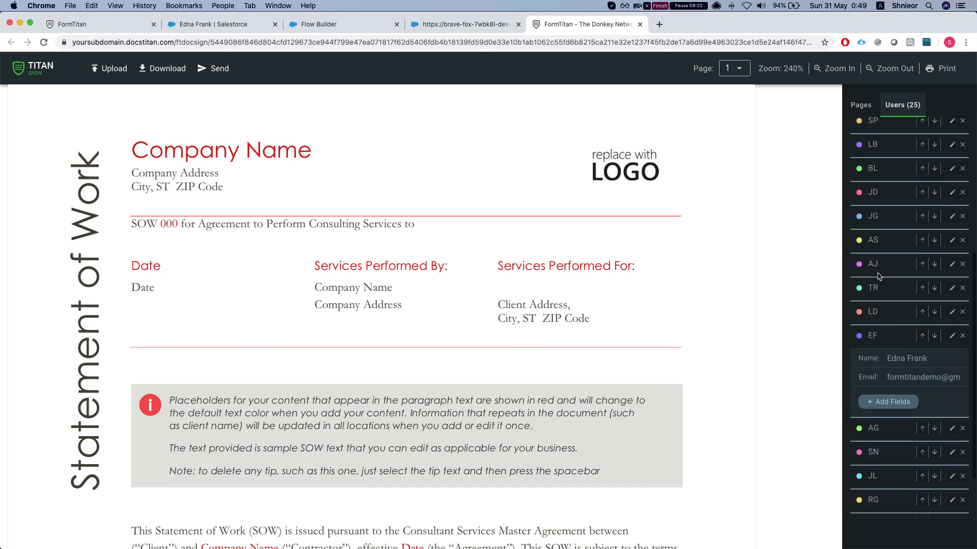
click(872, 192)
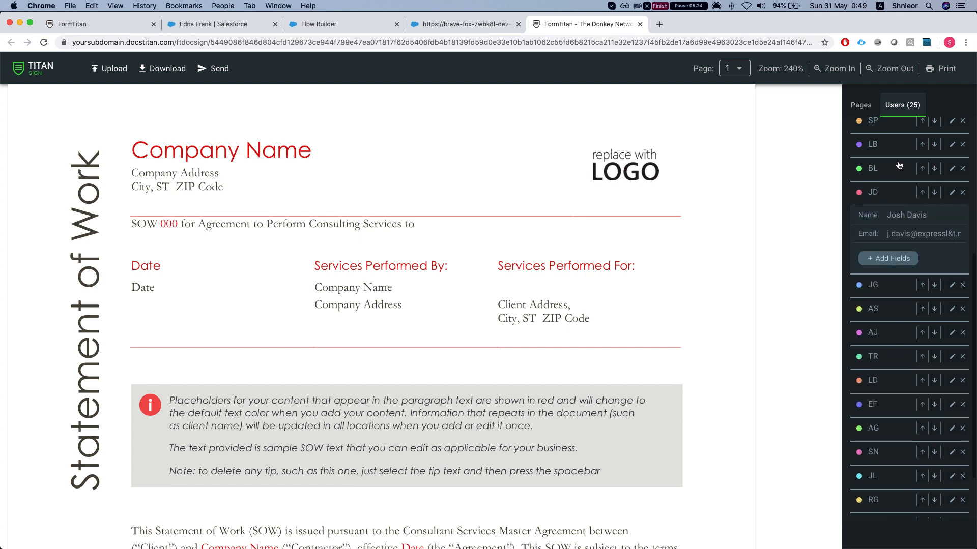
scroll(down, 3)
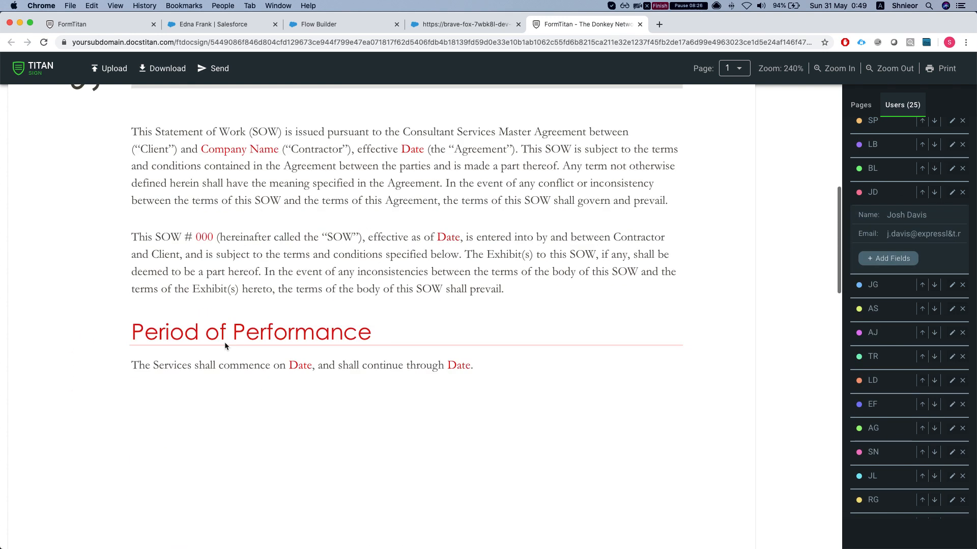
scroll(down, 3)
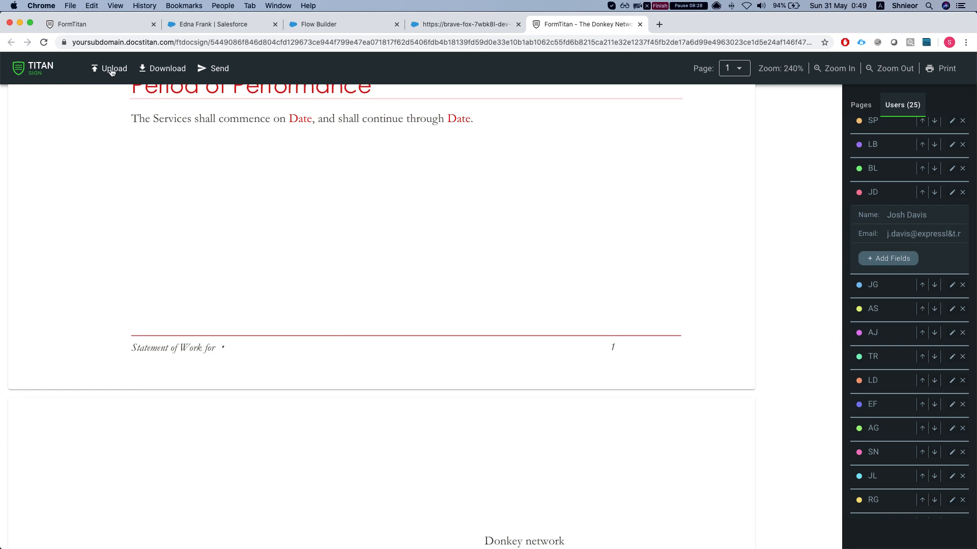
scroll(up, 3)
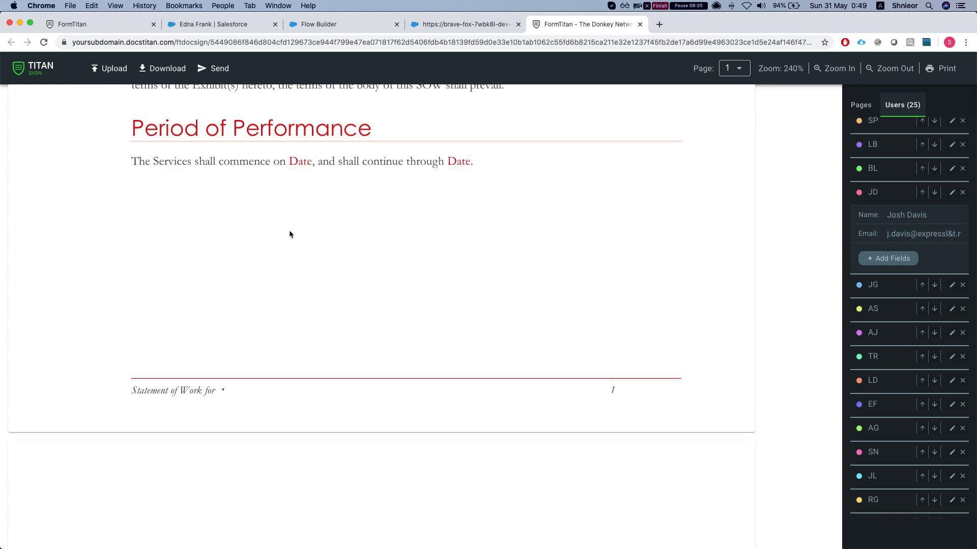
click(162, 68)
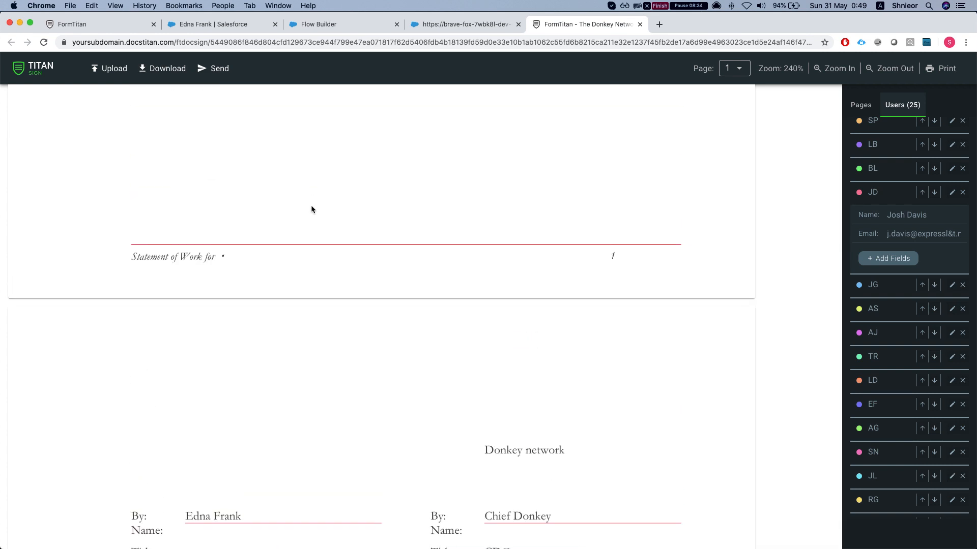
scroll(up, 3)
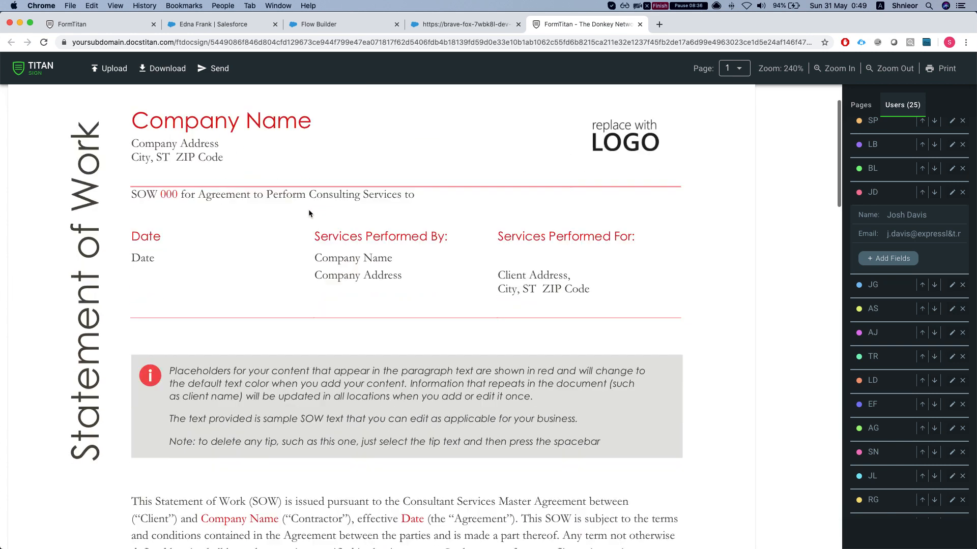